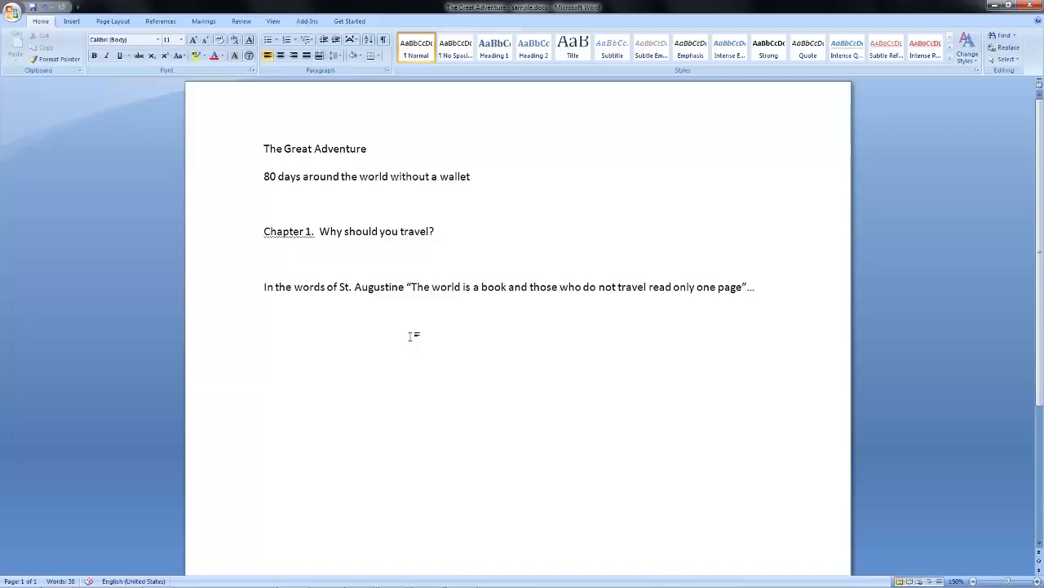
- Style 'The Great Adventure' as Title, the next line as Subtitle, the chapter line as Heading 1
{"action": "left_click", "coordinate": [264, 315]}
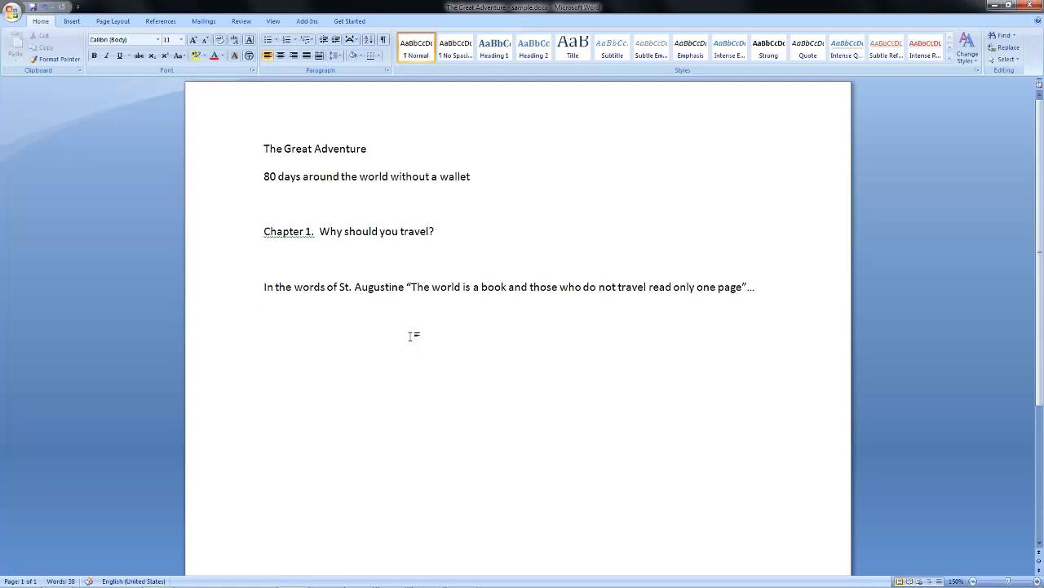
{"action": "left_click", "coordinate": [264, 314]}
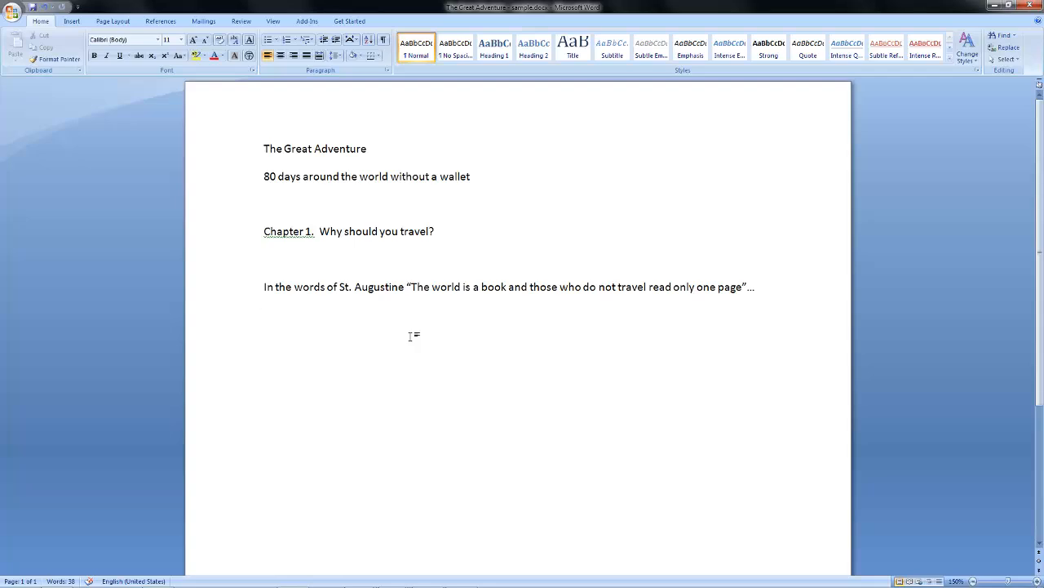
{"action": "mouse_move", "coordinate": [526, 168]}
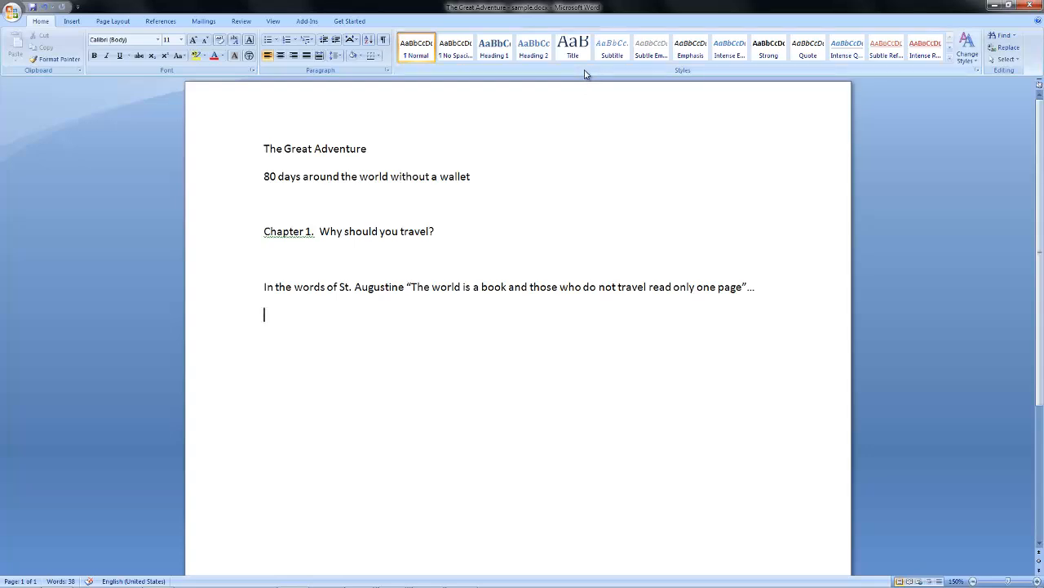
{"action": "mouse_move", "coordinate": [401, 143]}
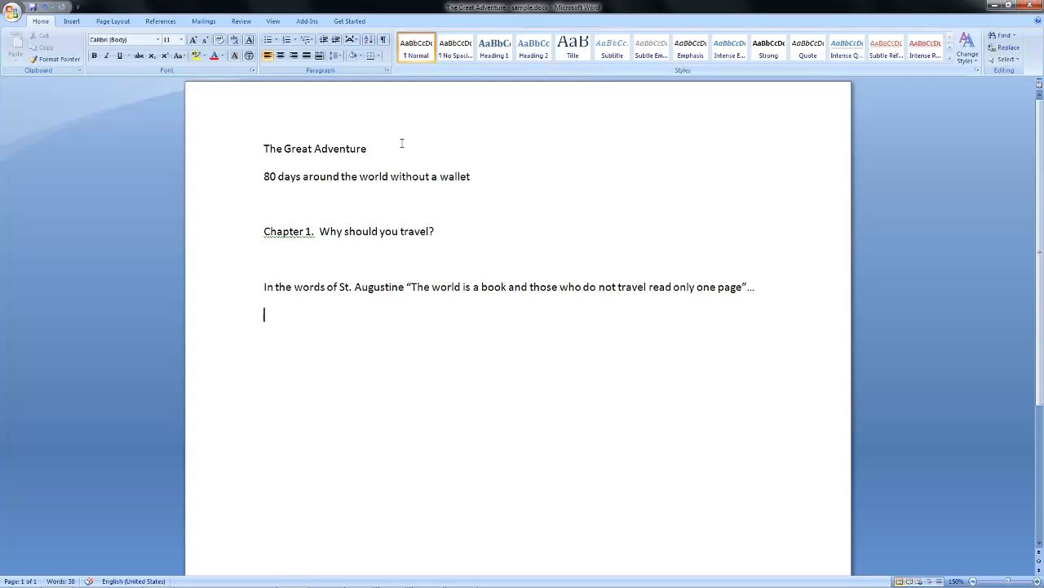
{"action": "triple_click", "coordinate": [315, 148]}
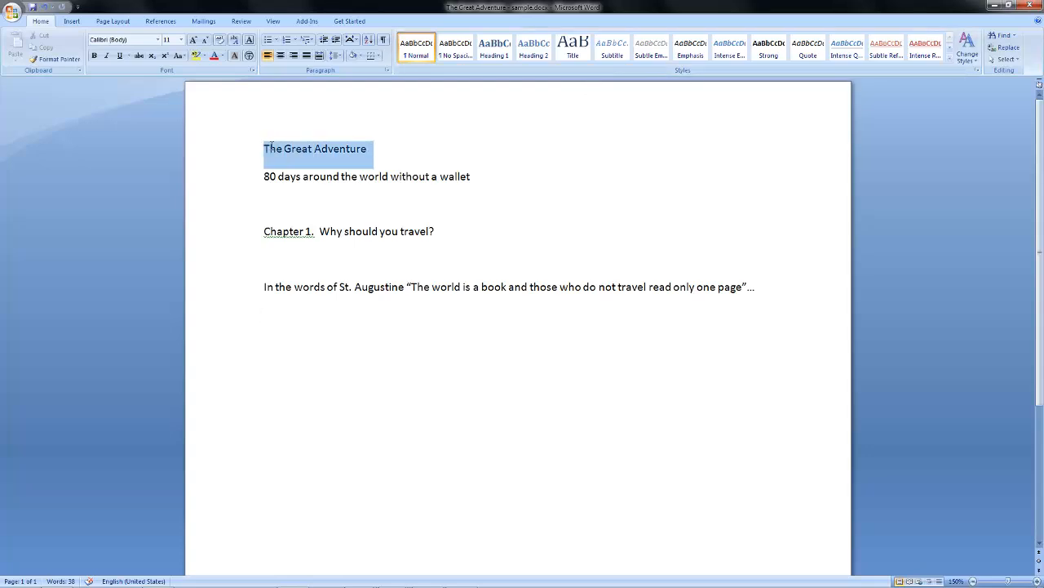
{"action": "left_click", "coordinate": [572, 48]}
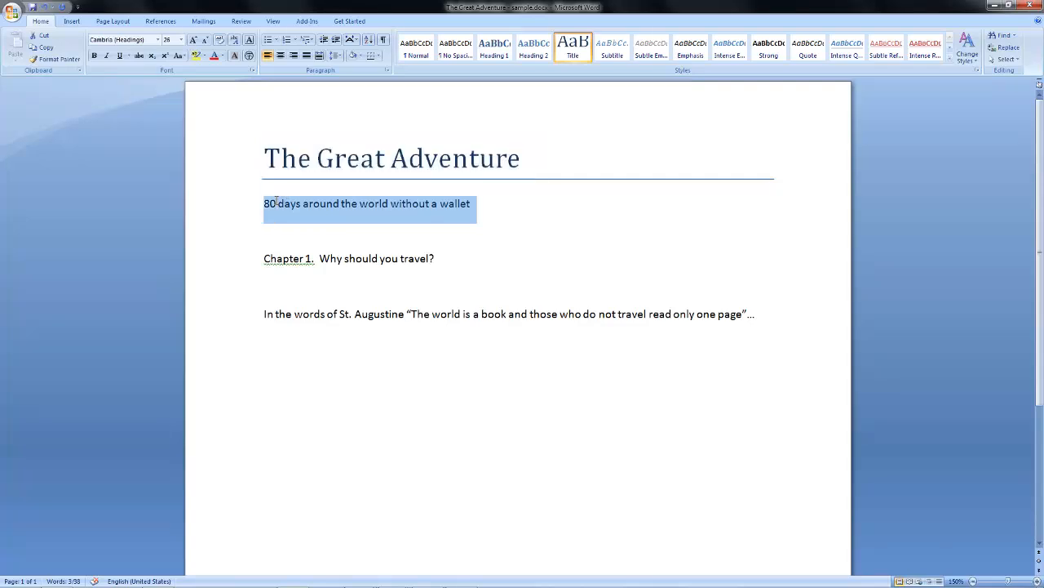
{"action": "left_click", "coordinate": [612, 47]}
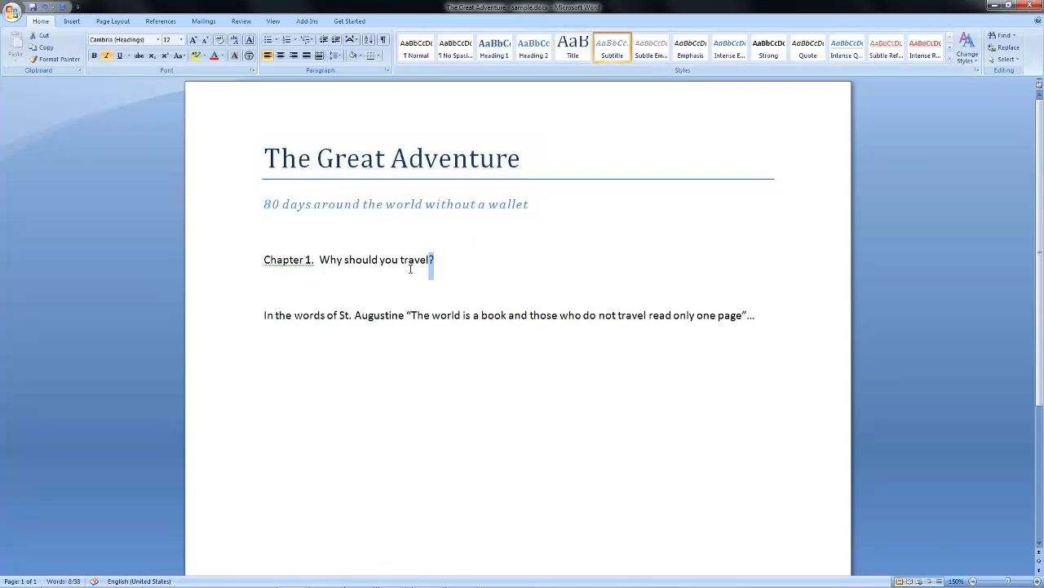
{"action": "left_click", "coordinate": [494, 48]}
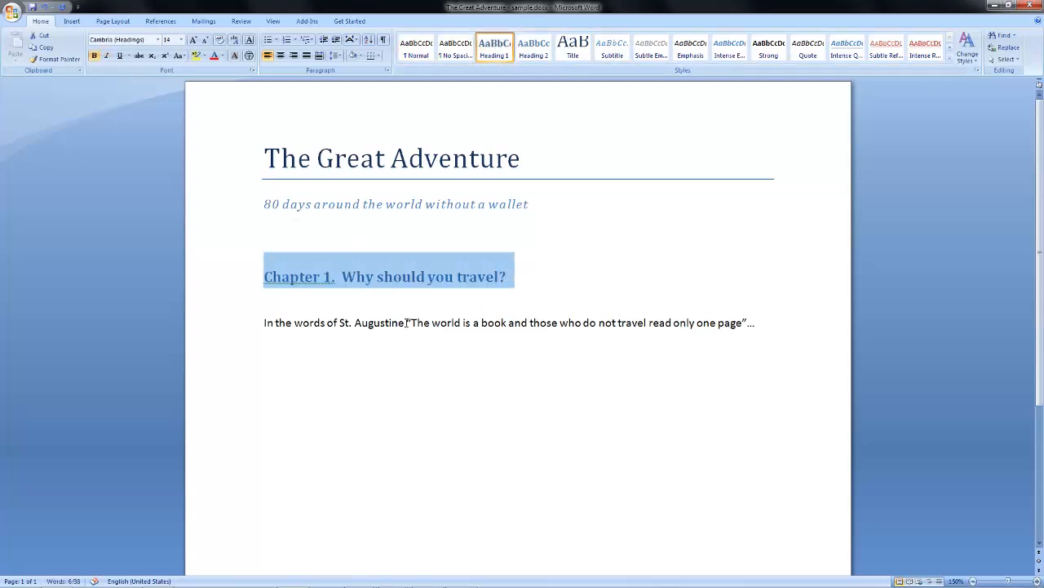
- Select the full Augustine quotation and apply the Quote style to it
{"action": "left_click_drag", "start_coordinate": [408, 322], "coordinate": [645, 322]}
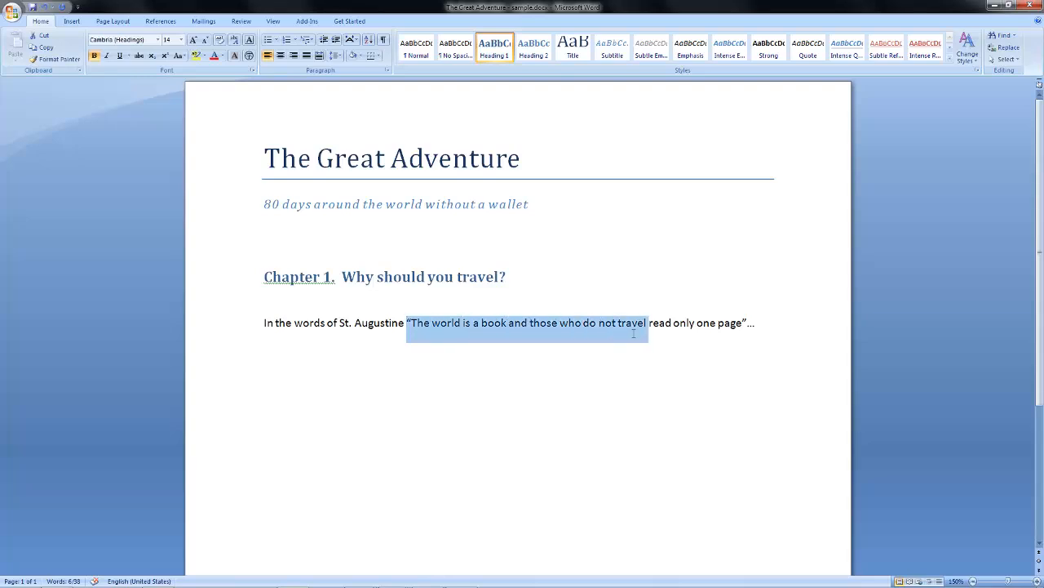
{"action": "left_click_drag", "start_coordinate": [645, 322], "coordinate": [743, 322]}
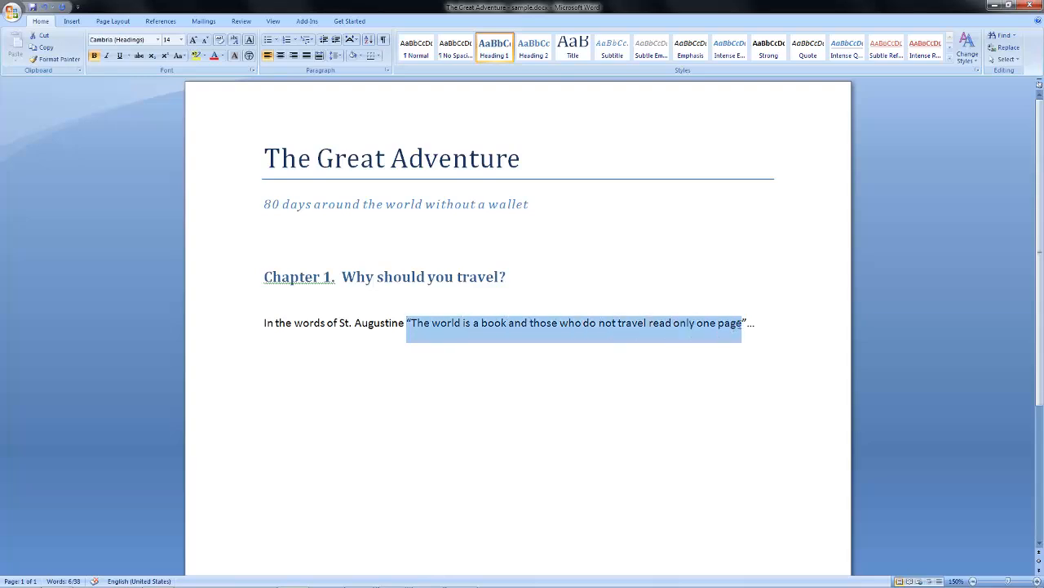
{"action": "left_click", "coordinate": [807, 47]}
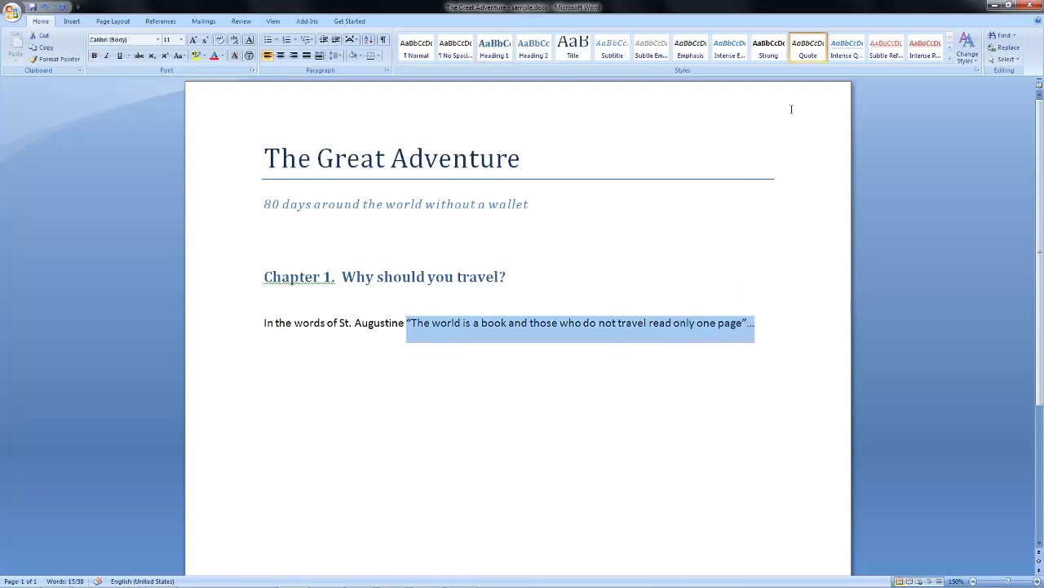
{"action": "left_click", "coordinate": [107, 55]}
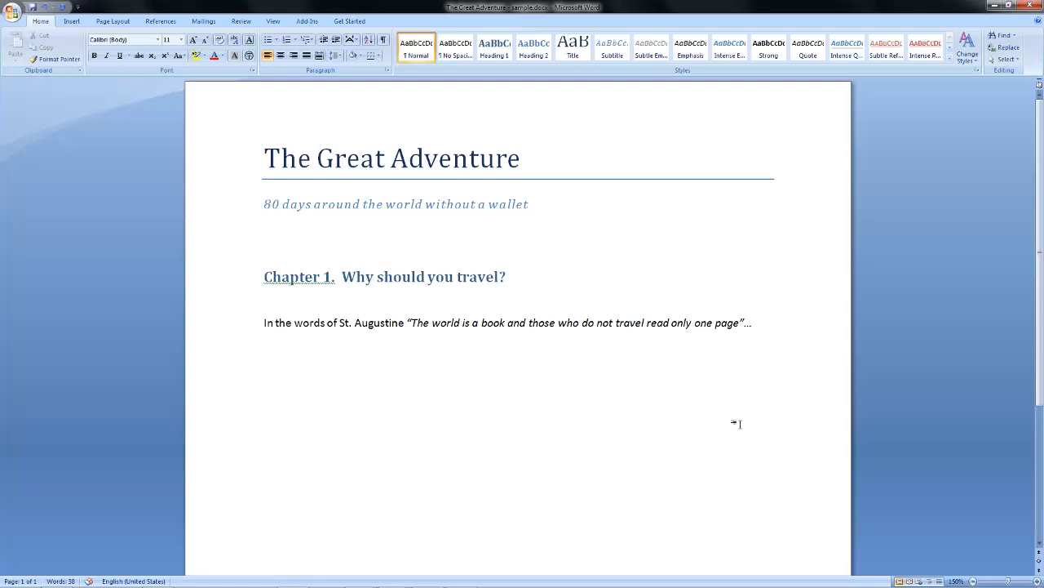
{"action": "key", "text": "enter"}
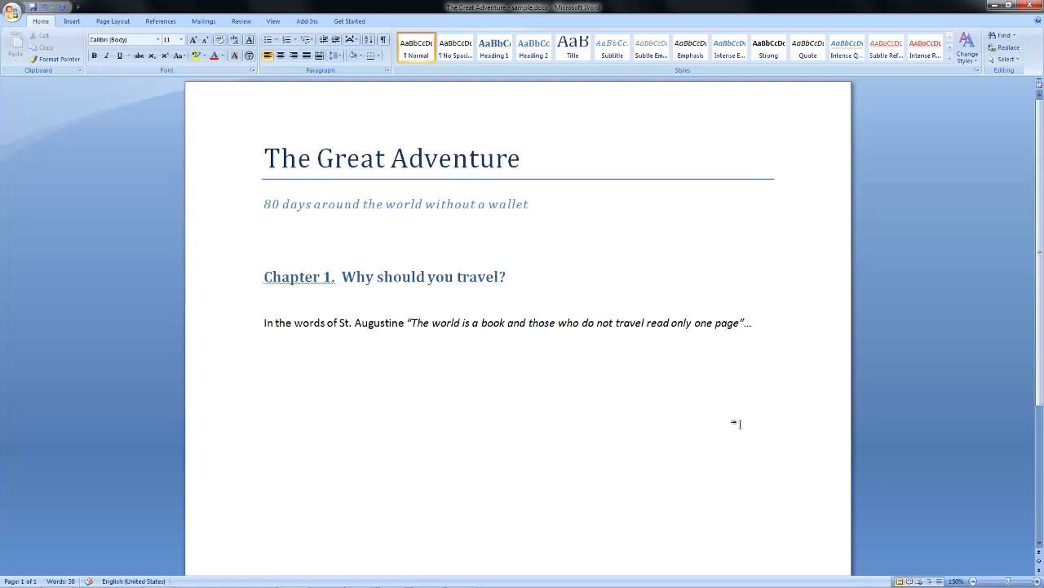
{"action": "mouse_move", "coordinate": [967, 47]}
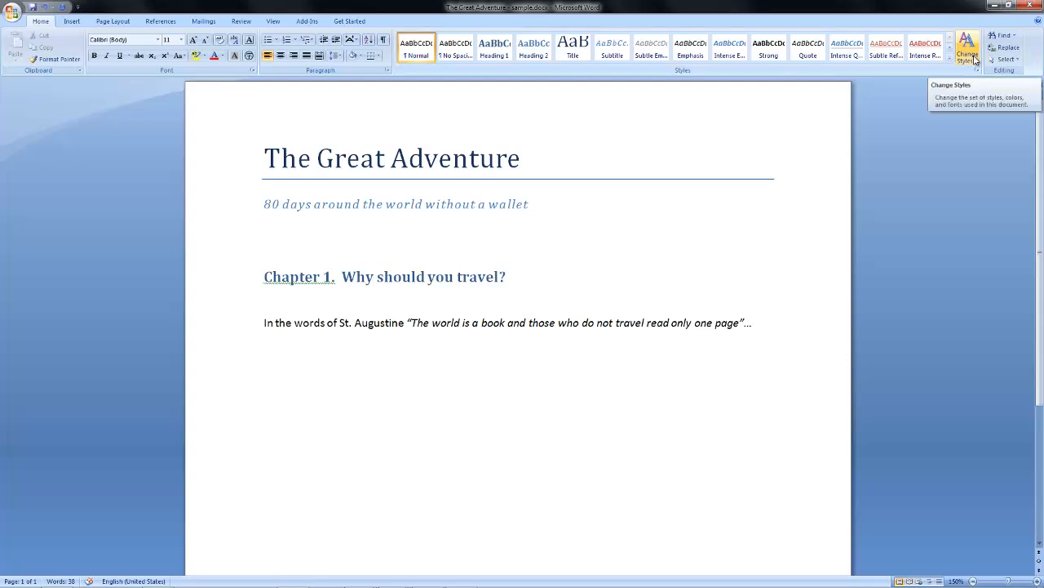
- Preview the Elegant, Formal, Manuscript and Simple style sets on the document
{"action": "left_click", "coordinate": [967, 47]}
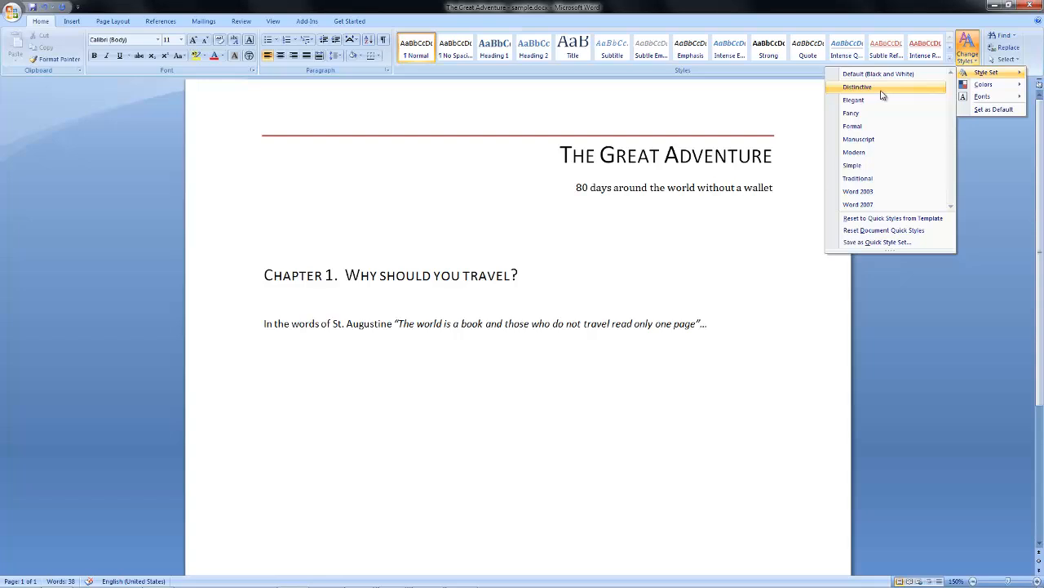
{"action": "left_click", "coordinate": [854, 99]}
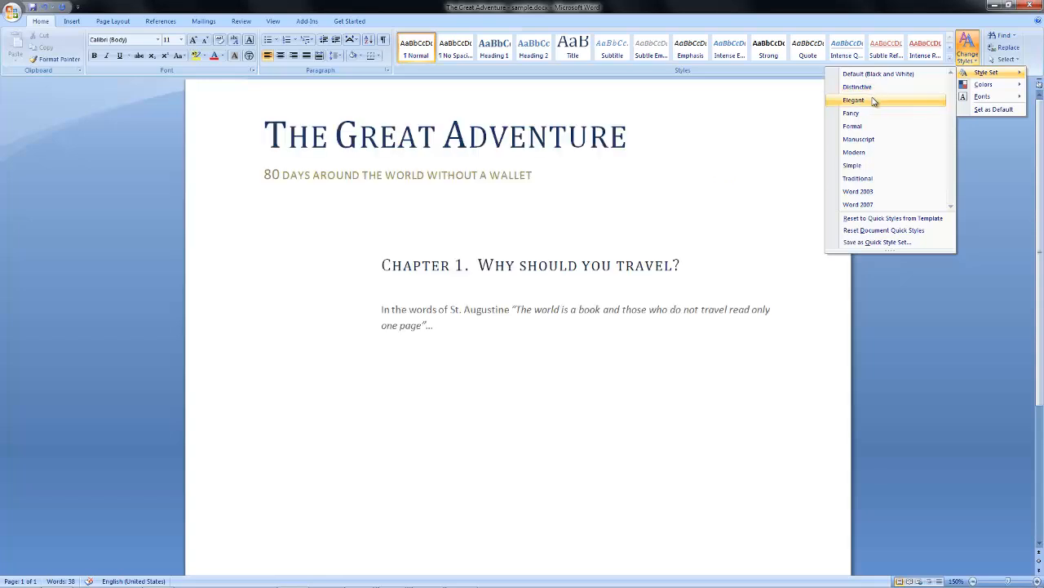
{"action": "mouse_move", "coordinate": [869, 108]}
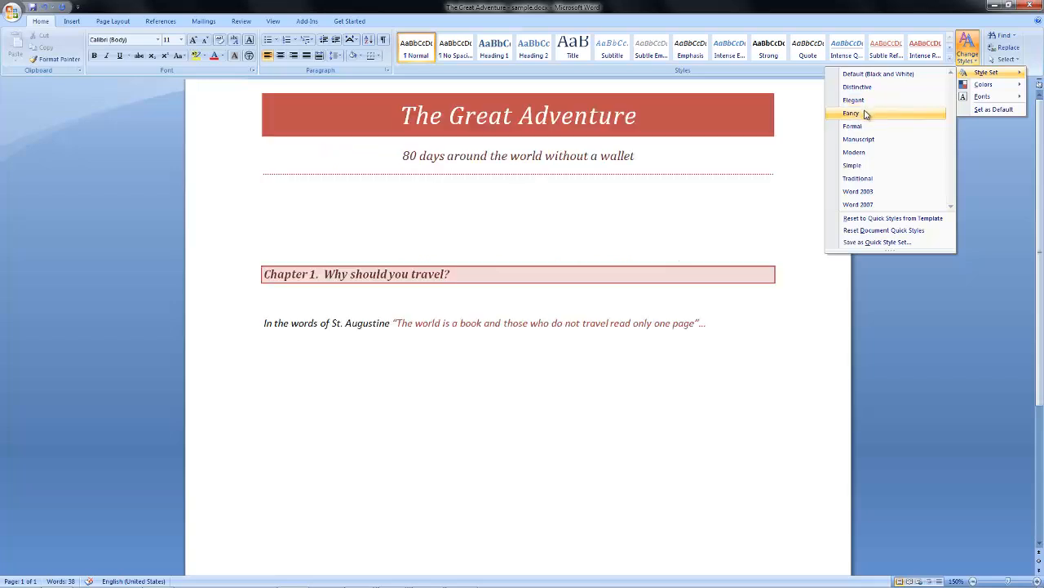
{"action": "left_click", "coordinate": [852, 126]}
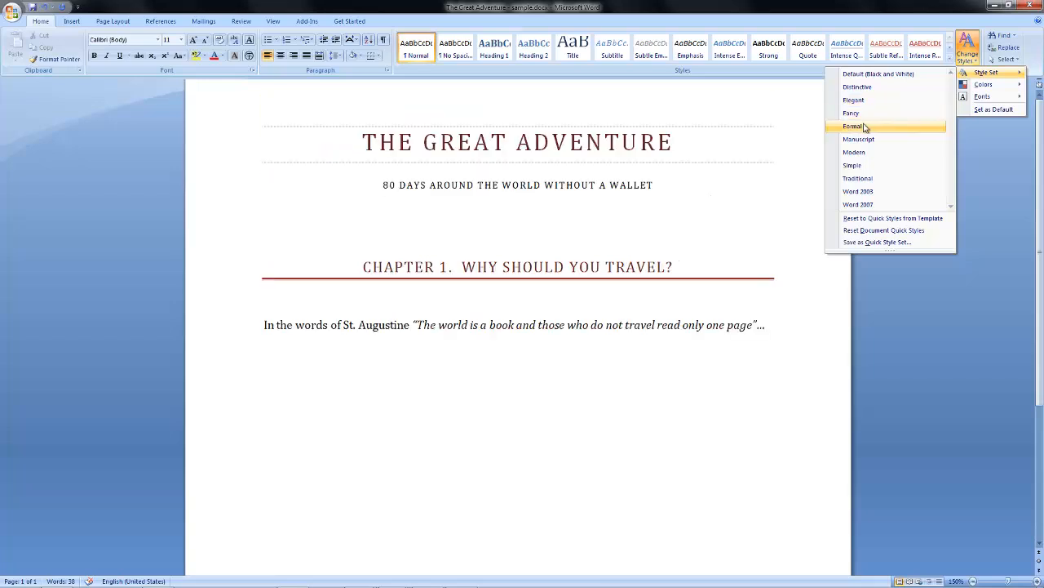
{"action": "mouse_move", "coordinate": [858, 139]}
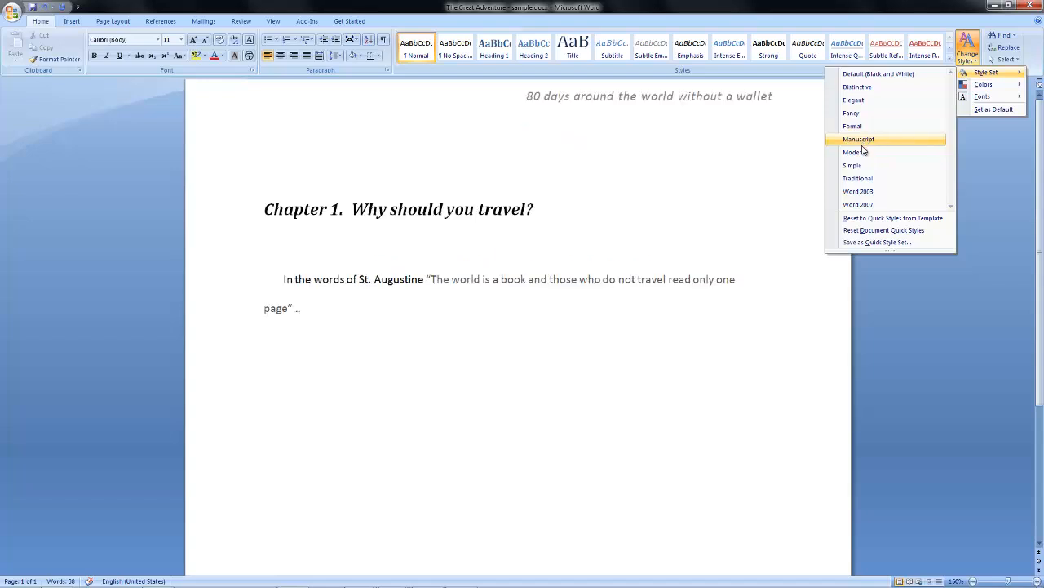
{"action": "left_click", "coordinate": [852, 165]}
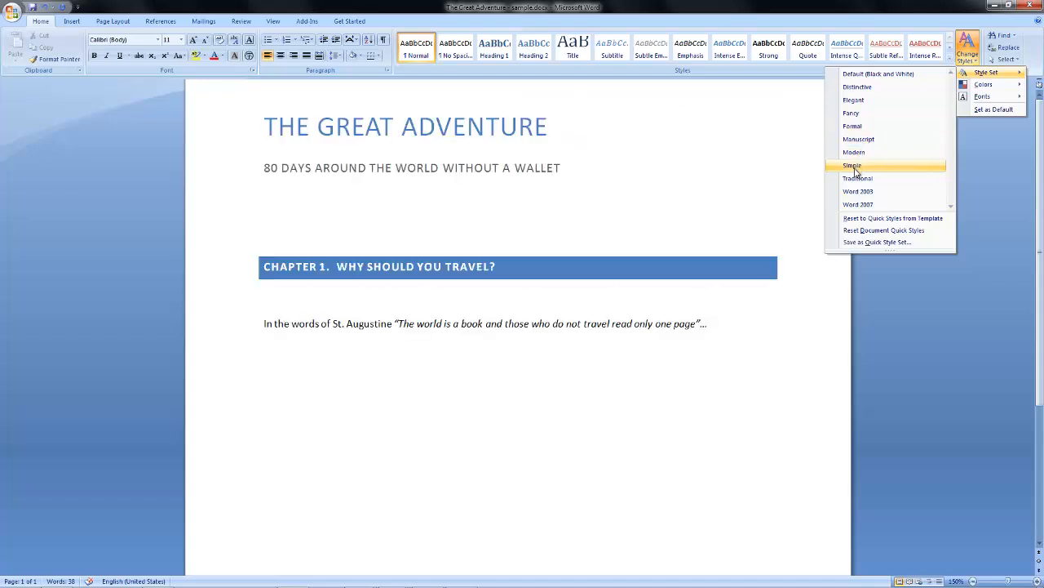
{"action": "left_click", "coordinate": [857, 178]}
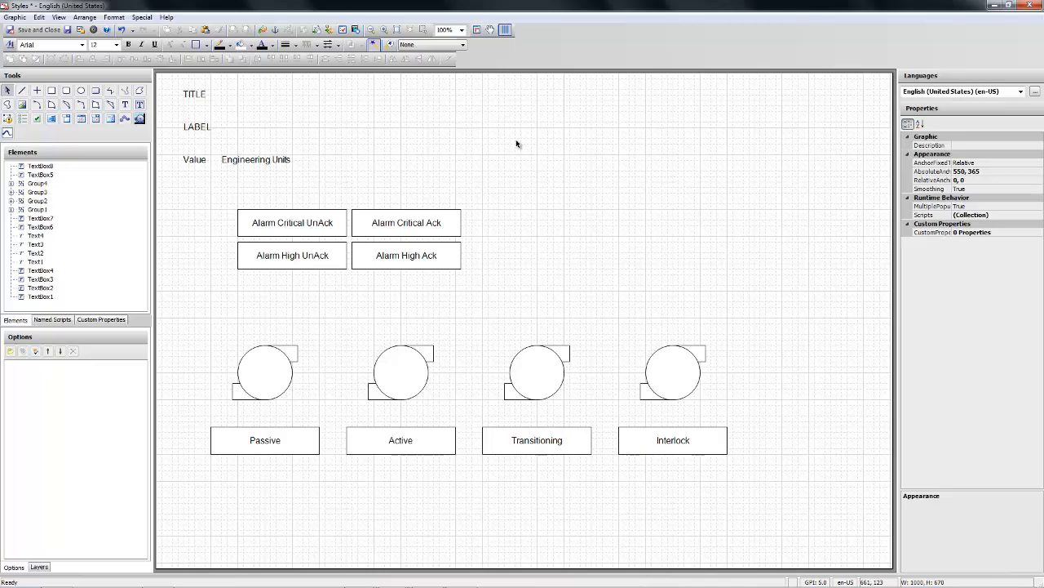
{"action": "mouse_move", "coordinate": [396, 237]}
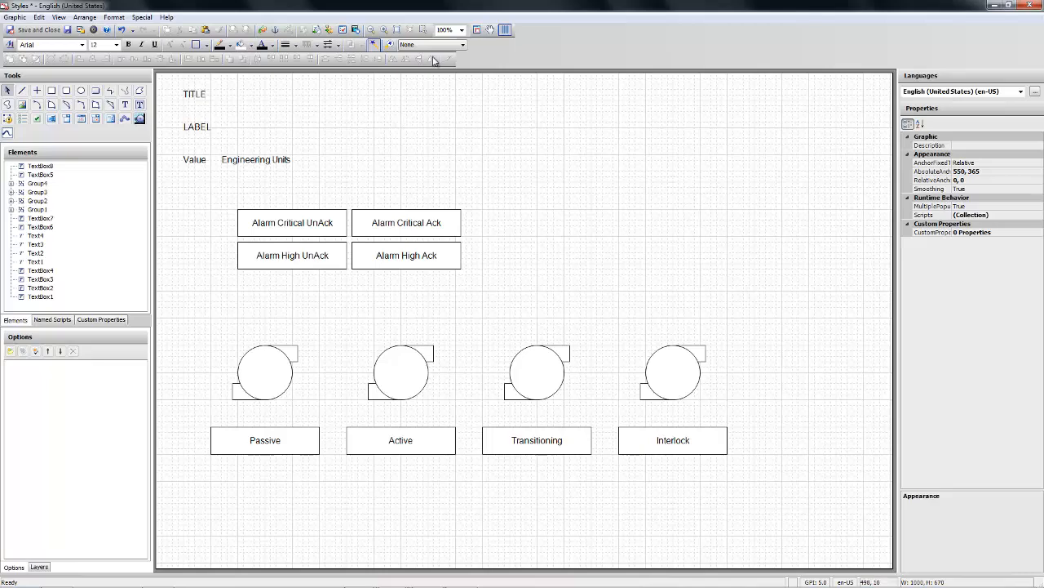
{"action": "mouse_move", "coordinate": [455, 45]}
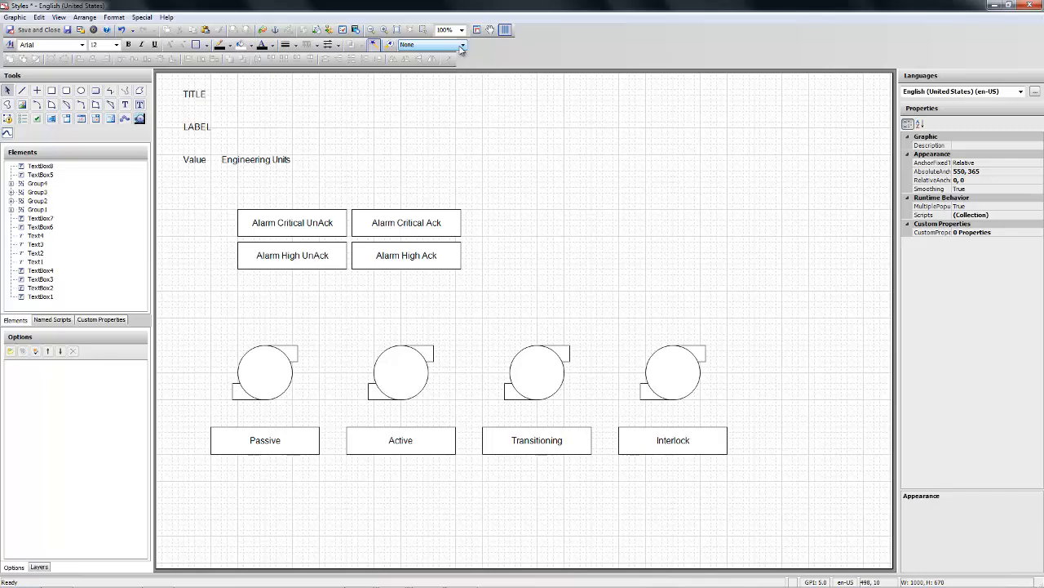
{"action": "left_click", "coordinate": [462, 45]}
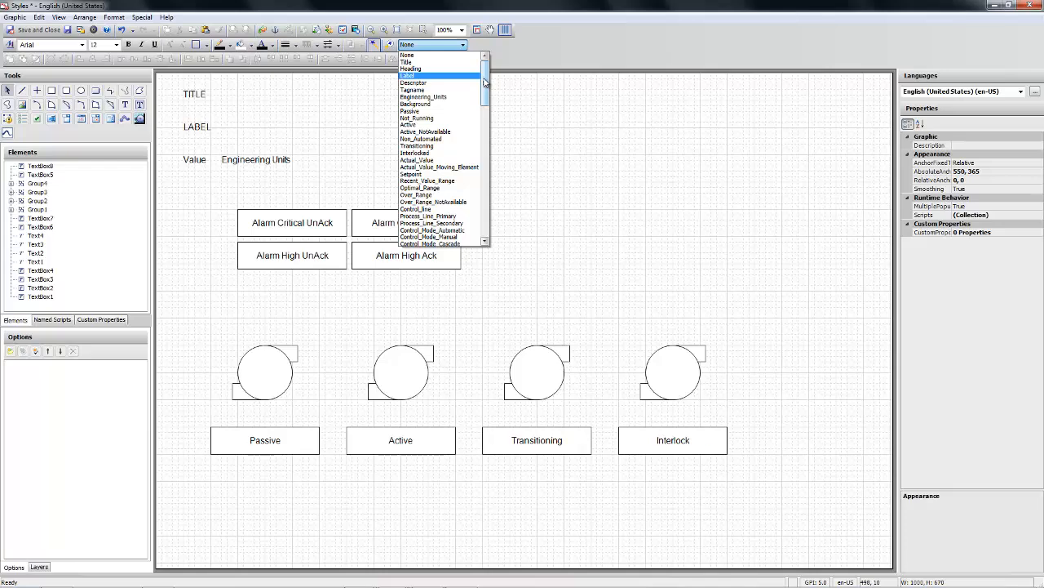
{"action": "scroll", "scroll_direction": "down", "scroll_amount": 3}
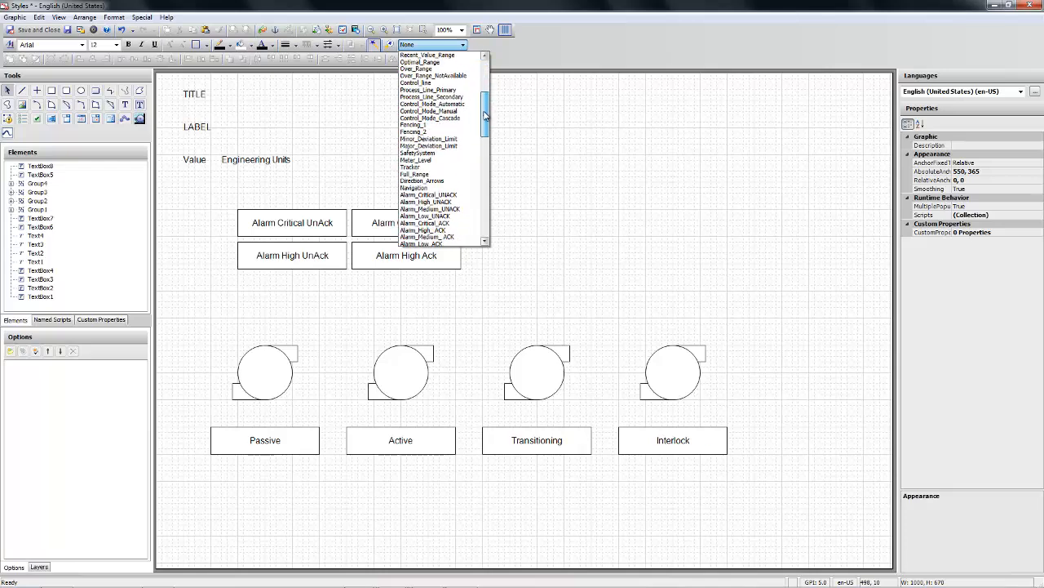
{"action": "scroll", "scroll_direction": "down", "scroll_amount": 3}
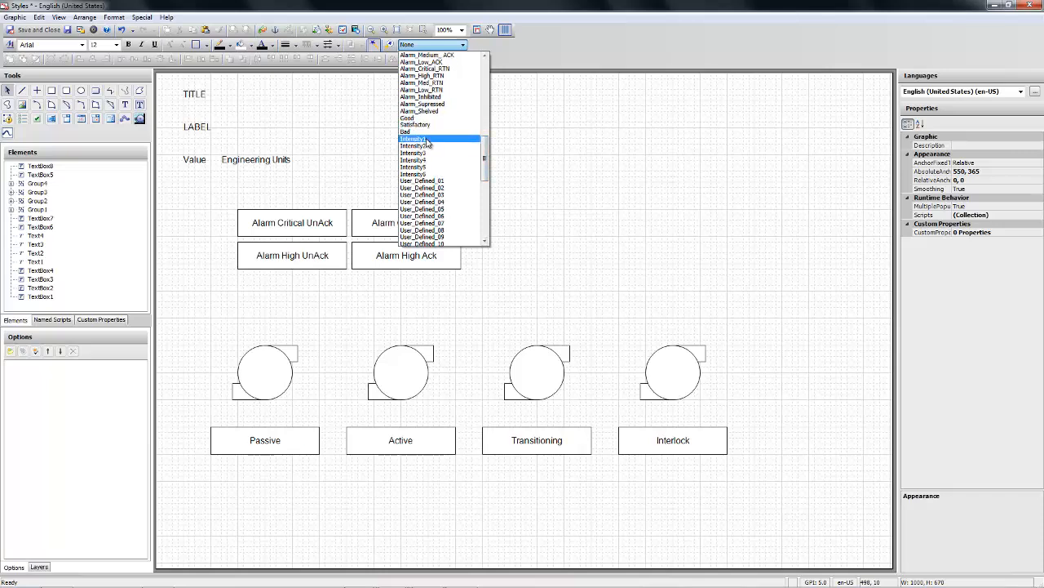
{"action": "mouse_move", "coordinate": [416, 145]}
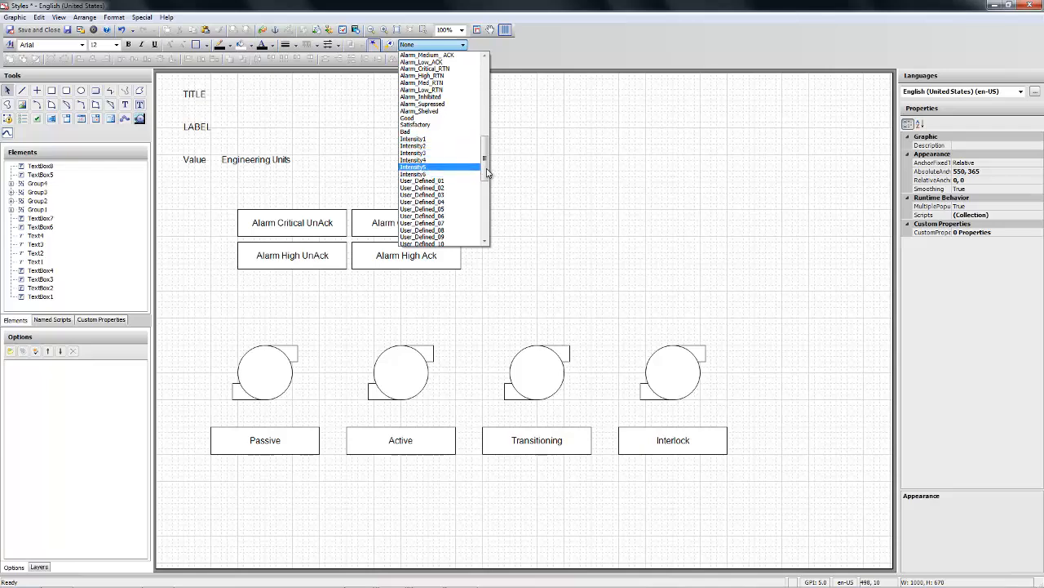
{"action": "scroll", "scroll_direction": "down", "scroll_amount": 3}
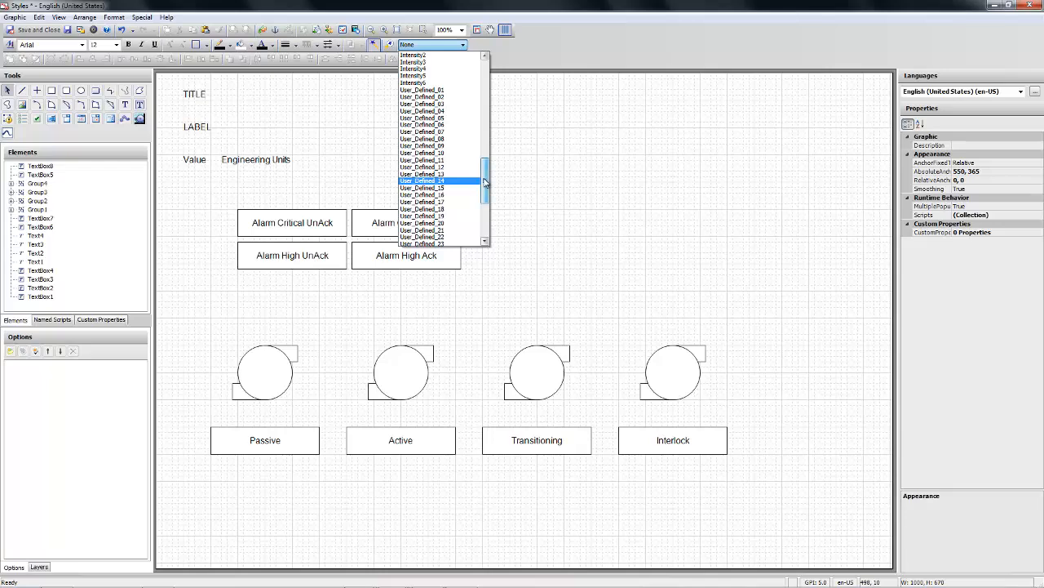
{"action": "scroll", "scroll_direction": "down", "scroll_amount": 3}
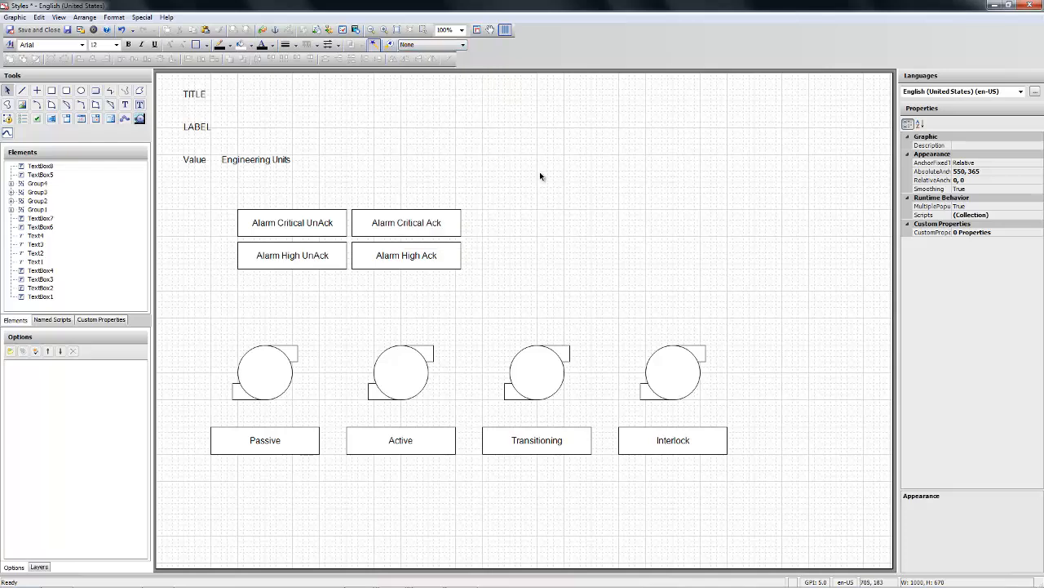
- Give the LABEL text the Label element style
{"action": "left_click", "coordinate": [194, 93]}
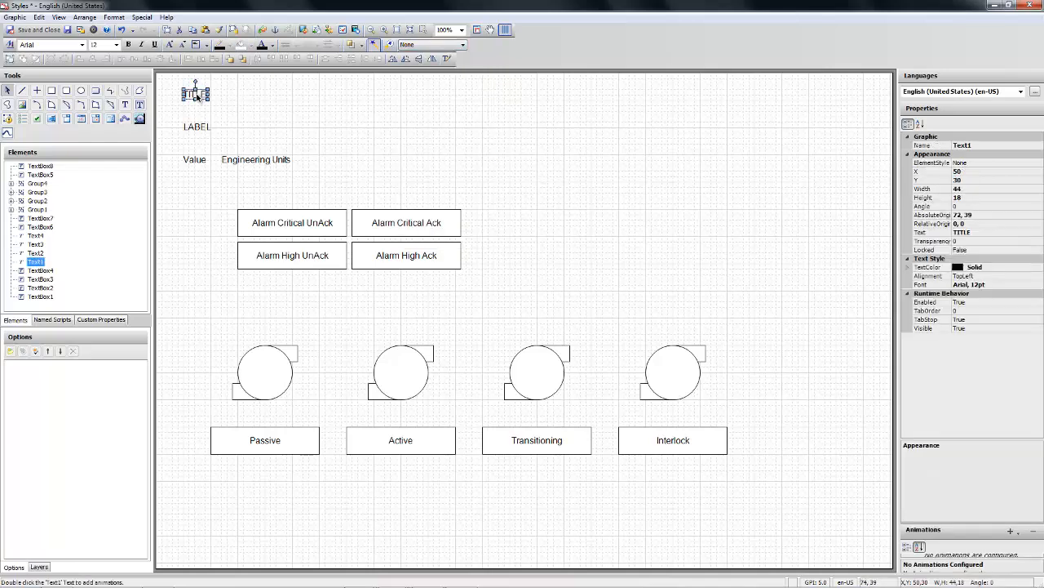
{"action": "left_click", "coordinate": [463, 45]}
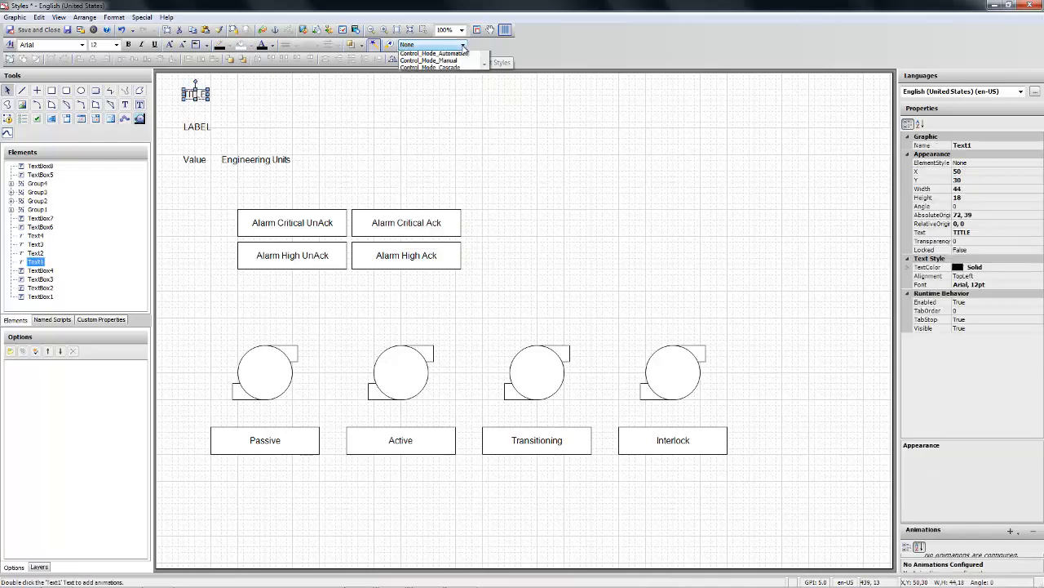
{"action": "left_click", "coordinate": [462, 45]}
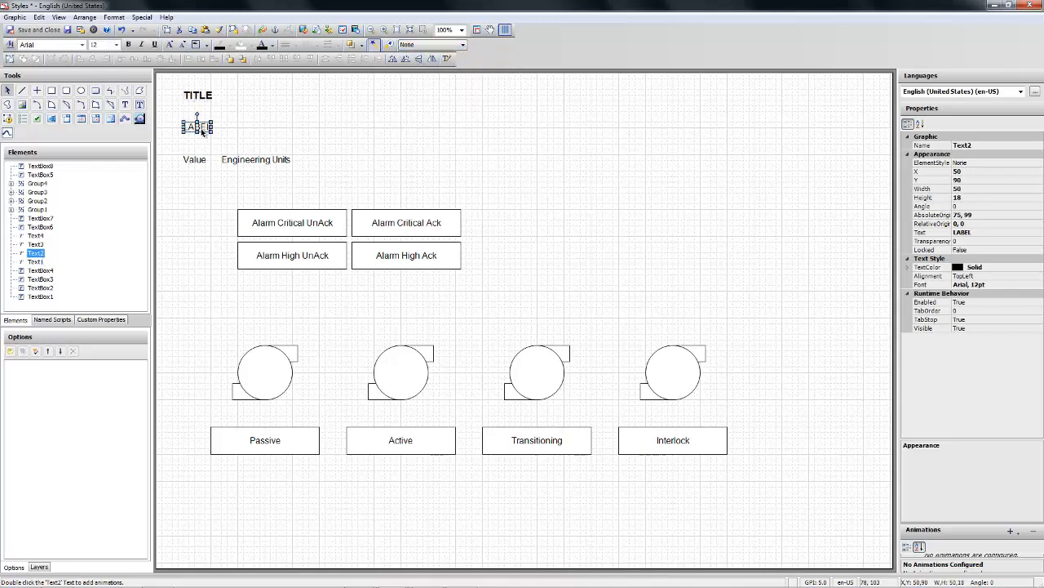
{"action": "left_click", "coordinate": [484, 45]}
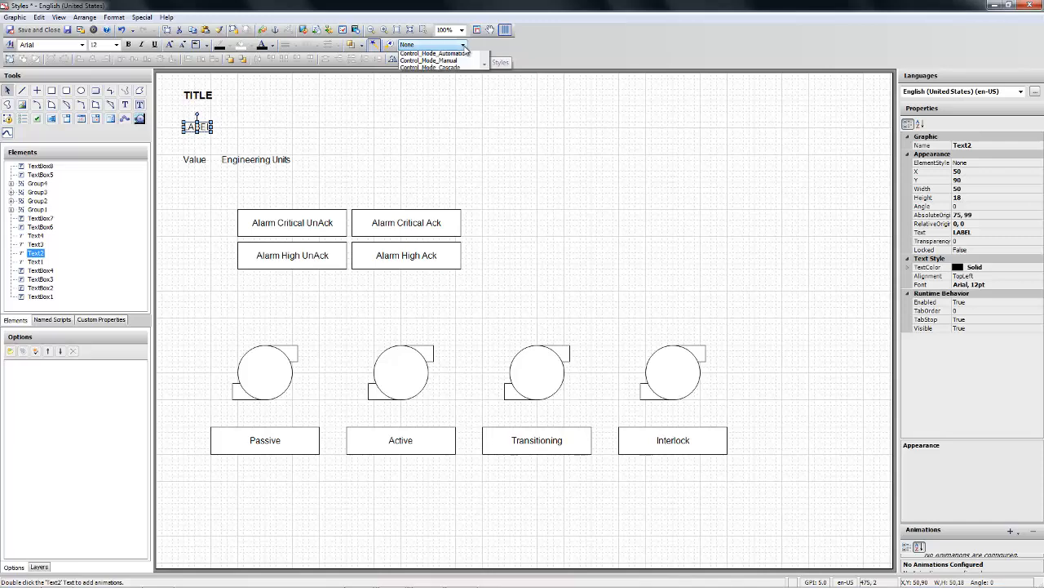
{"action": "left_click", "coordinate": [463, 45]}
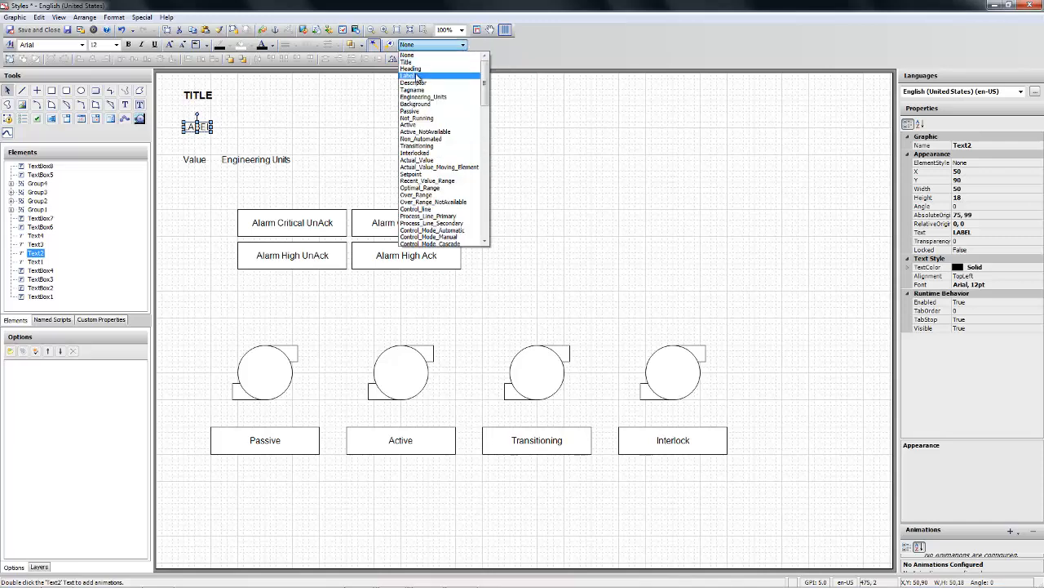
{"action": "left_click", "coordinate": [409, 75]}
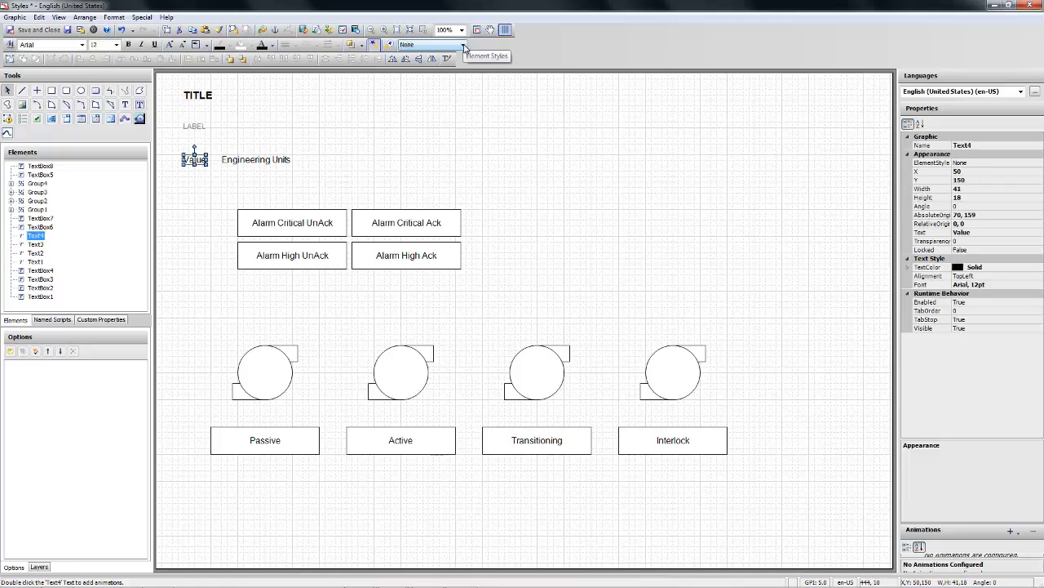
- Give the Value text Actual_Value and Engineering Units the Engineering_Units style
{"action": "left_click", "coordinate": [479, 45]}
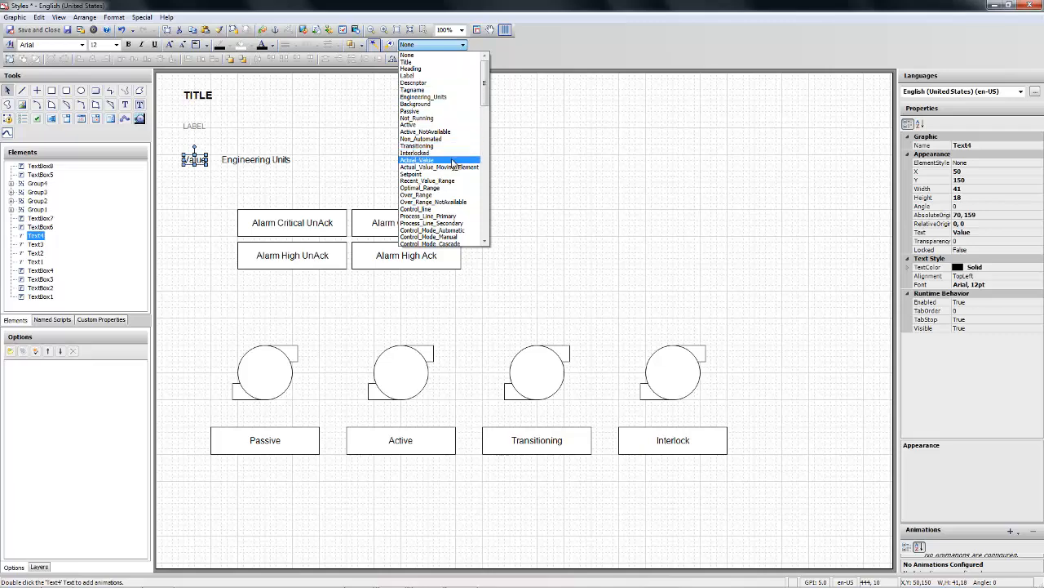
{"action": "left_click", "coordinate": [416, 159]}
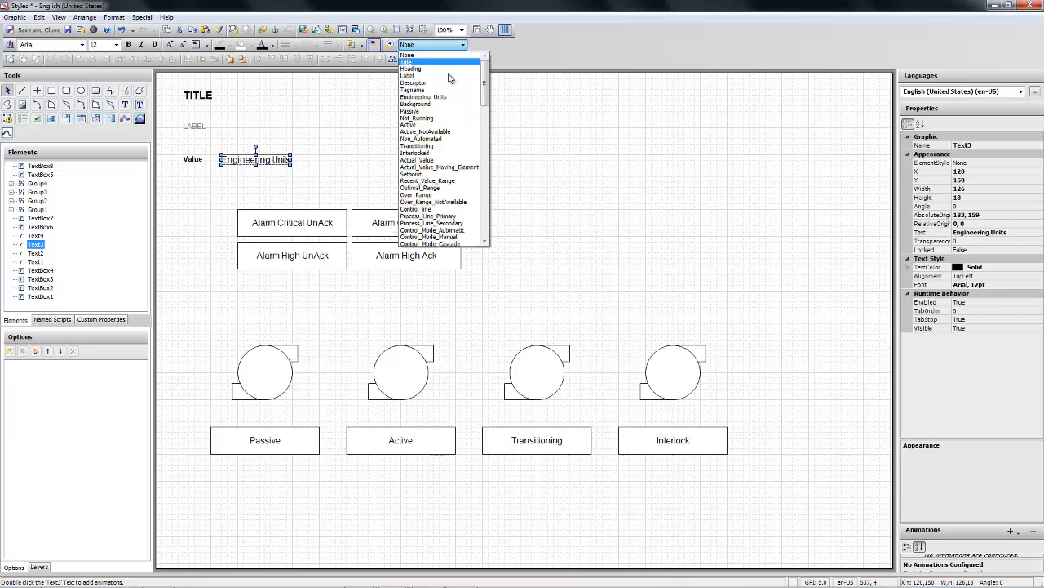
{"action": "left_click", "coordinate": [424, 96]}
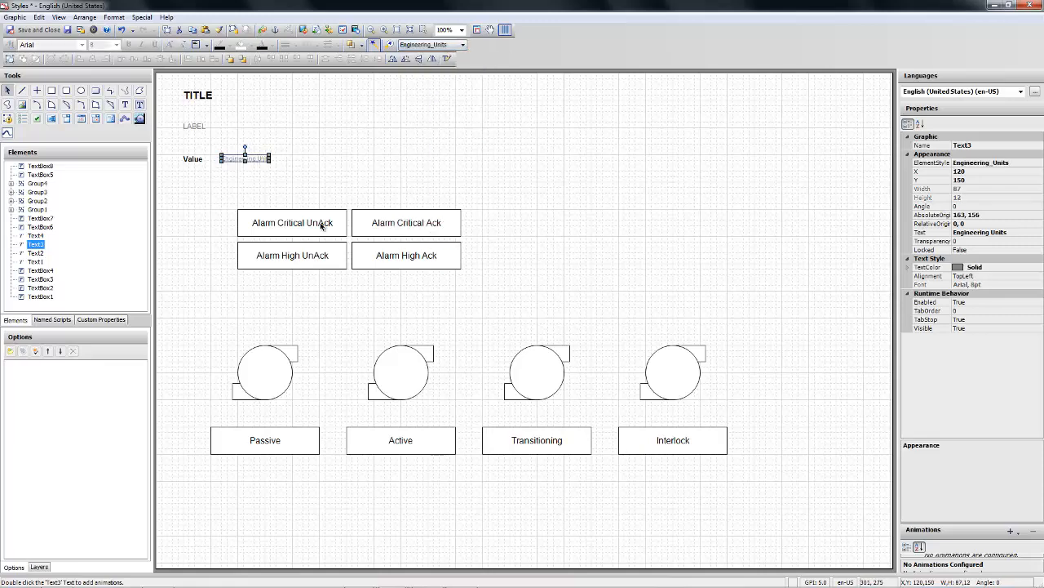
- Apply Alarm_Critical UNACK/ACK styles to the critical boxes and Alarm_High styles to the high boxes
{"action": "left_click", "coordinate": [462, 45]}
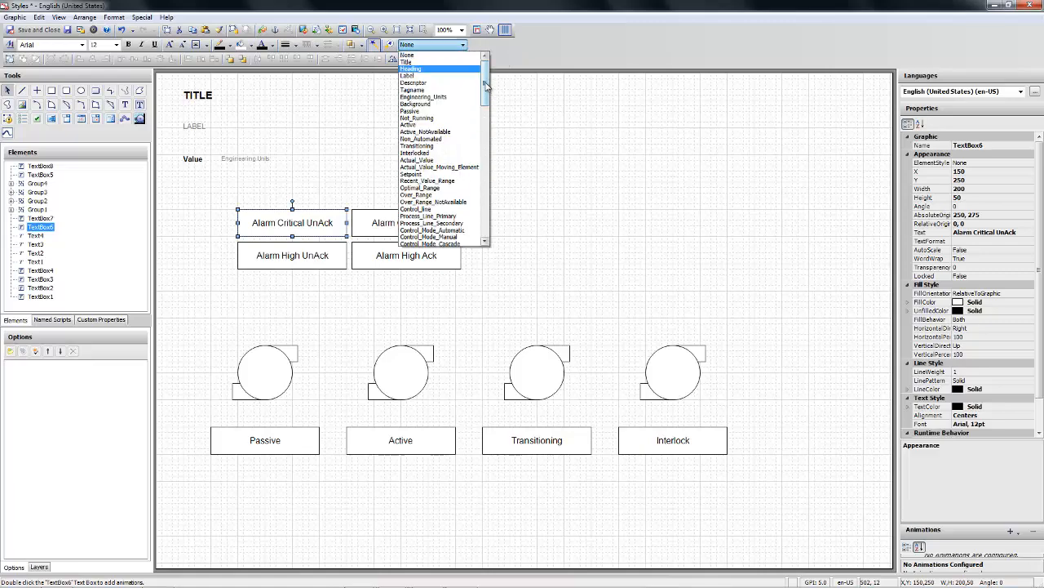
{"action": "scroll", "scroll_direction": "down", "scroll_amount": 3}
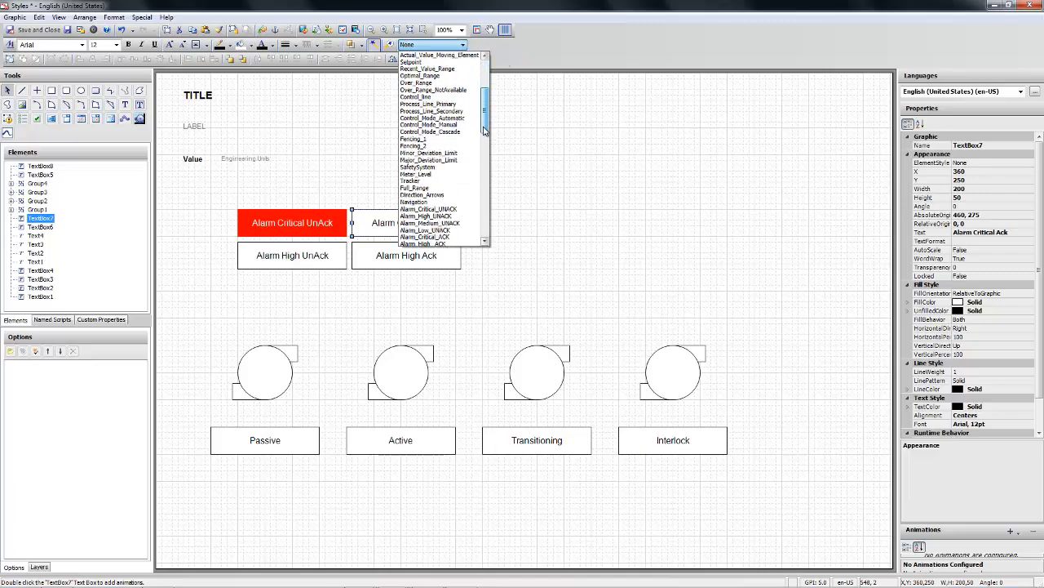
{"action": "scroll", "scroll_direction": "down", "scroll_amount": 3}
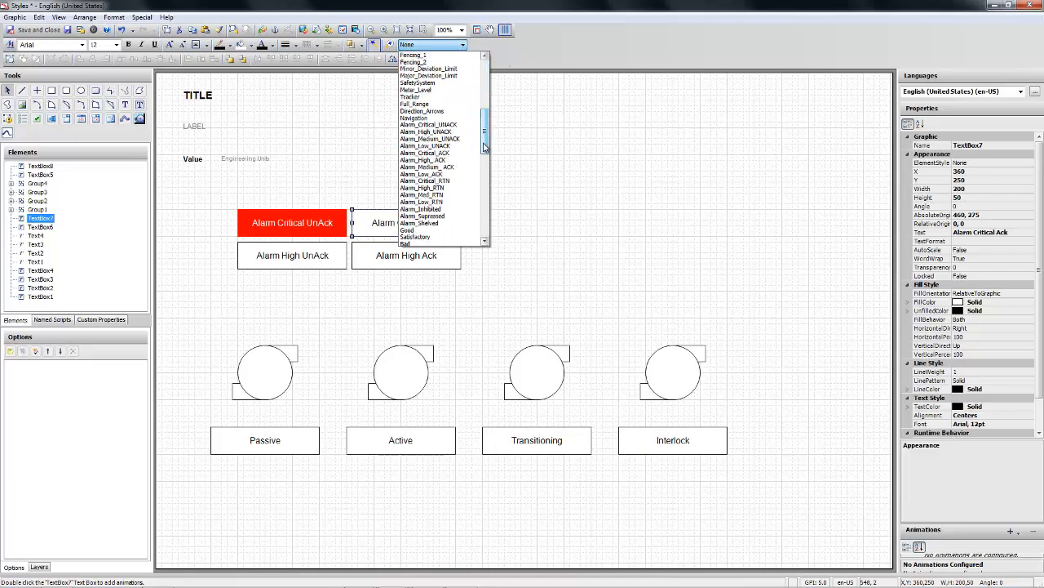
{"action": "left_click", "coordinate": [426, 173]}
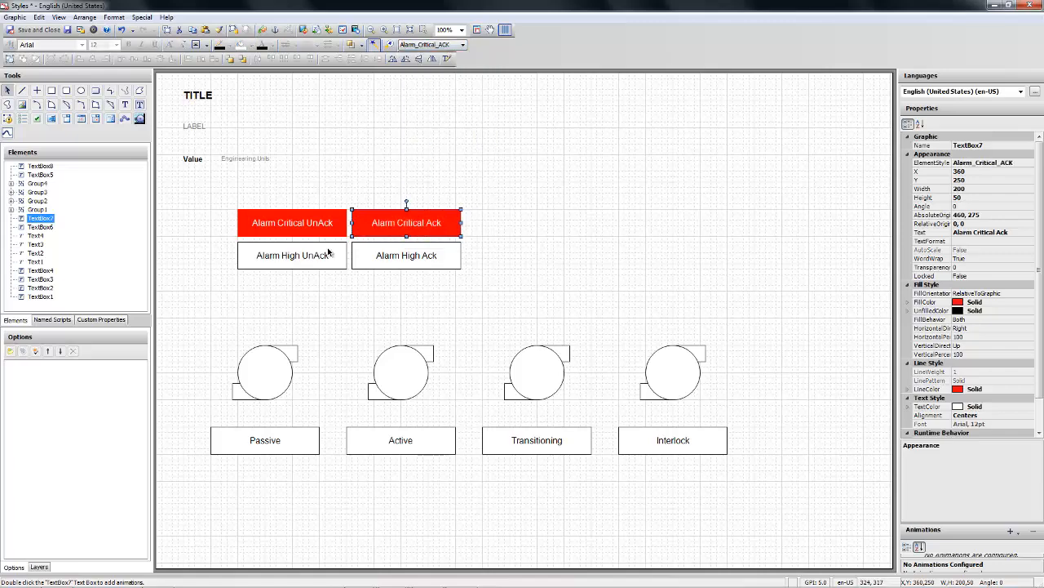
{"action": "left_click", "coordinate": [293, 254]}
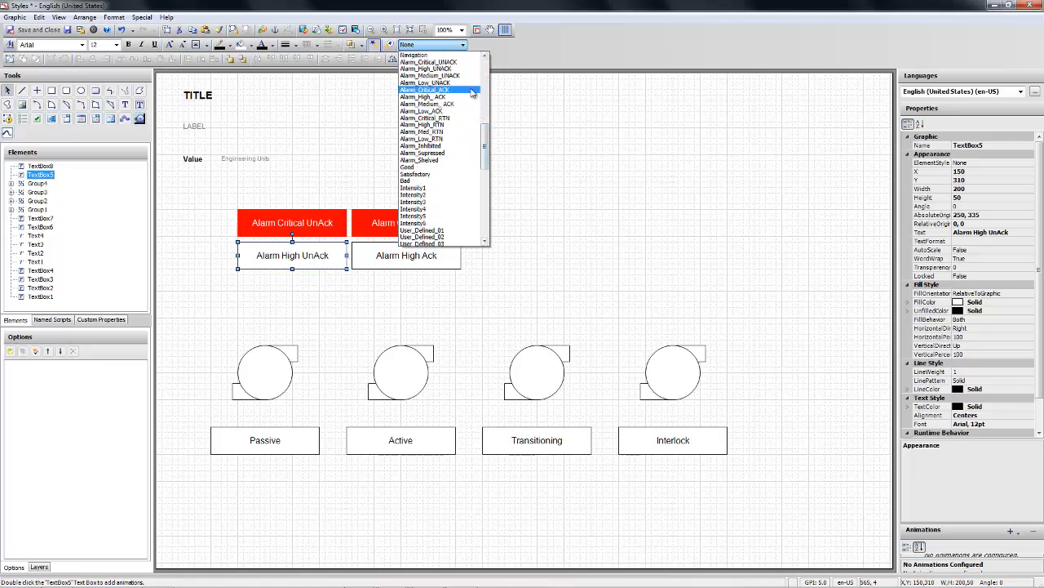
{"action": "mouse_move", "coordinate": [439, 82]}
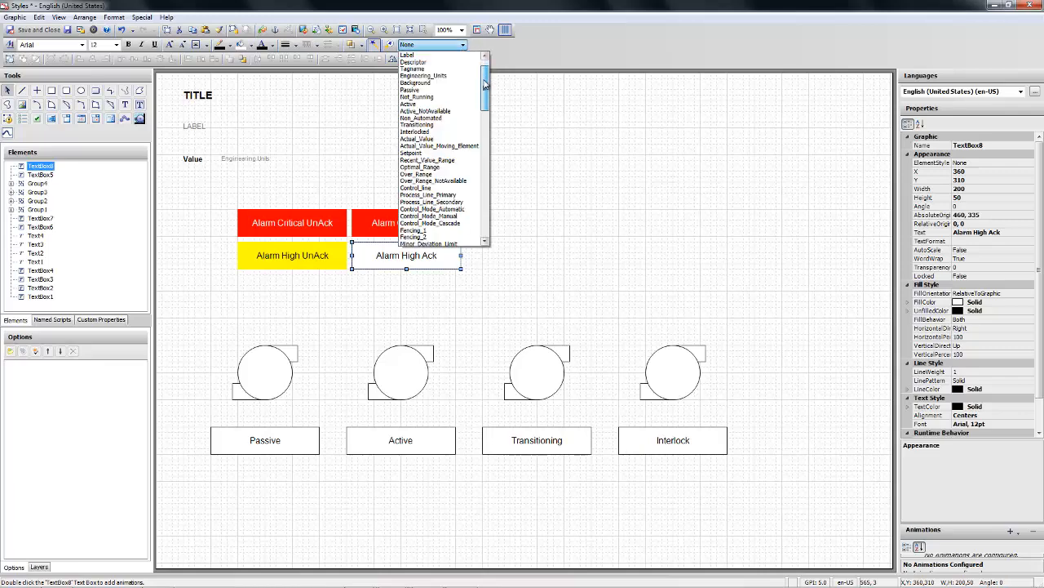
{"action": "scroll", "scroll_direction": "down", "scroll_amount": 3}
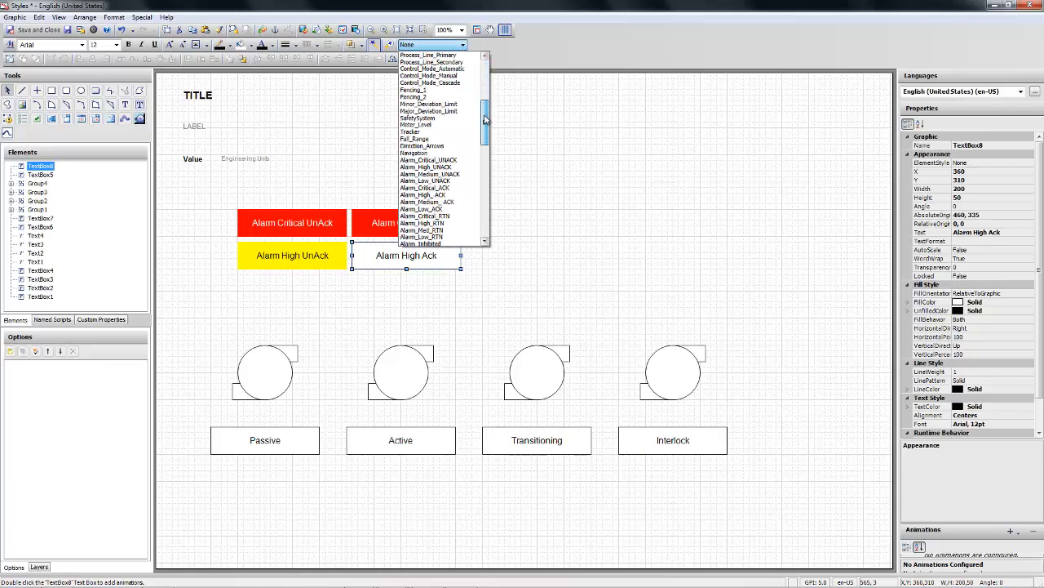
{"action": "scroll", "scroll_direction": "down", "scroll_amount": 3}
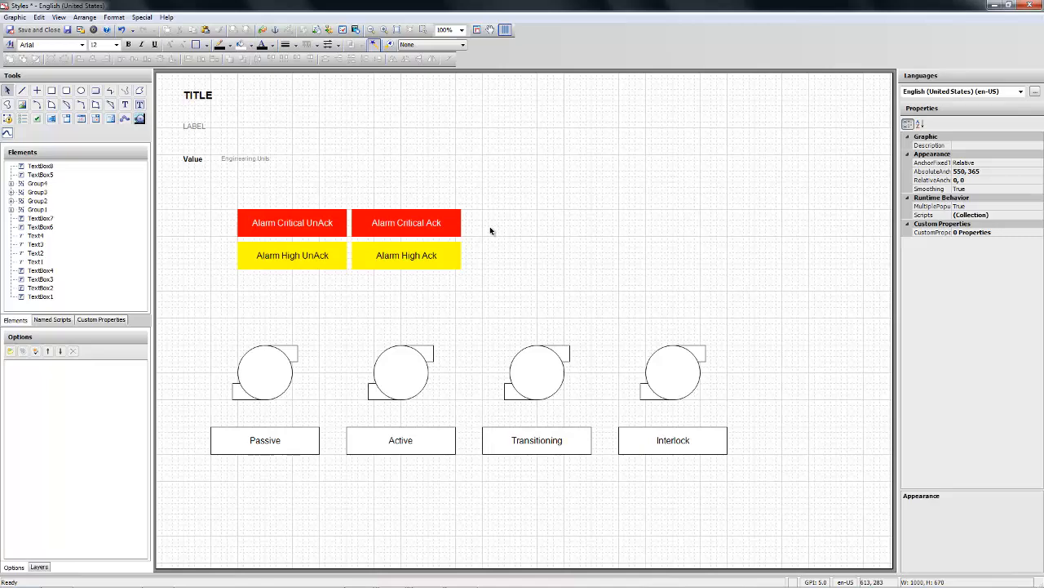
{"action": "mouse_move", "coordinate": [439, 267]}
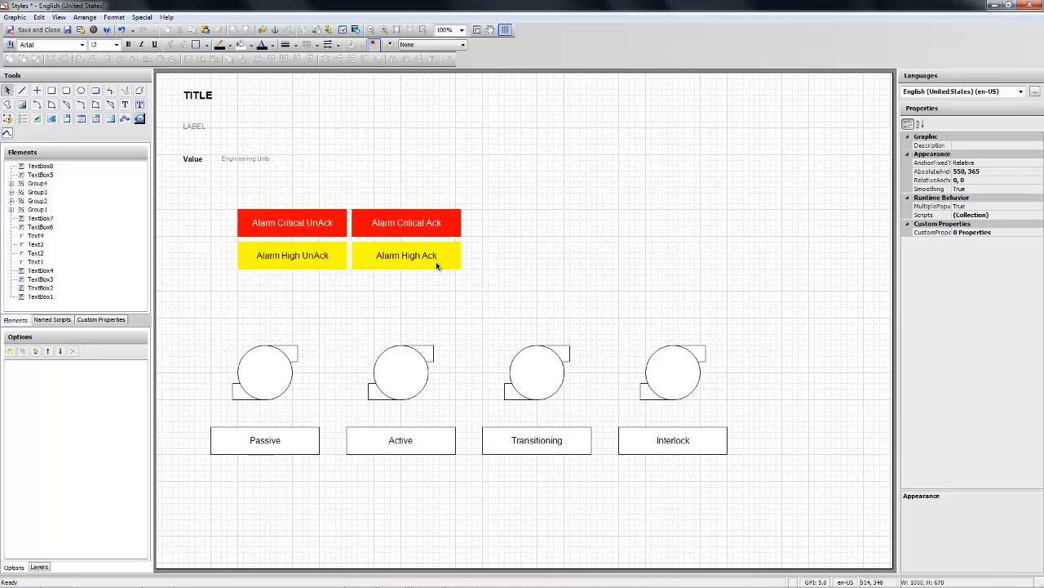
{"action": "mouse_move", "coordinate": [422, 253]}
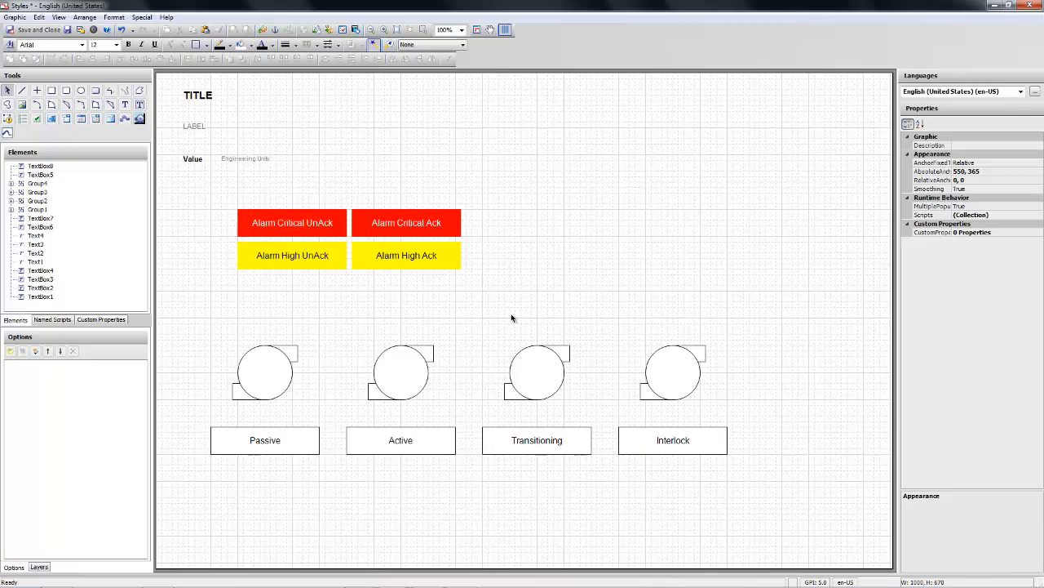
{"action": "mouse_move", "coordinate": [677, 455]}
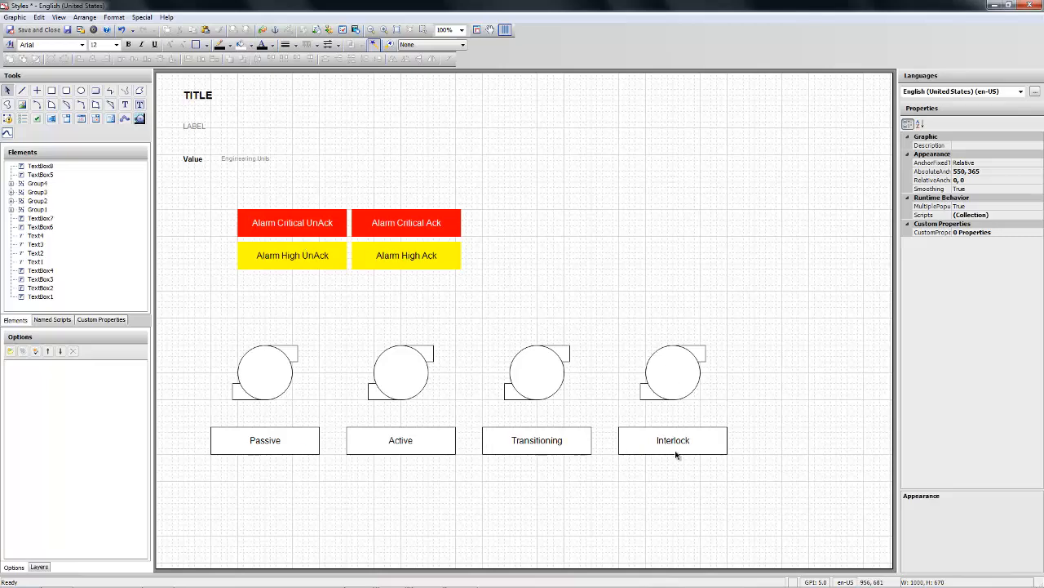
{"action": "mouse_move", "coordinate": [681, 385]}
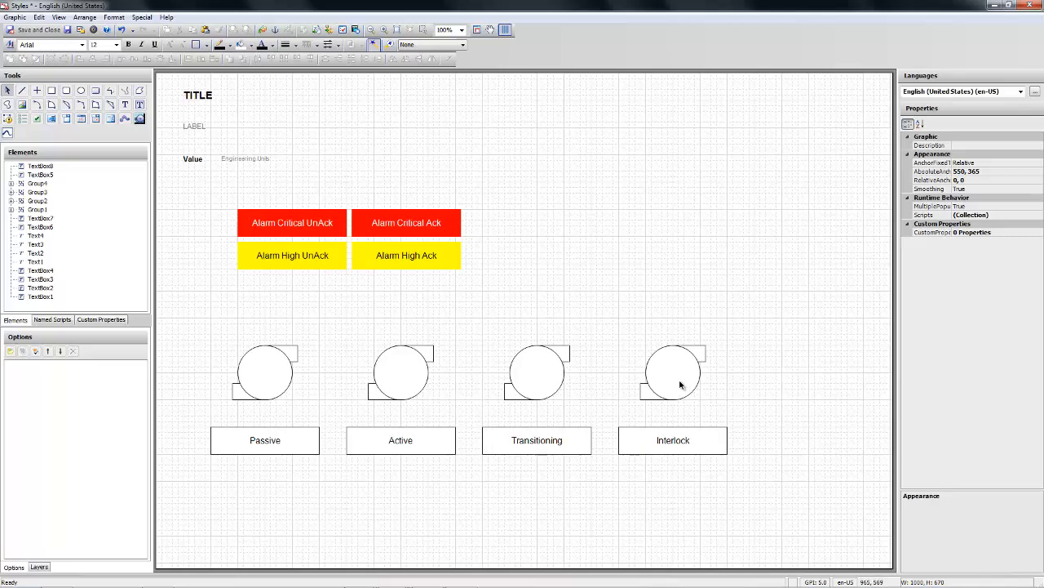
- Apply the Interlocked style to the Interlock pump and copy it onto its label
{"action": "left_click", "coordinate": [673, 372]}
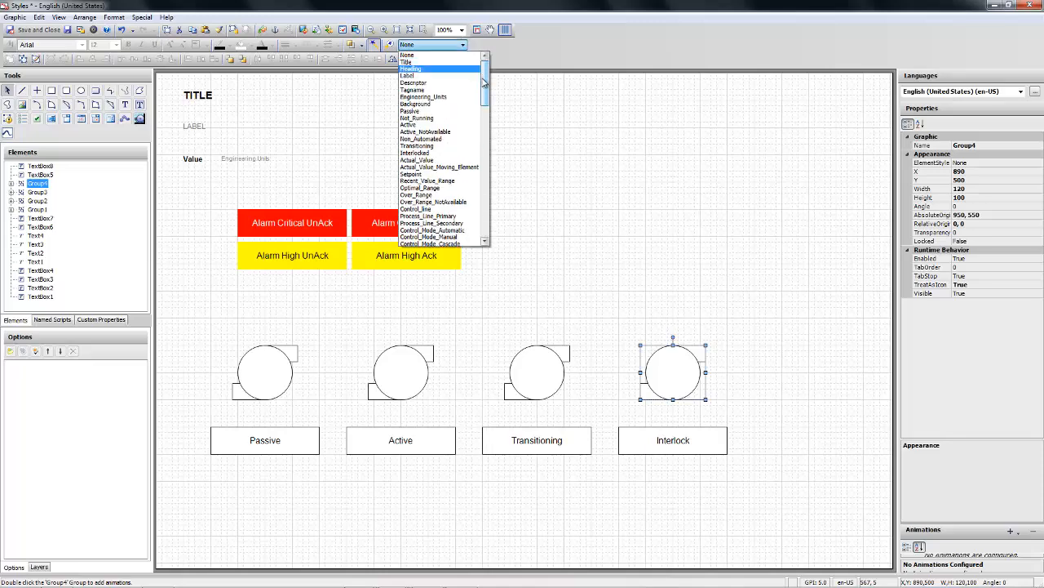
{"action": "left_click", "coordinate": [416, 153]}
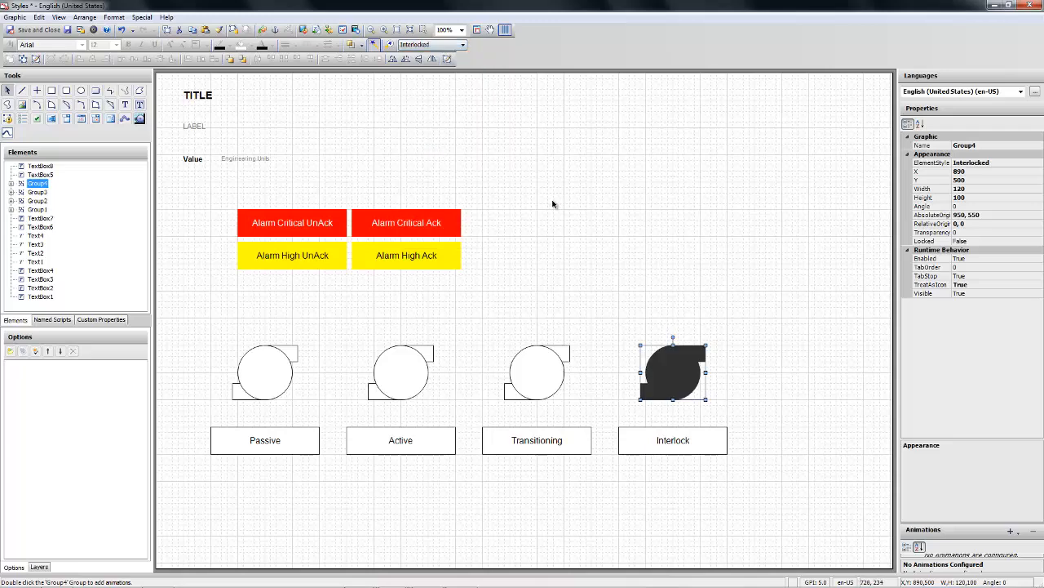
{"action": "mouse_move", "coordinate": [417, 136]}
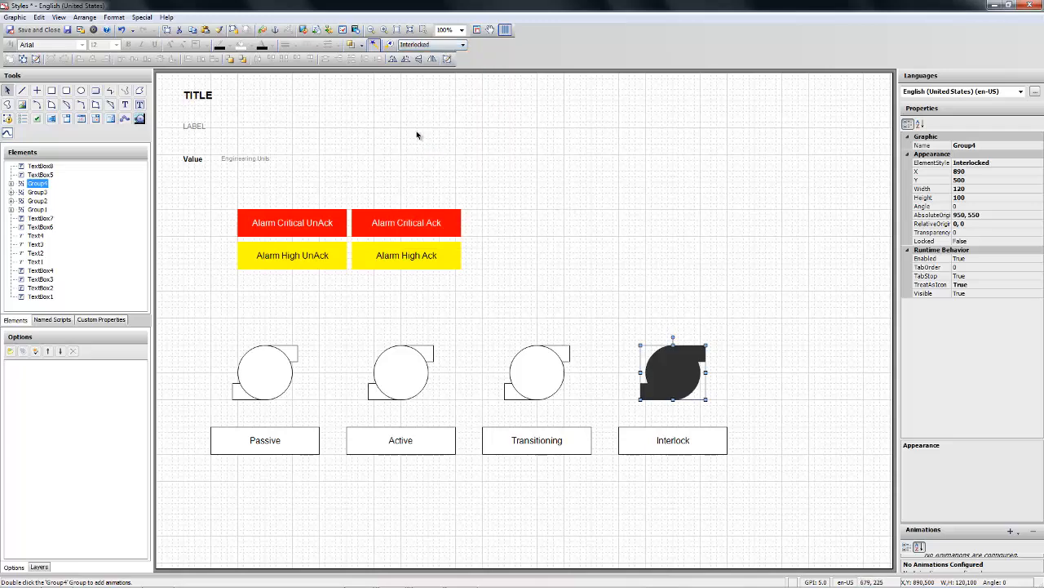
{"action": "mouse_move", "coordinate": [665, 434]}
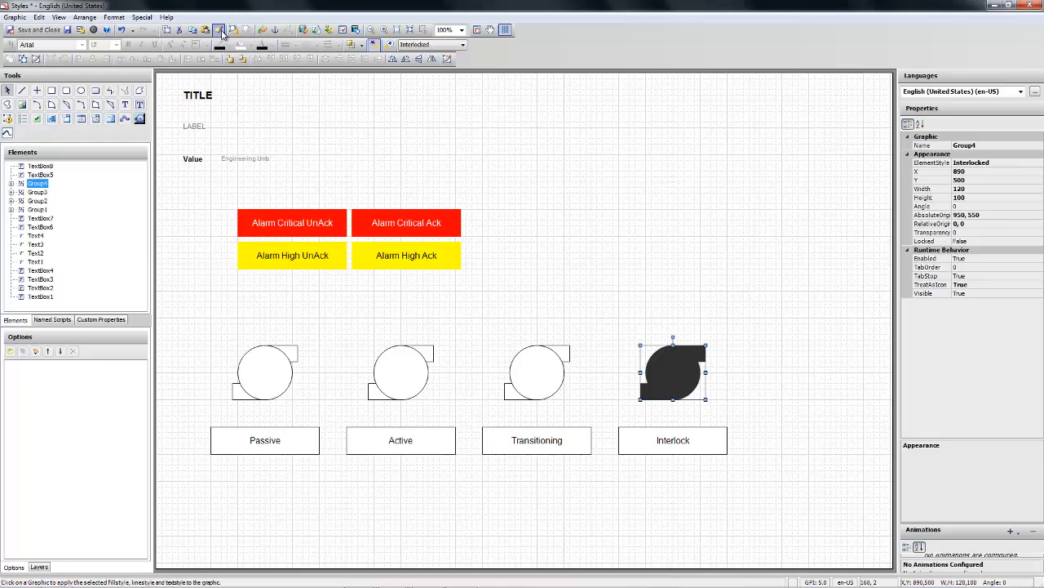
{"action": "left_click", "coordinate": [672, 440]}
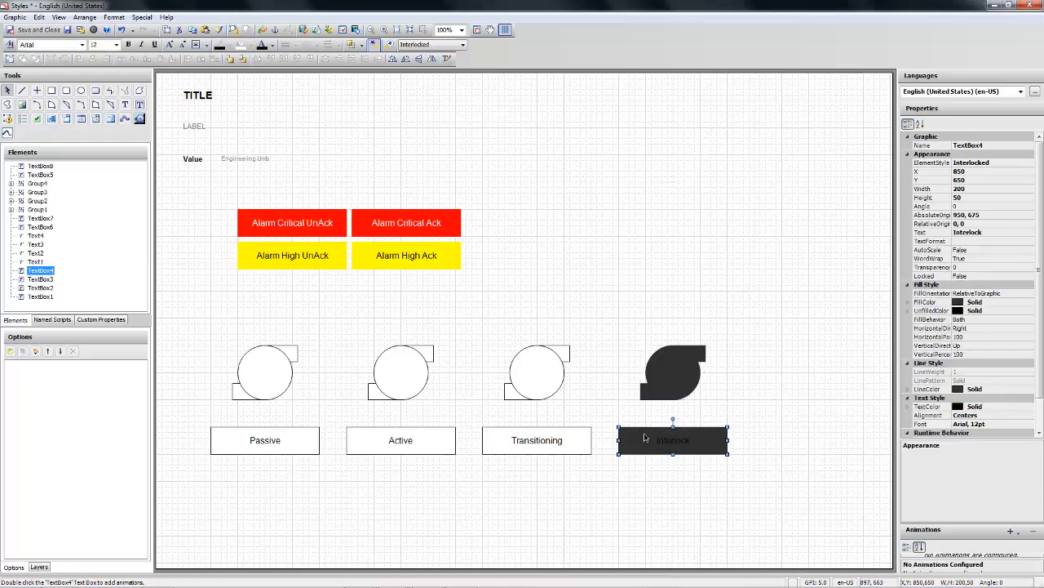
- Apply the Transitioning style to the Transitioning pump and copy it onto its label
{"action": "left_click", "coordinate": [536, 372]}
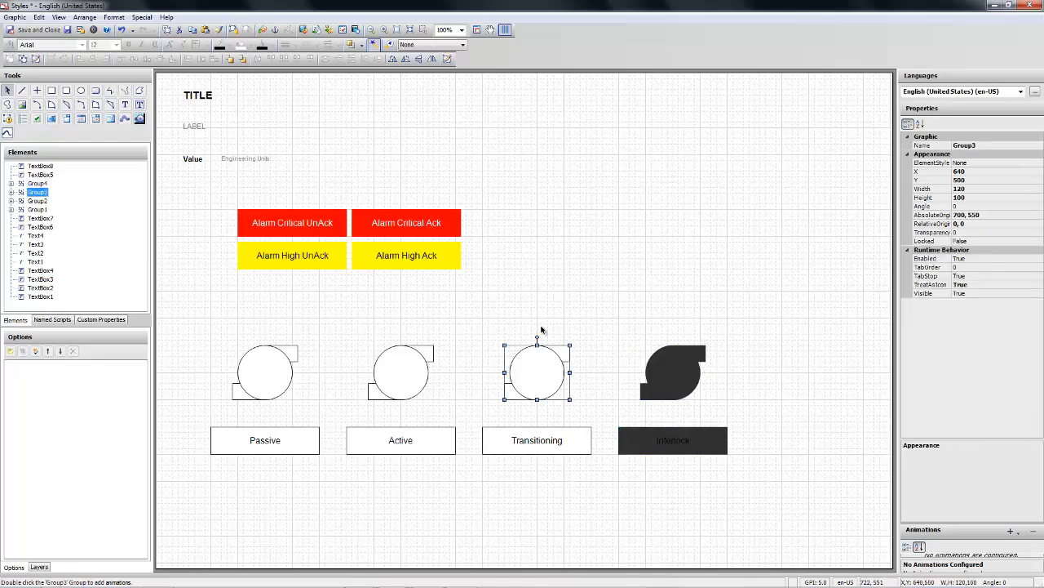
{"action": "left_click", "coordinate": [463, 45]}
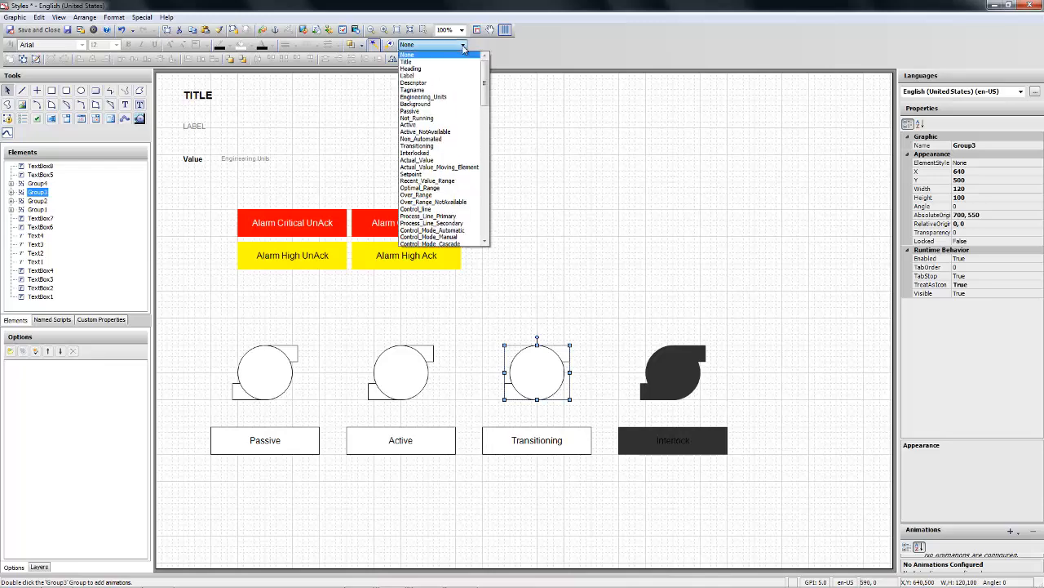
{"action": "scroll", "scroll_direction": "down", "scroll_amount": 3}
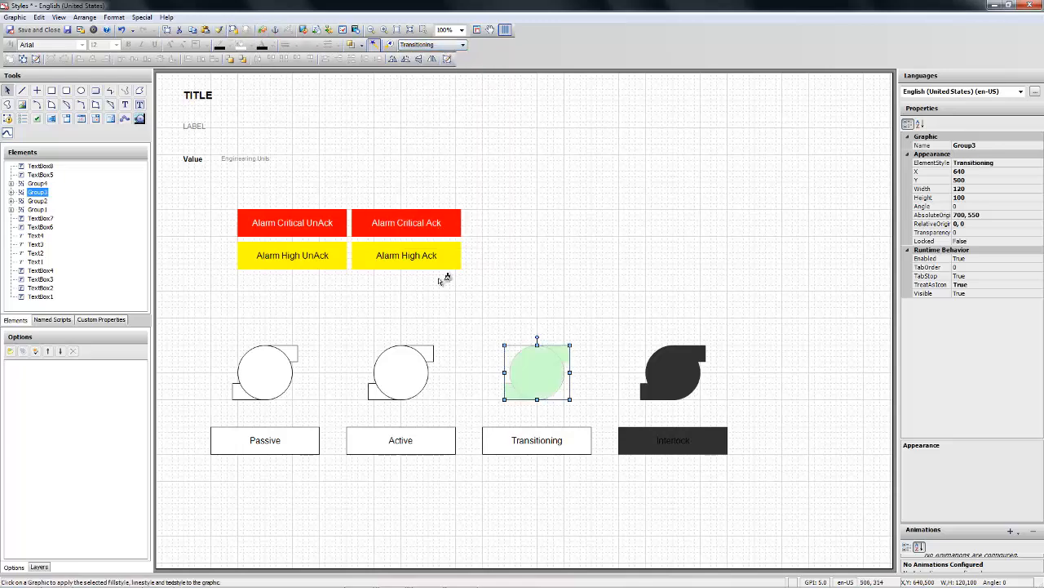
{"action": "left_click", "coordinate": [536, 440]}
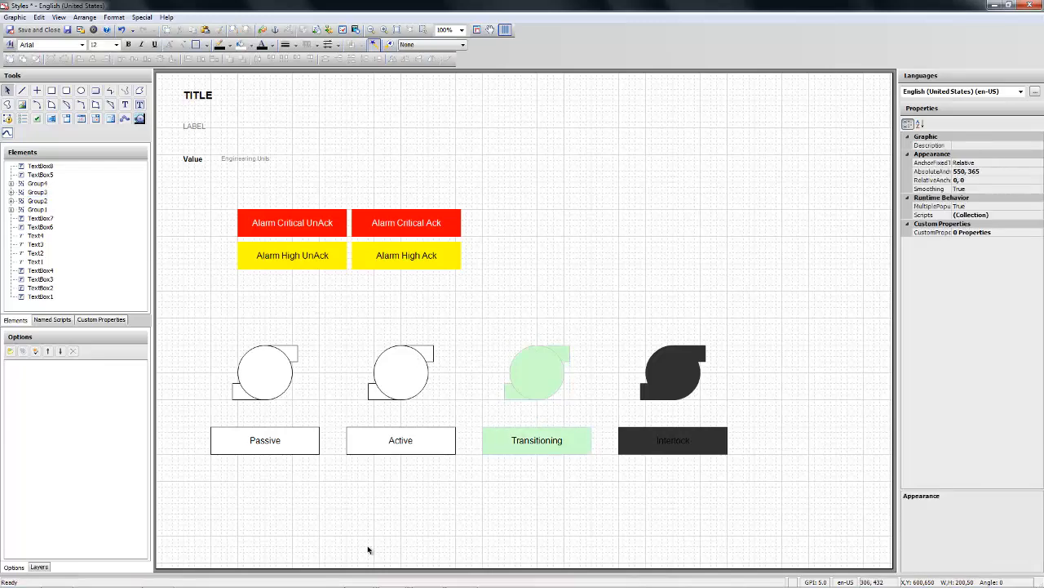
{"action": "left_click", "coordinate": [400, 372]}
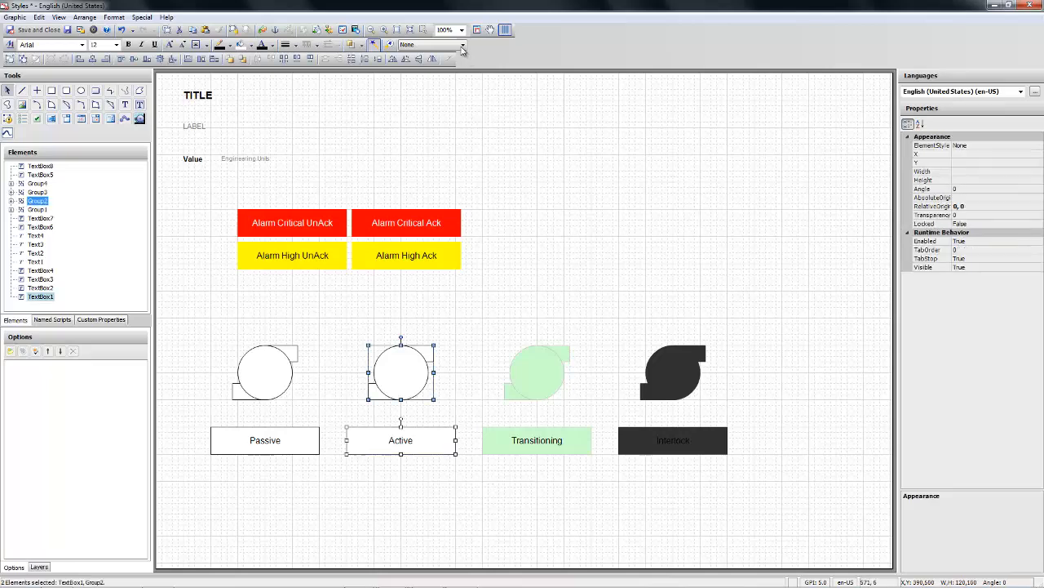
{"action": "left_click", "coordinate": [461, 45]}
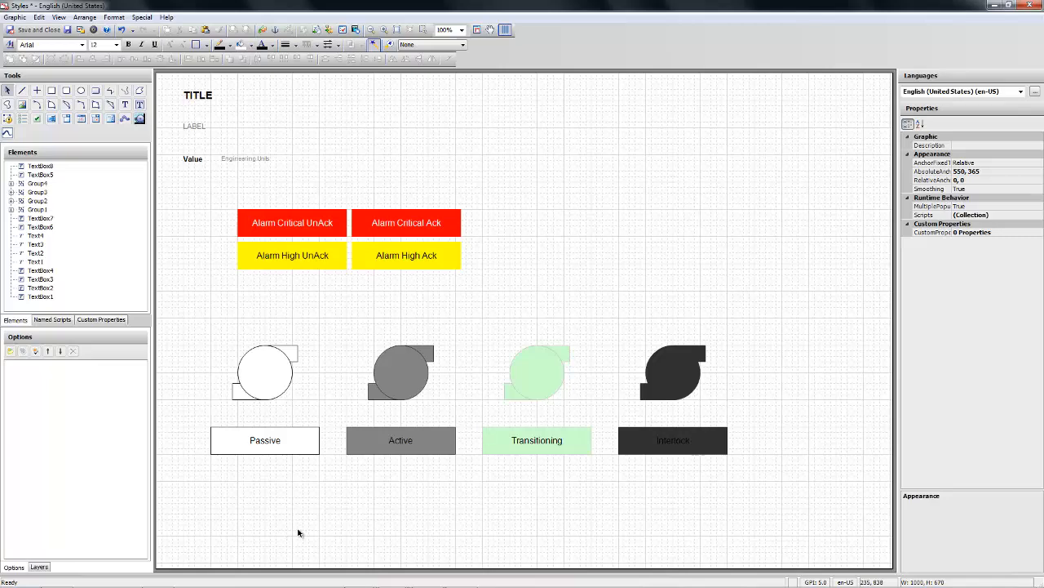
{"action": "left_click_drag", "start_coordinate": [298, 533], "coordinate": [365, 529]}
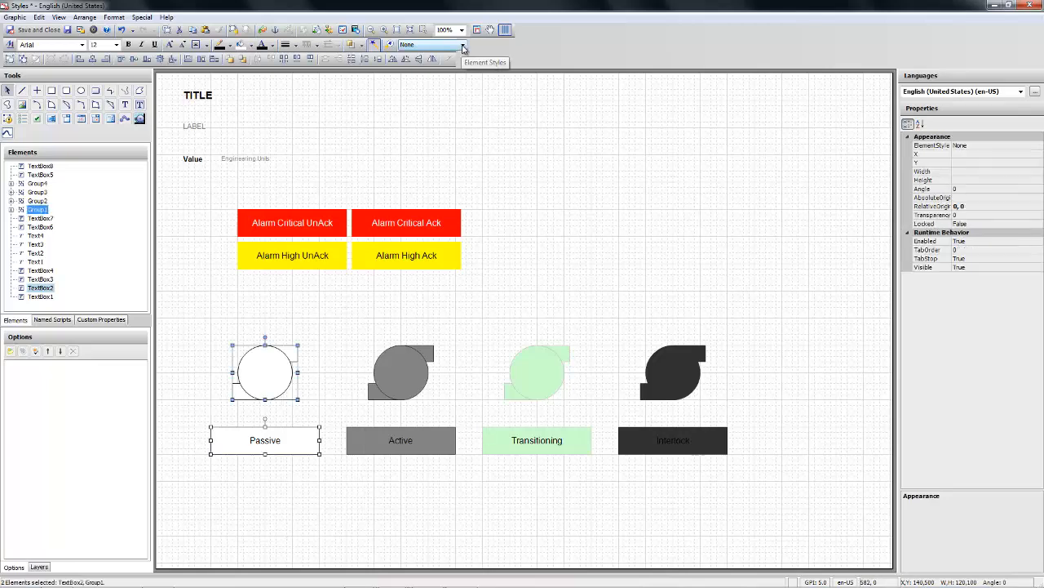
{"action": "left_click", "coordinate": [463, 45]}
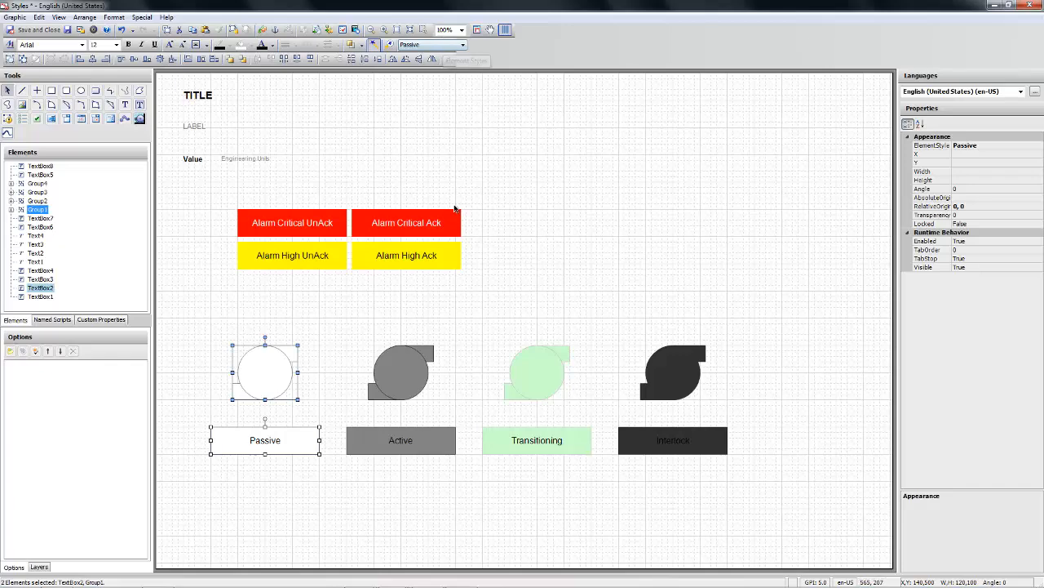
{"action": "left_click", "coordinate": [406, 222]}
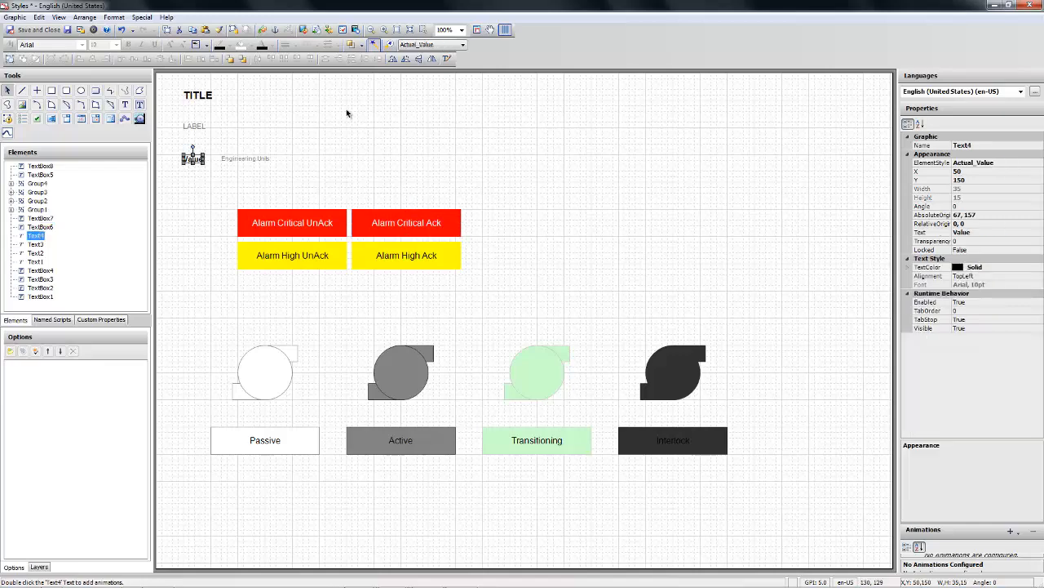
{"action": "left_click", "coordinate": [537, 372]}
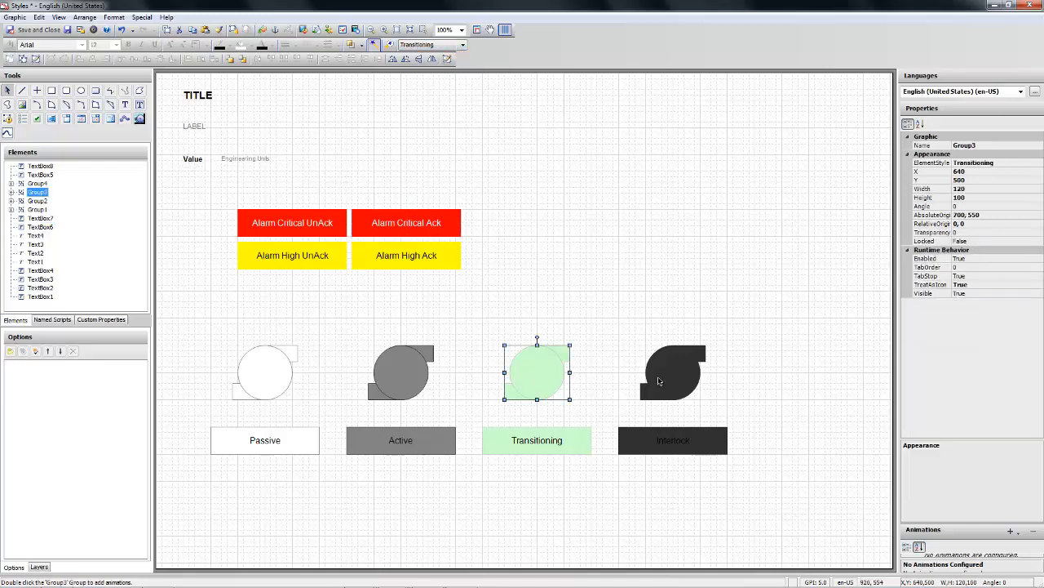
{"action": "left_click", "coordinate": [673, 263]}
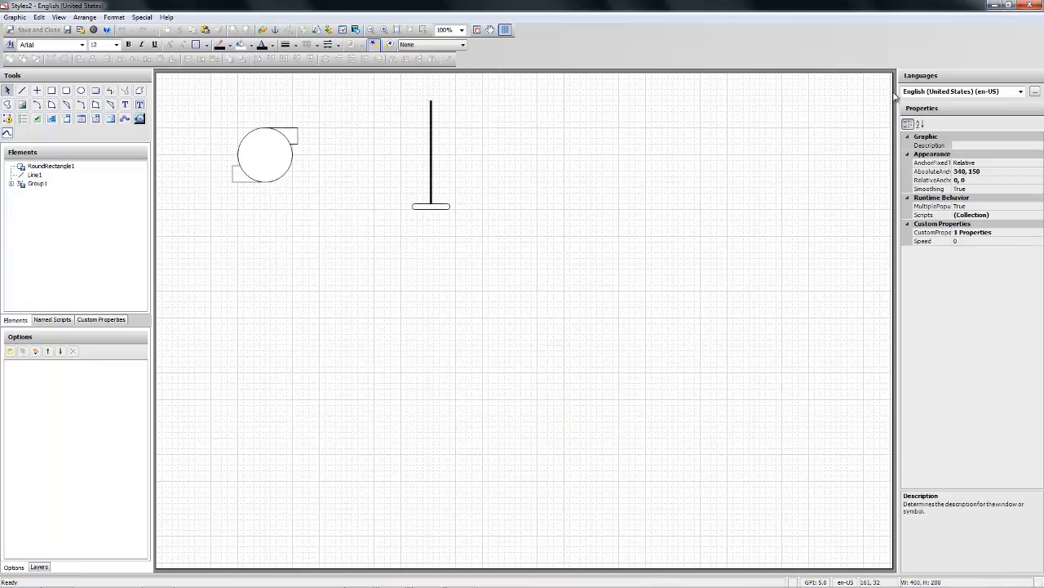
{"action": "mouse_move", "coordinate": [520, 157]}
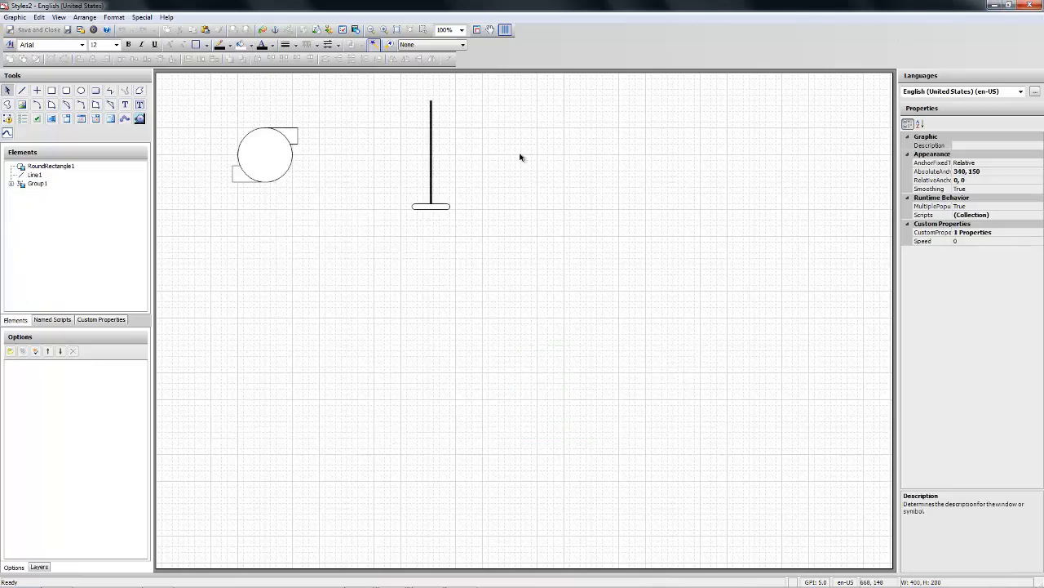
{"action": "mouse_move", "coordinate": [269, 160]}
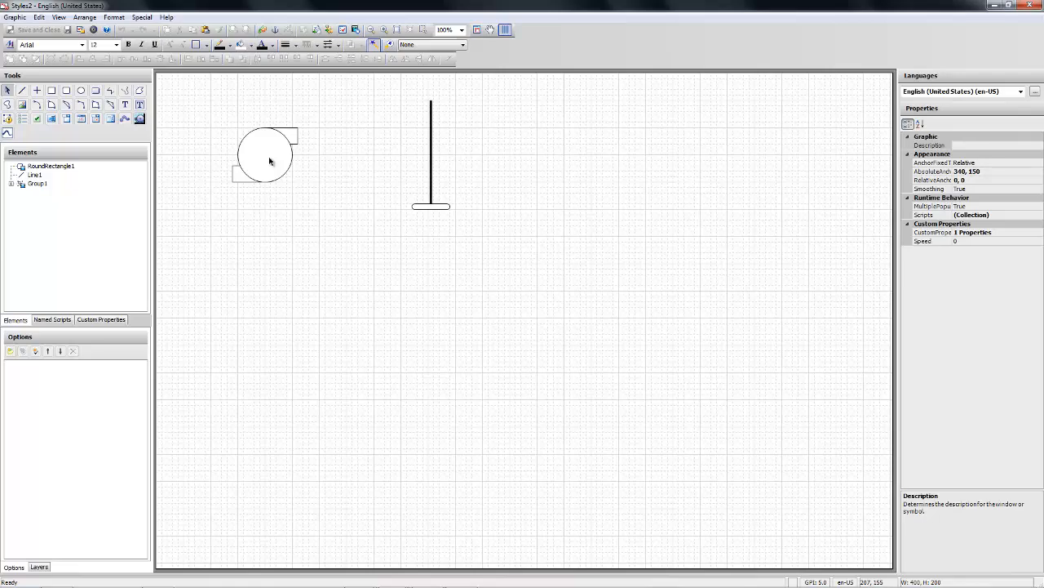
- Open Group1's animations to review its Speed-driven Element Style truth table
{"action": "left_click", "coordinate": [265, 155]}
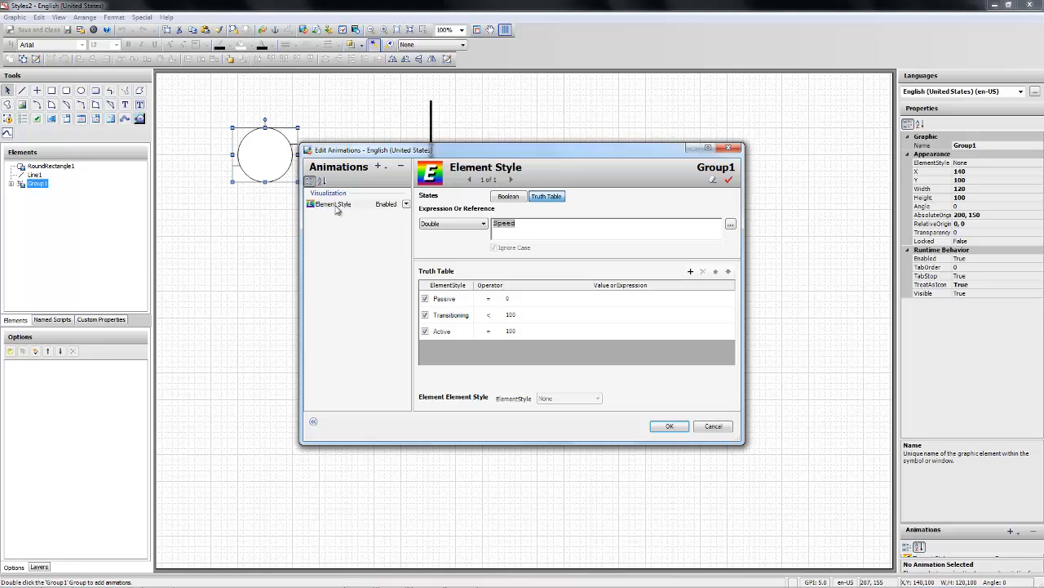
{"action": "mouse_move", "coordinate": [379, 166]}
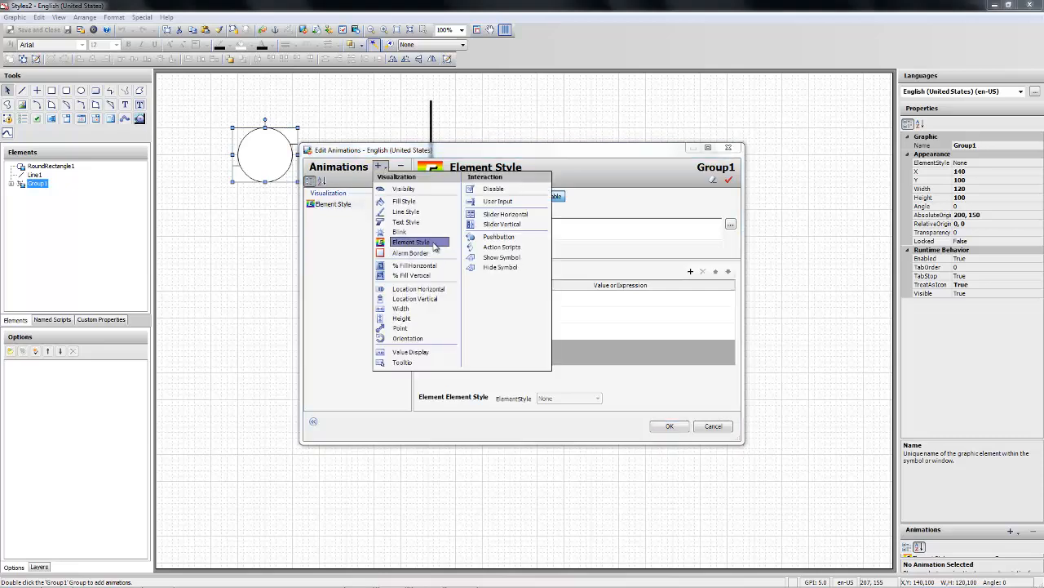
{"action": "left_click", "coordinate": [411, 242]}
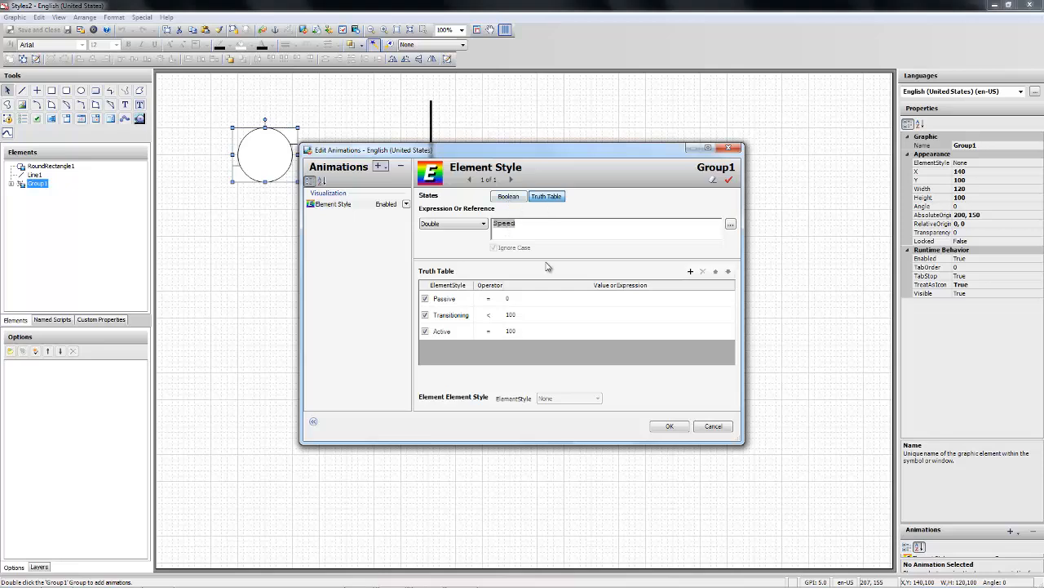
{"action": "mouse_move", "coordinate": [465, 306]}
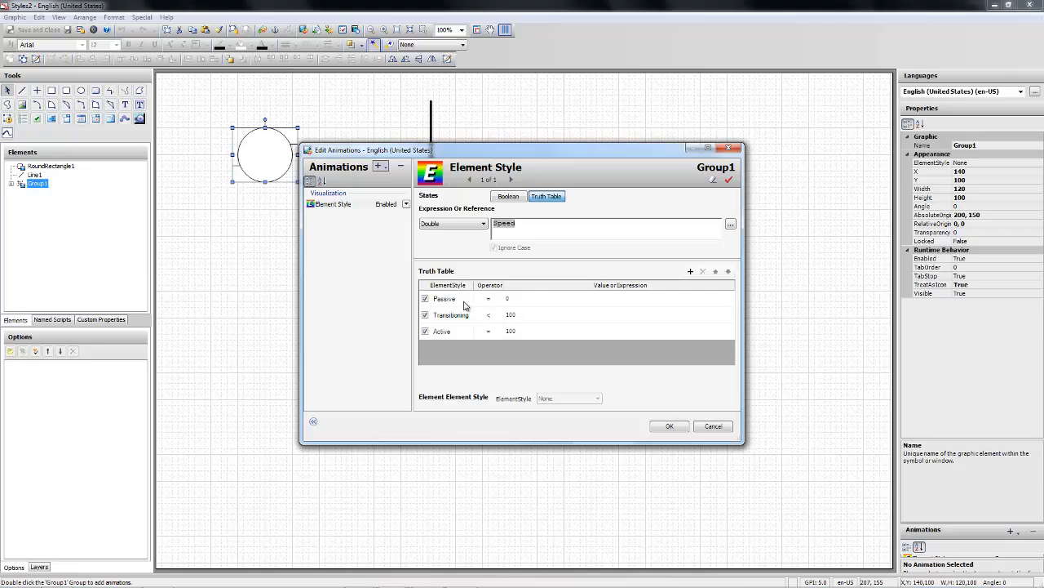
{"action": "mouse_move", "coordinate": [541, 301]}
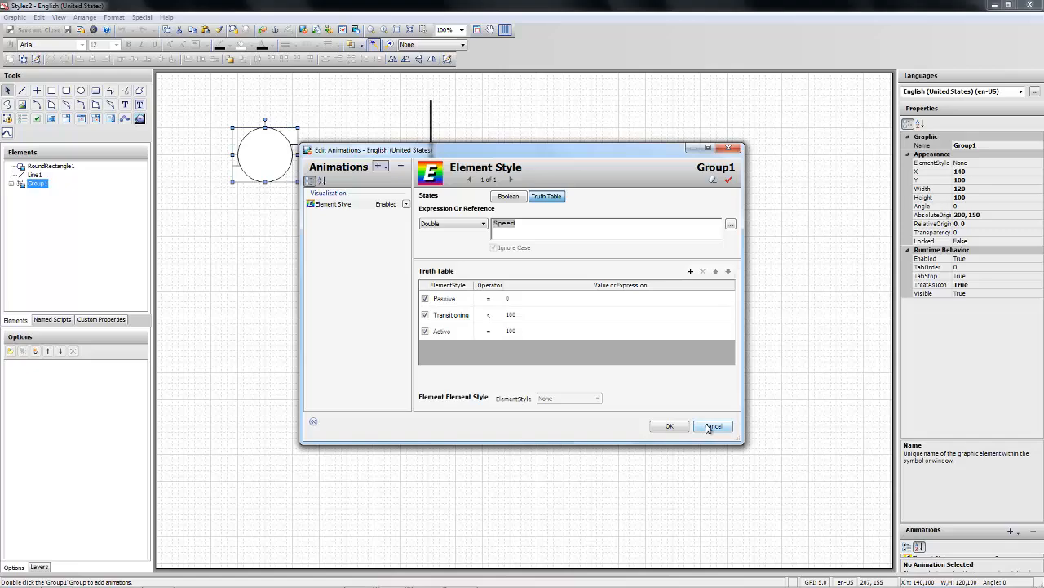
{"action": "left_click", "coordinate": [712, 426]}
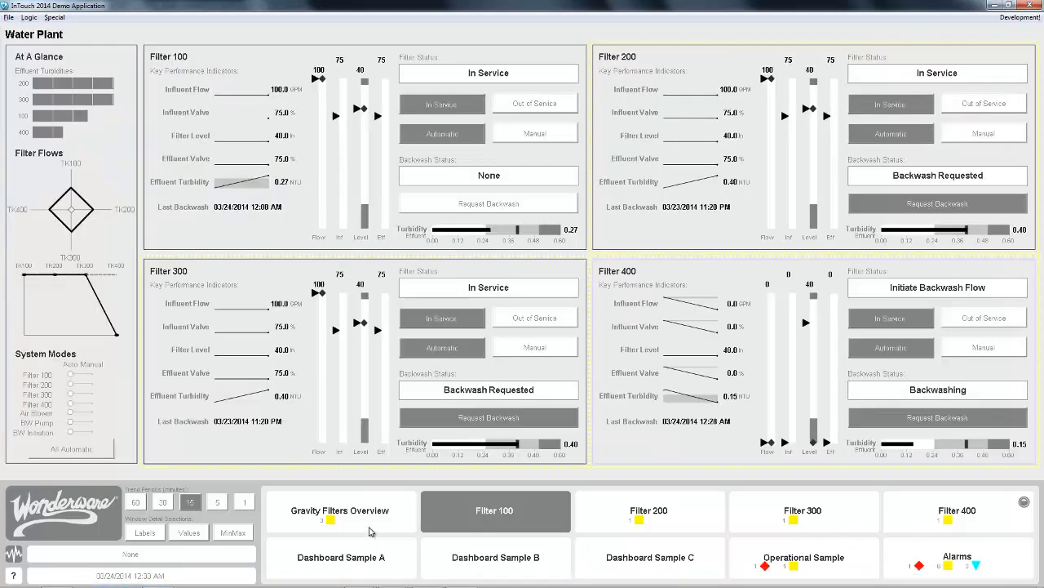
- Visit the Gravity Filters Overview, Dashboard Sample B and Operational Sample screens
{"action": "left_click", "coordinate": [340, 510]}
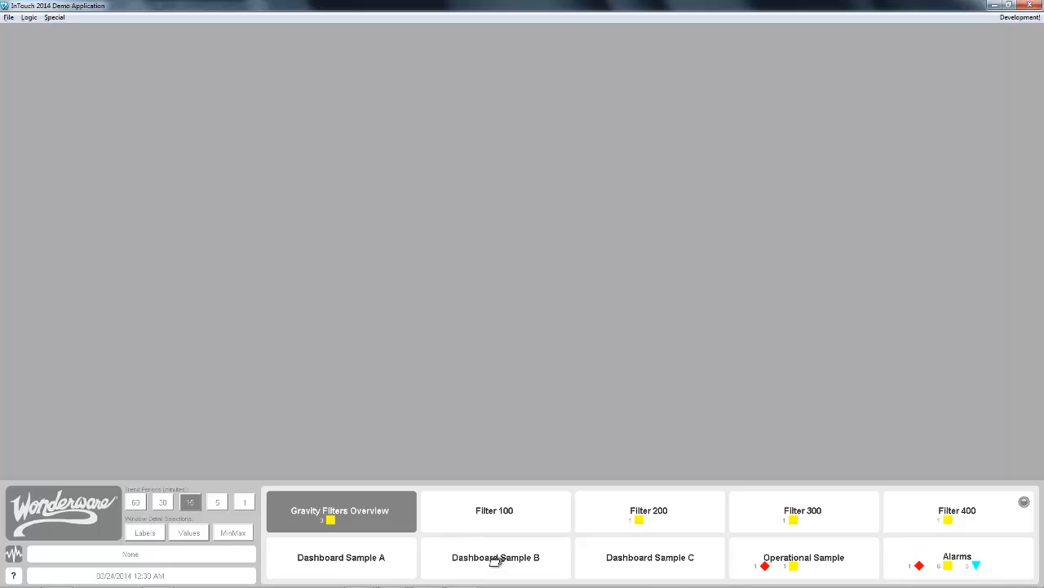
{"action": "left_click", "coordinate": [495, 557]}
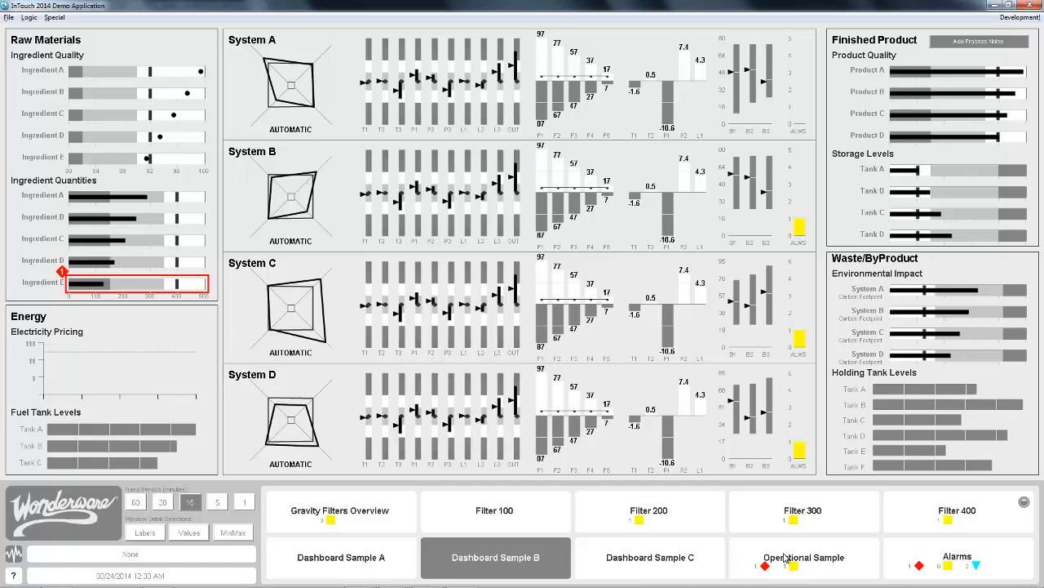
{"action": "left_click", "coordinate": [803, 557]}
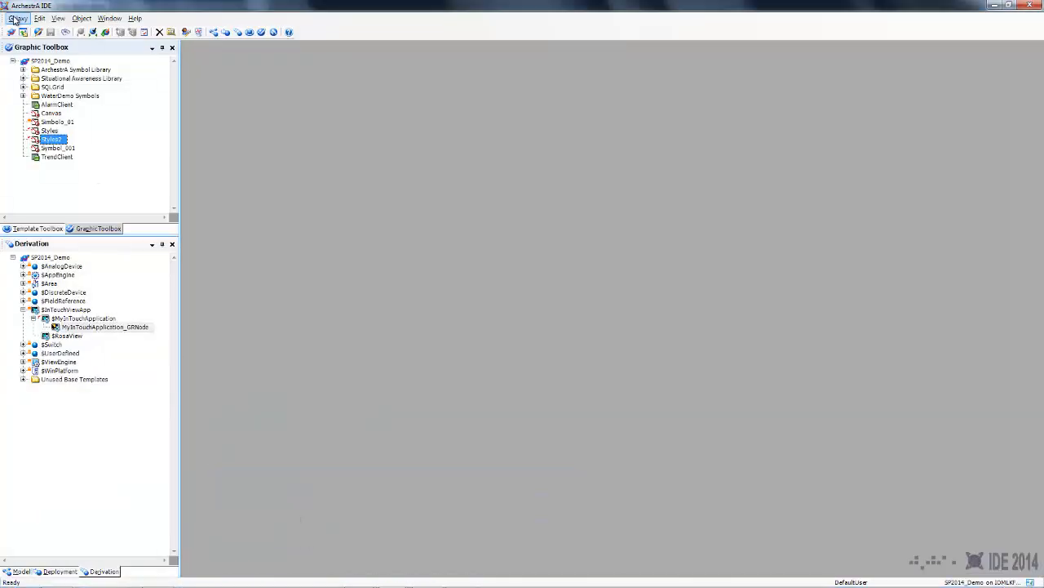
- Open the Galaxy Style Library's Element Styles tab and inspect the Label, Title and Heading settings
{"action": "left_click", "coordinate": [17, 18]}
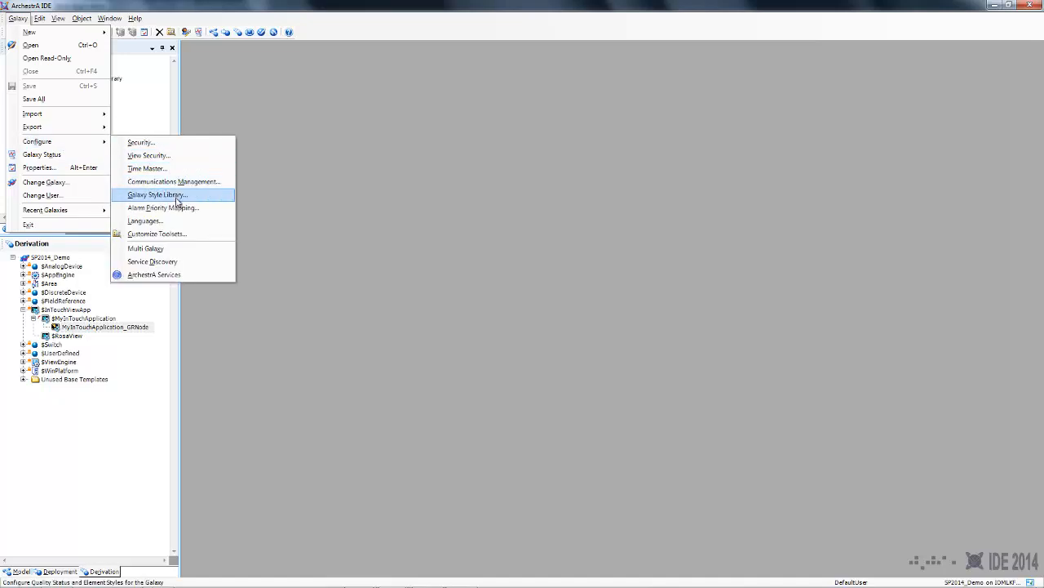
{"action": "left_click", "coordinate": [156, 194]}
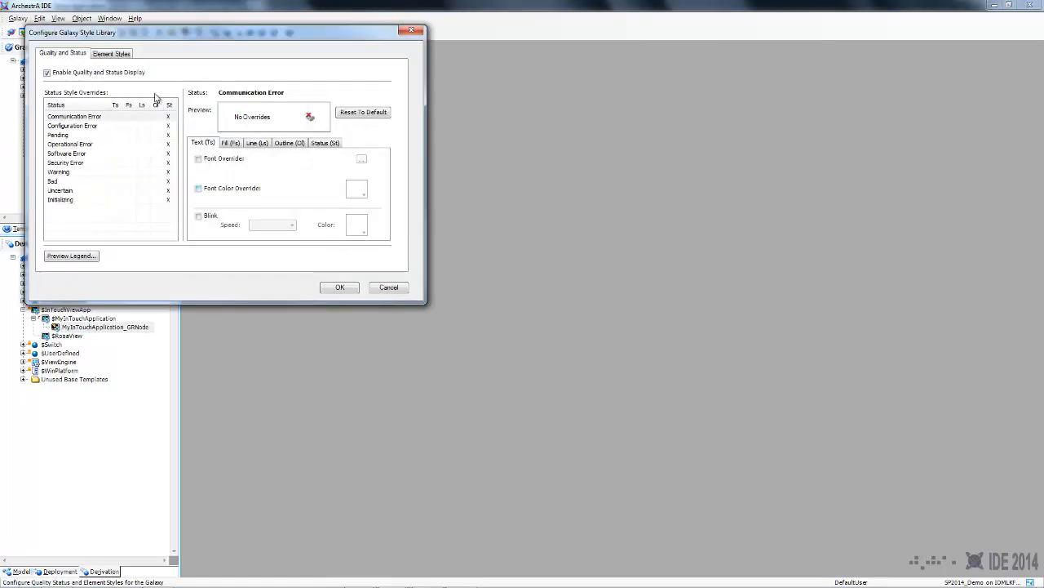
{"action": "left_click", "coordinate": [111, 53]}
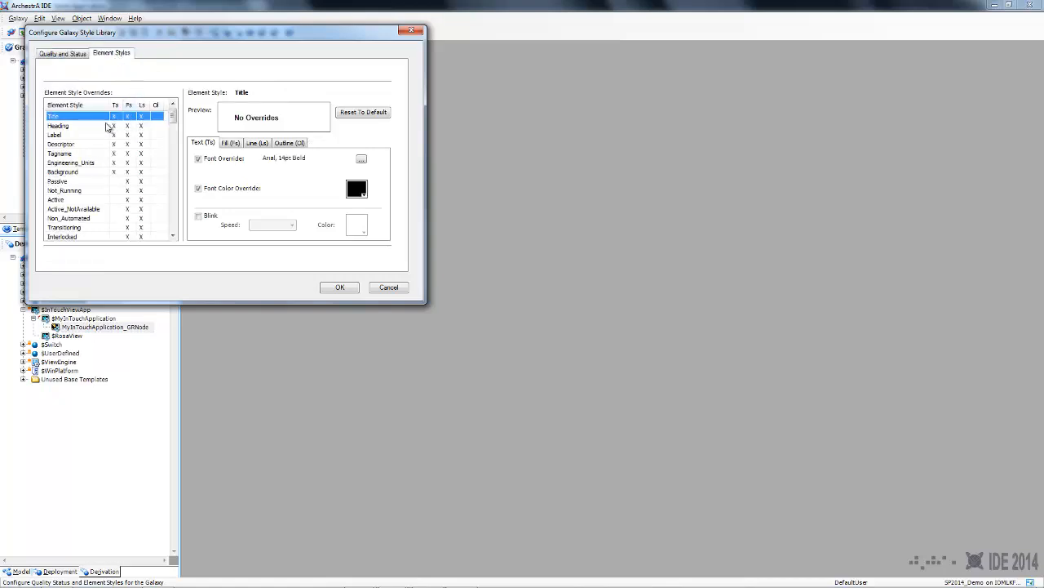
{"action": "left_click", "coordinate": [54, 134]}
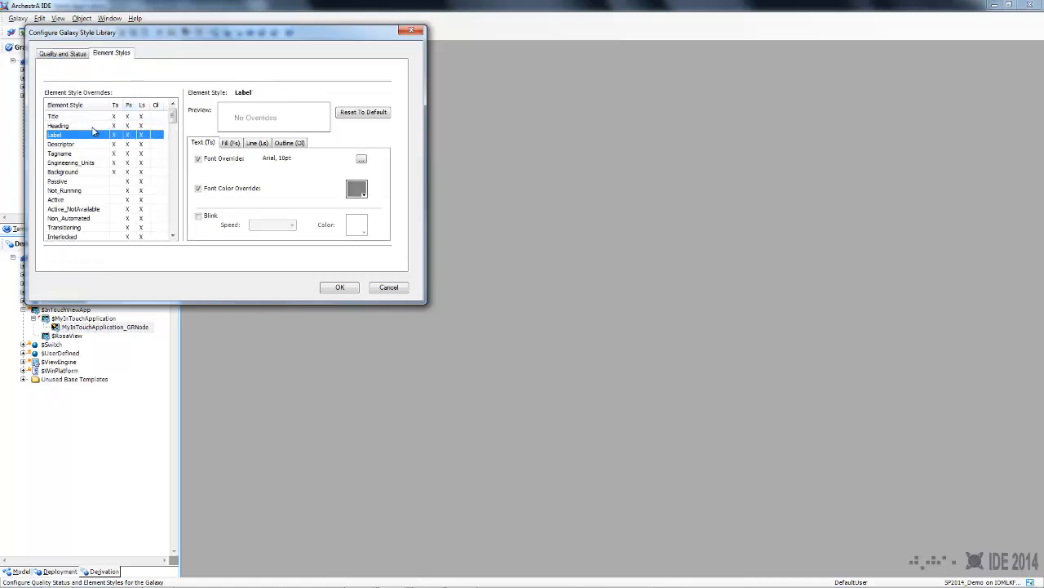
{"action": "left_click", "coordinate": [68, 218]}
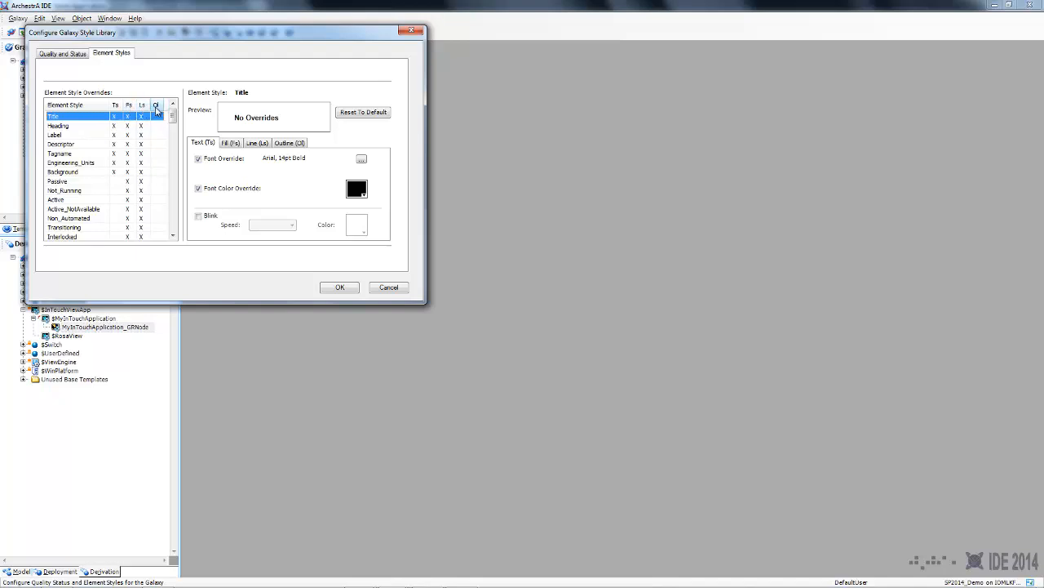
{"action": "mouse_move", "coordinate": [160, 112]}
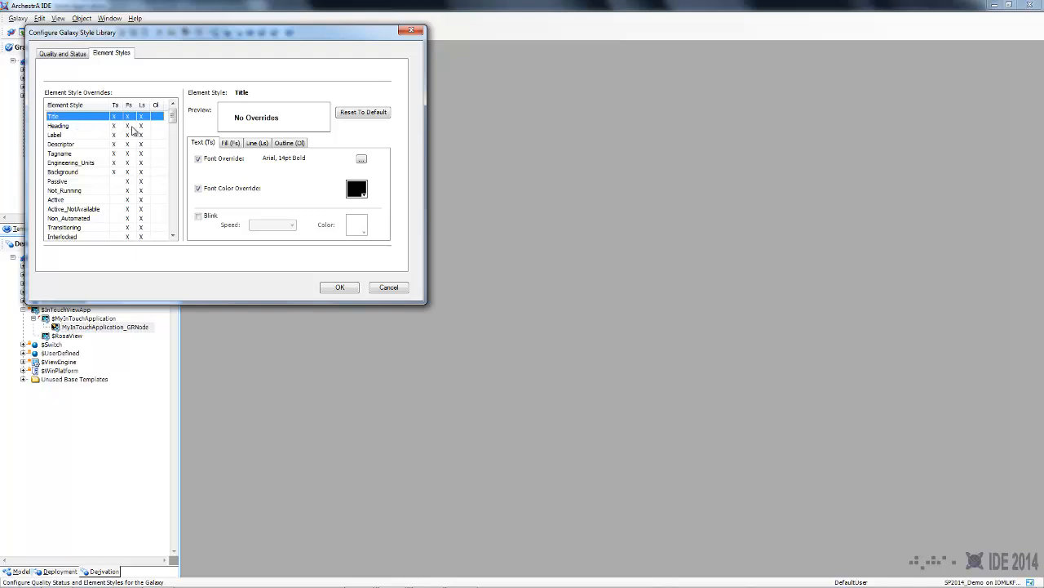
{"action": "mouse_move", "coordinate": [76, 129]}
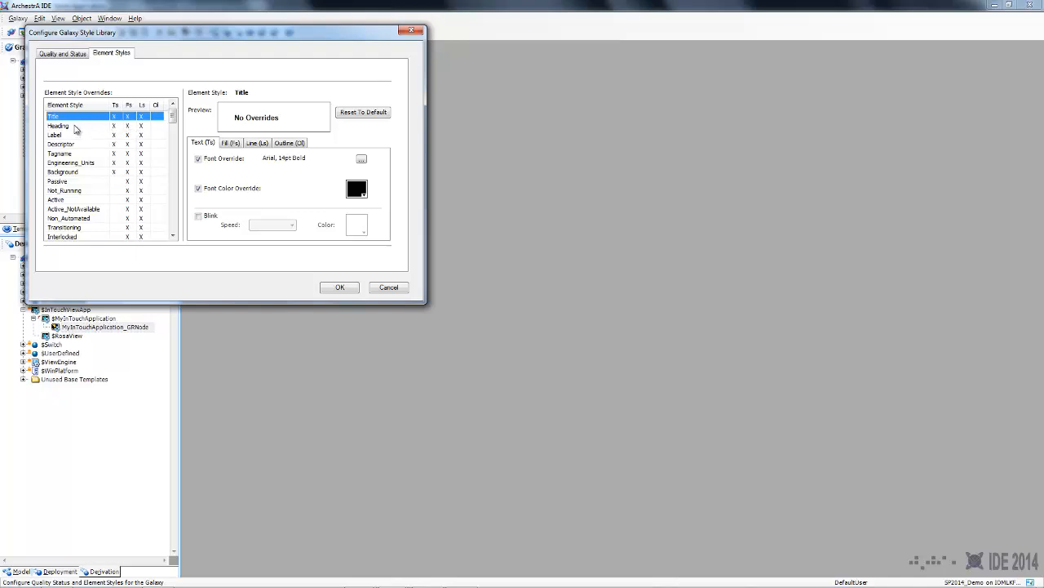
{"action": "left_click", "coordinate": [59, 125]}
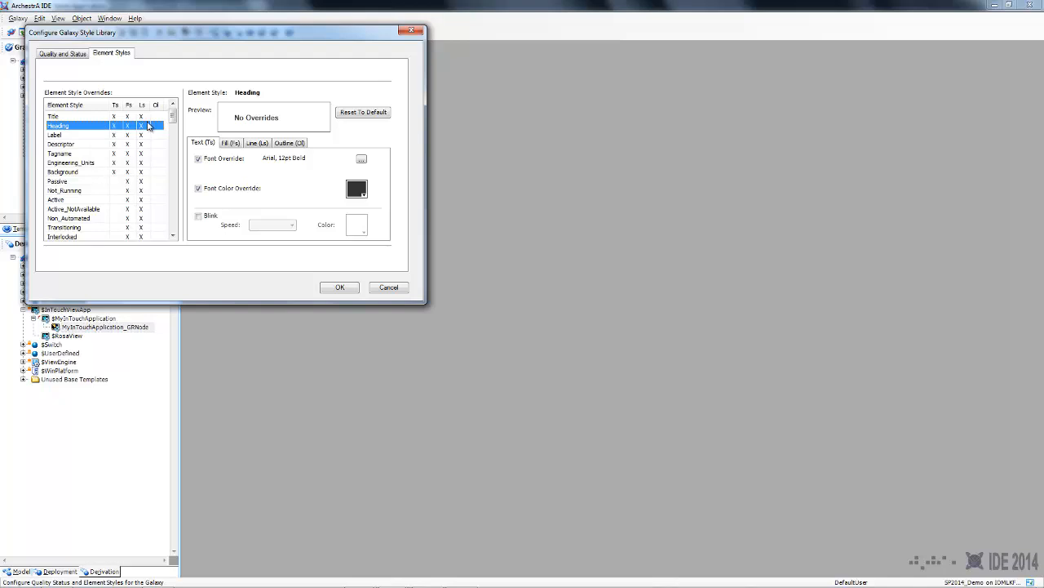
{"action": "left_click", "coordinate": [54, 134]}
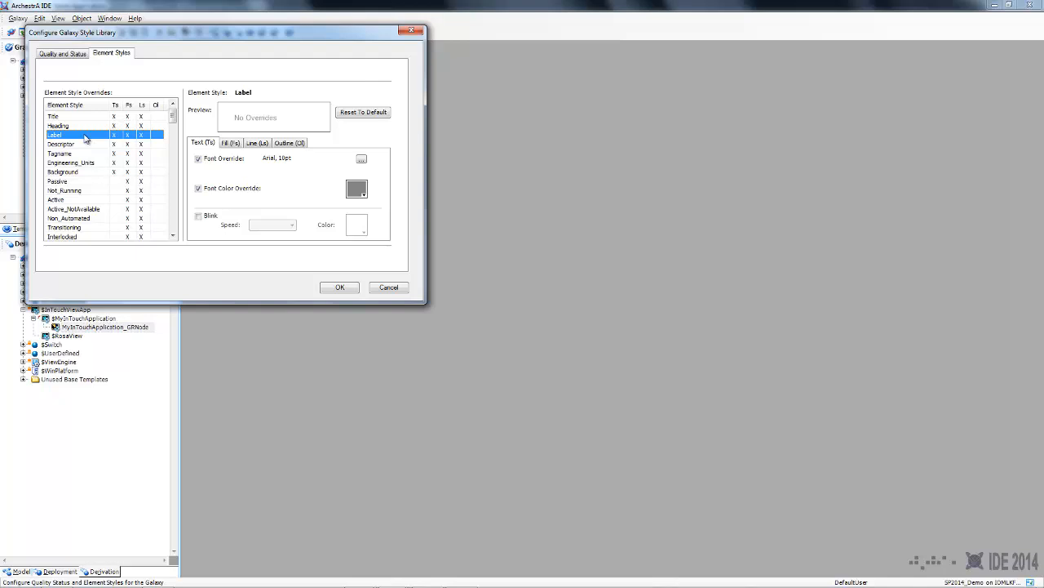
{"action": "mouse_move", "coordinate": [277, 159]}
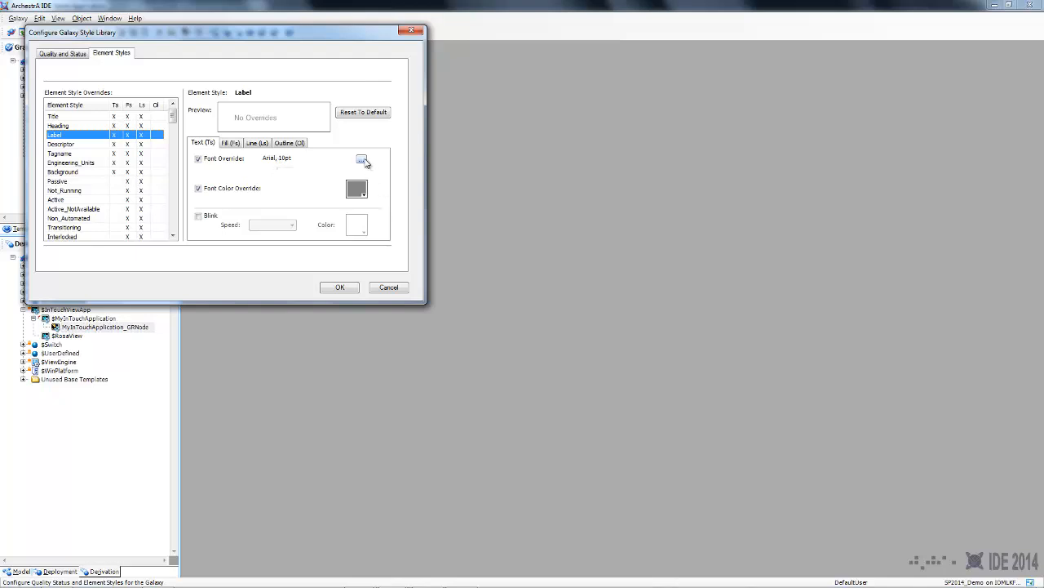
- Change the Label style's font override from Arial 10pt to Comic Sans MS 9pt
{"action": "left_click", "coordinate": [362, 158]}
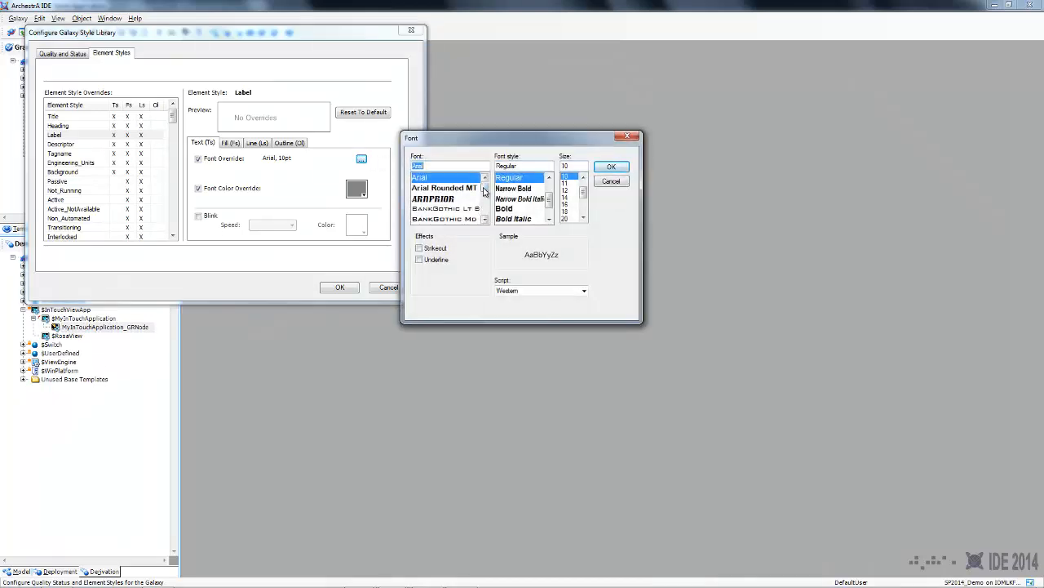
{"action": "type", "text": "co"}
{"action": "left_click", "coordinate": [574, 165]}
{"action": "type", "text": "8"}
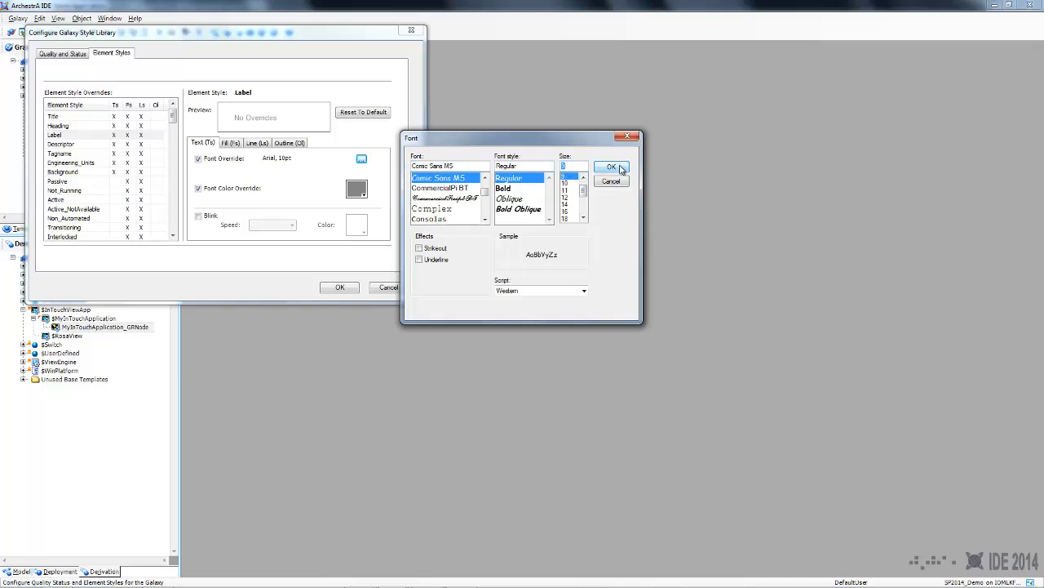
{"action": "left_click", "coordinate": [611, 167]}
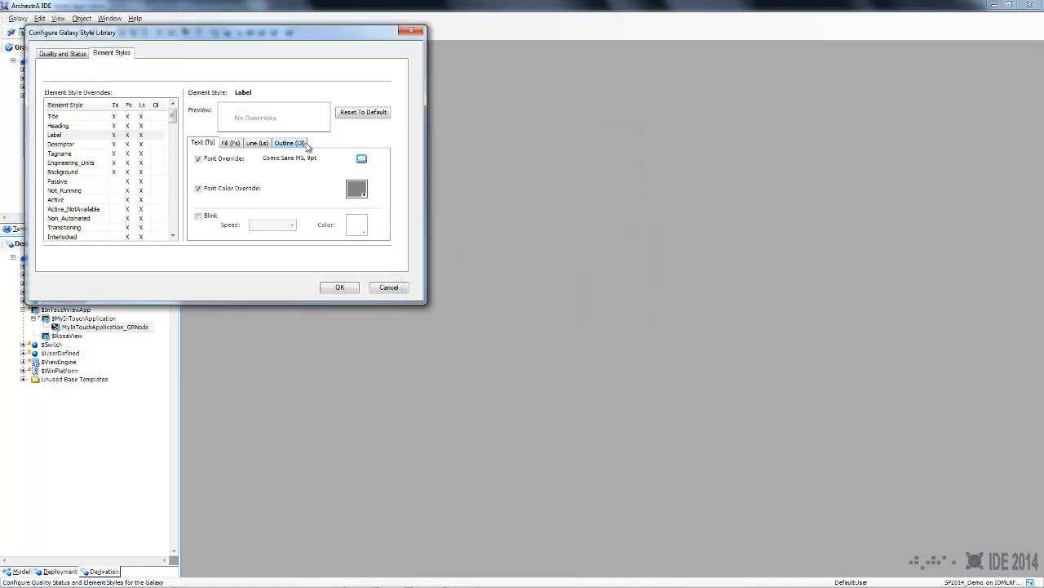
{"action": "left_click", "coordinate": [63, 172]}
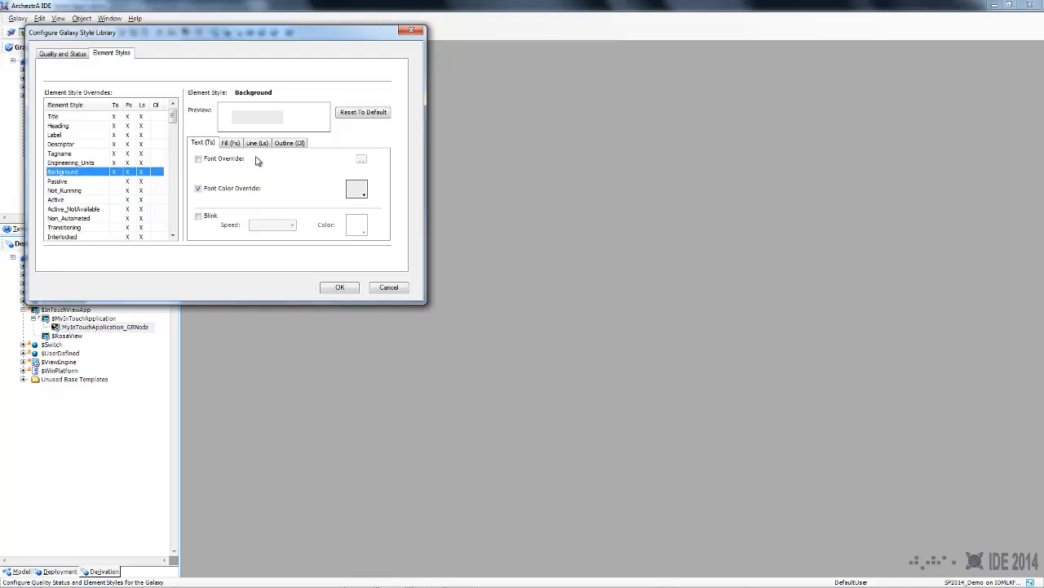
{"action": "left_click", "coordinate": [231, 142]}
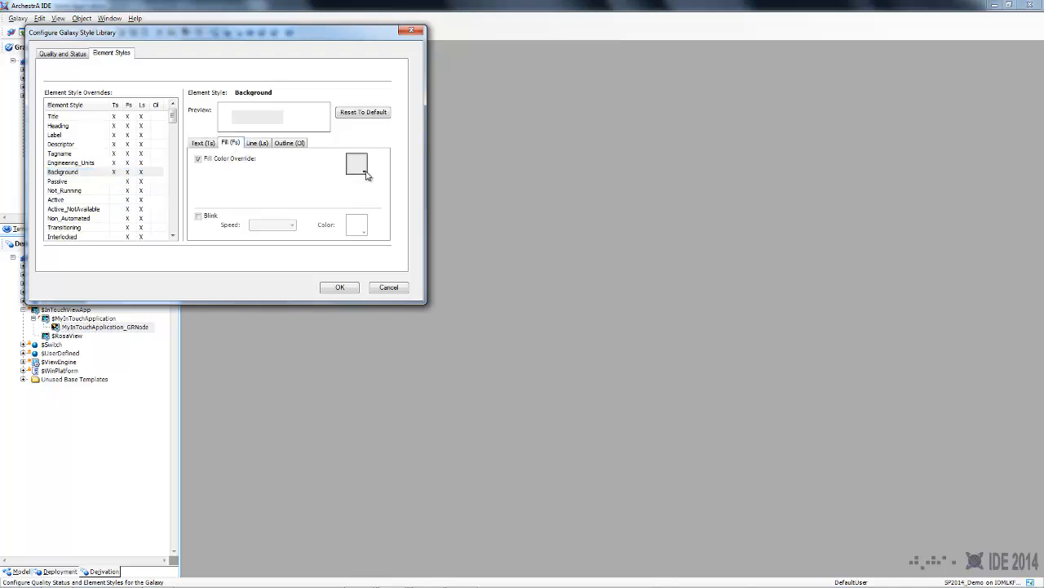
{"action": "left_click", "coordinate": [356, 163]}
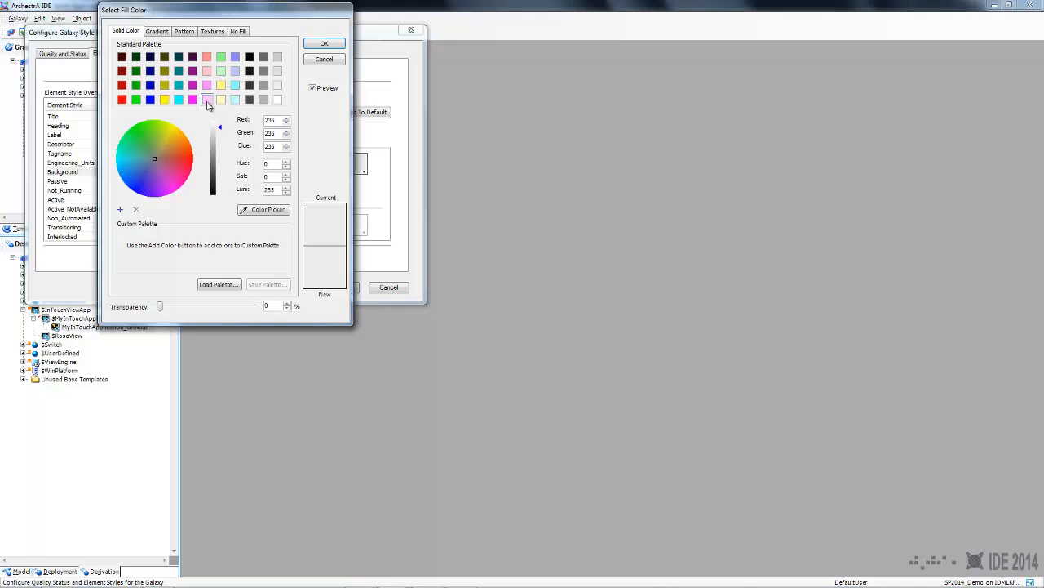
{"action": "left_click", "coordinate": [207, 99]}
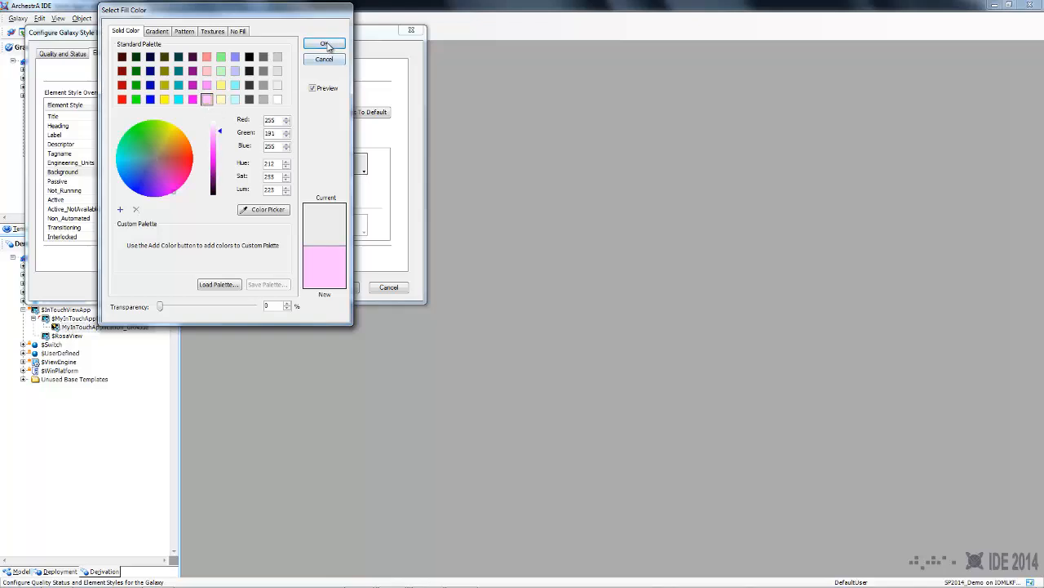
{"action": "left_click", "coordinate": [324, 43]}
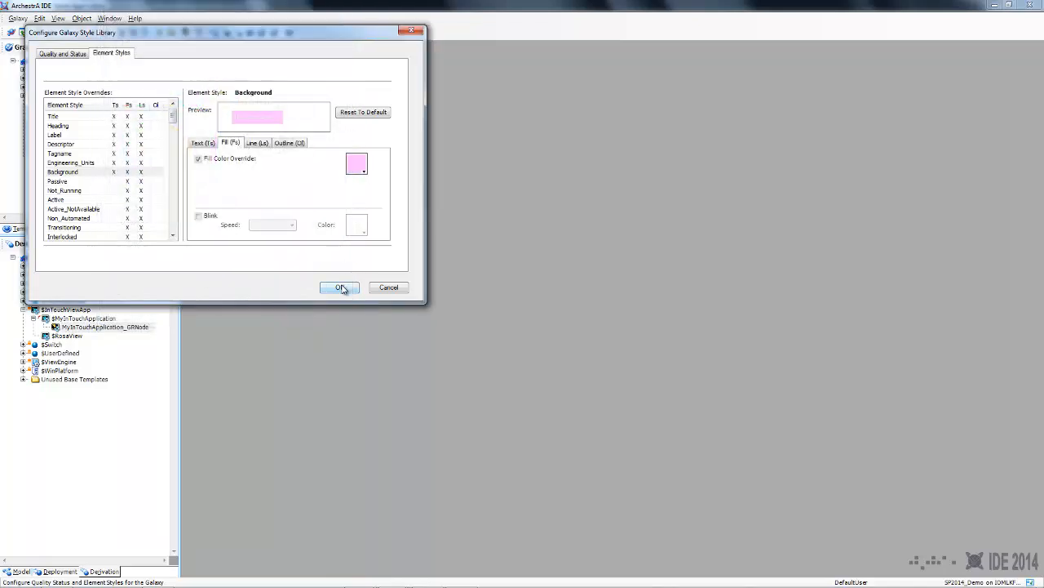
{"action": "left_click", "coordinate": [340, 287]}
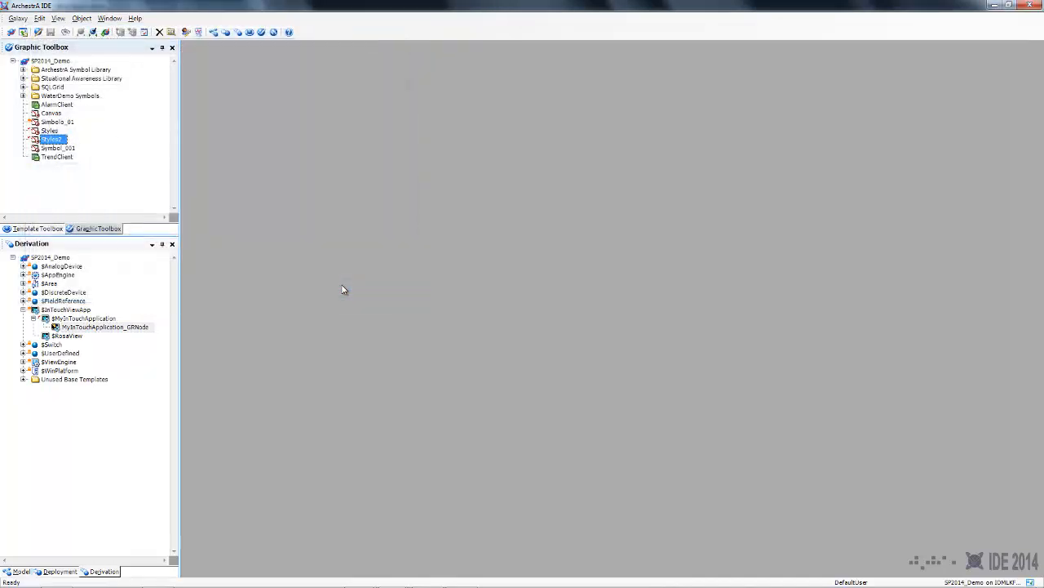
{"action": "left_click", "coordinate": [17, 18]}
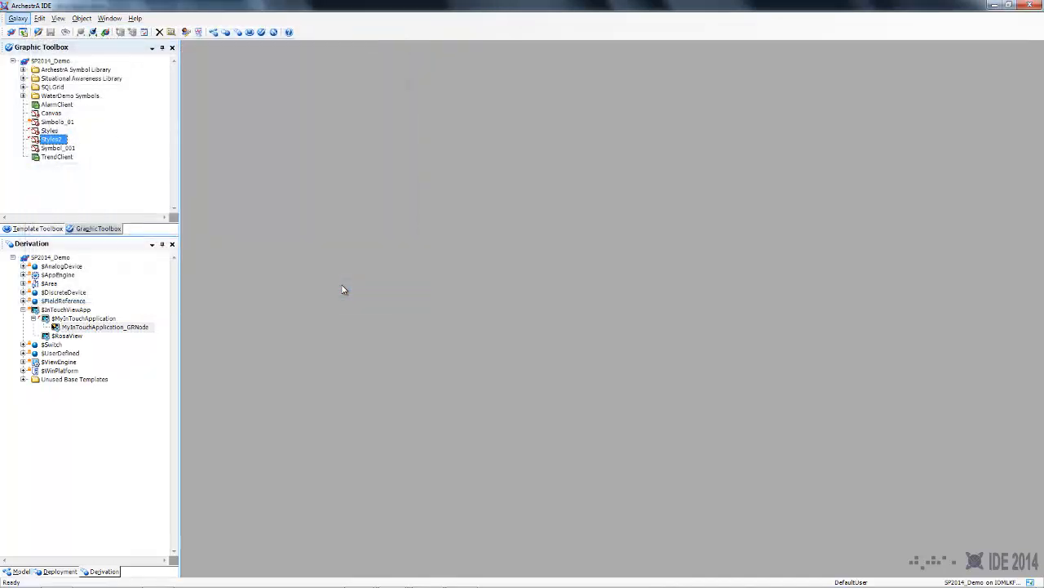
- View the pink-styled Operational Sample screen in InTouch, then switch back to ArchestrA IDE
{"action": "left_click", "coordinate": [10, 577]}
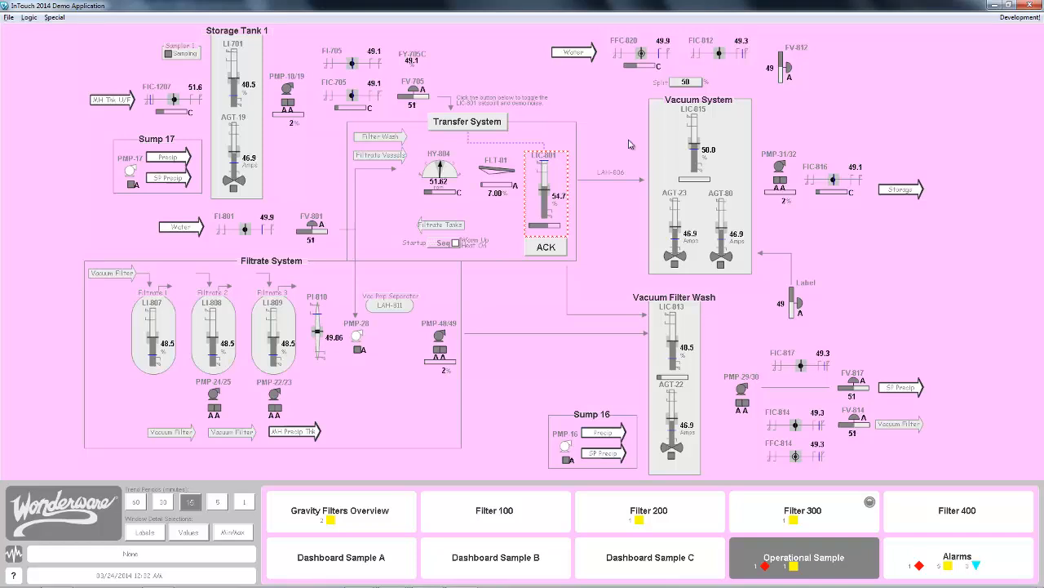
{"action": "mouse_move", "coordinate": [906, 262]}
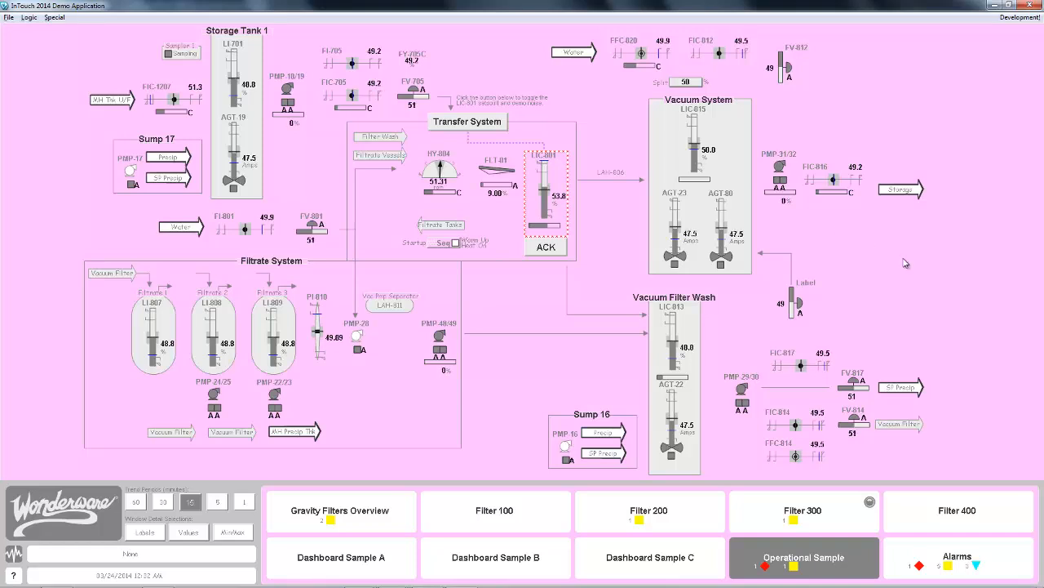
{"action": "left_click", "coordinate": [10, 576]}
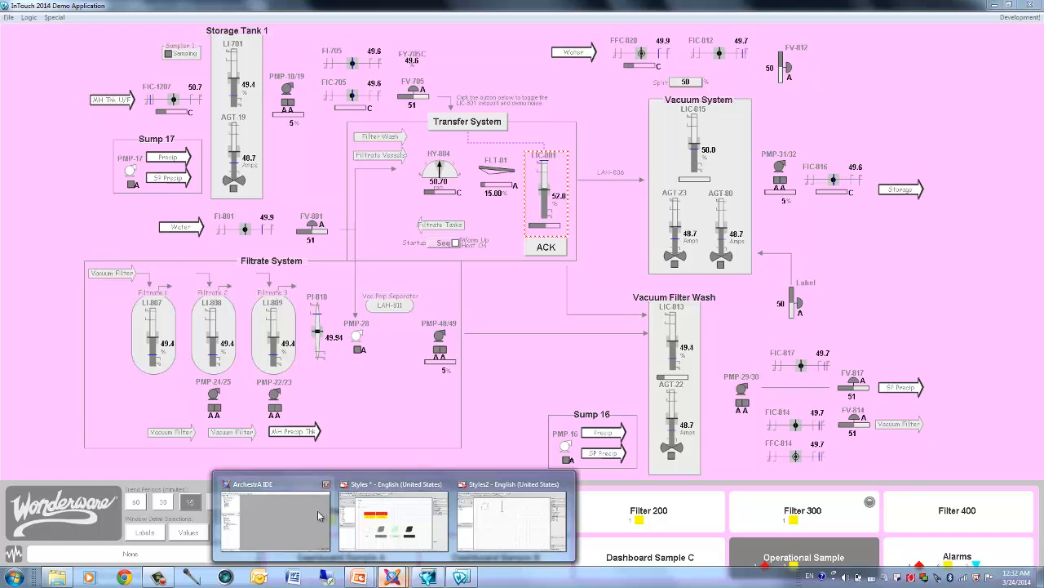
{"action": "left_click", "coordinate": [274, 483]}
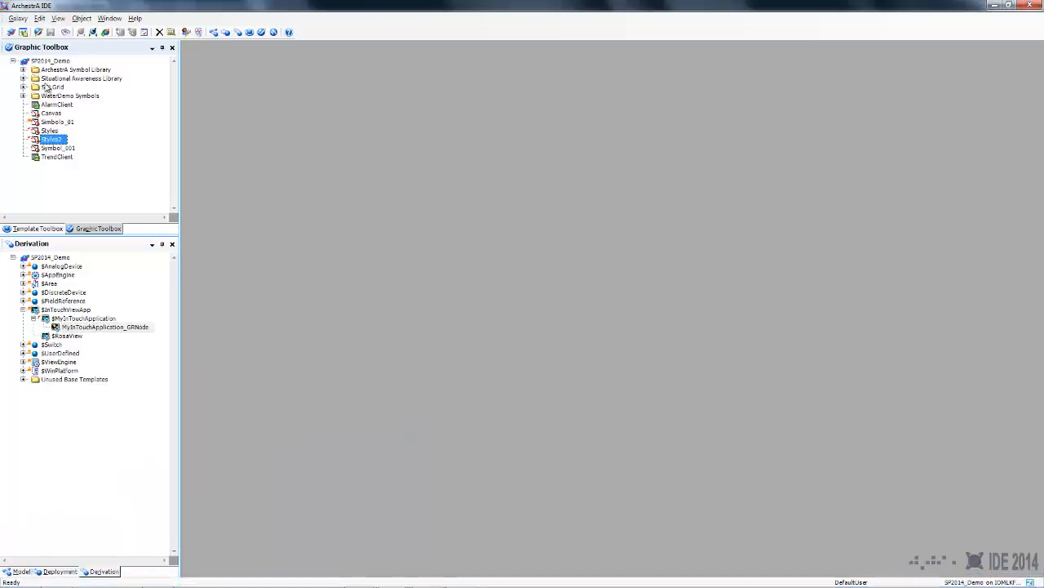
- In the Galaxy Style Library's Element Styles, restore Label and the pink Background to defaults and apply
{"action": "left_click", "coordinate": [17, 18]}
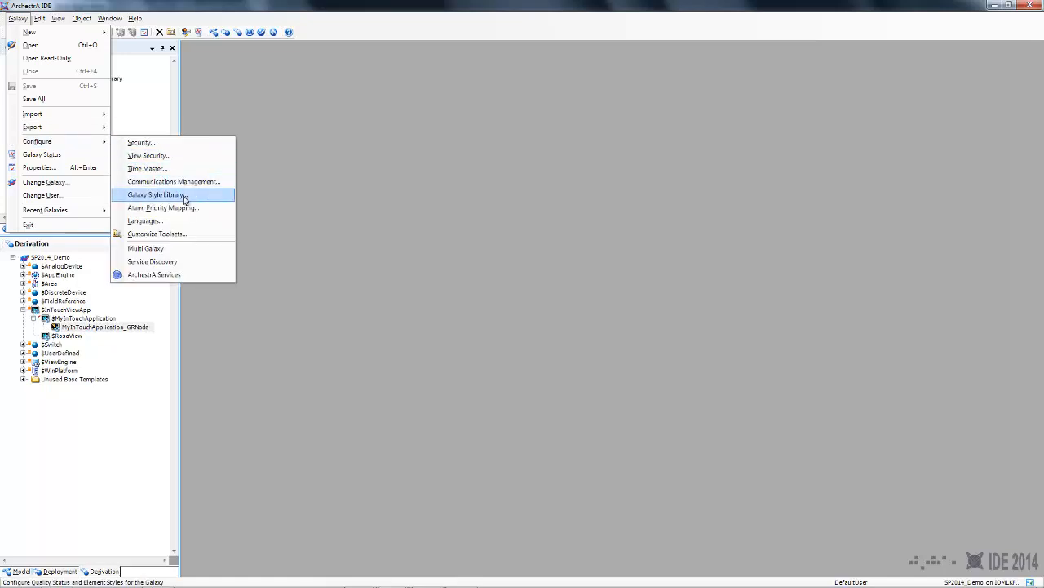
{"action": "left_click", "coordinate": [155, 195]}
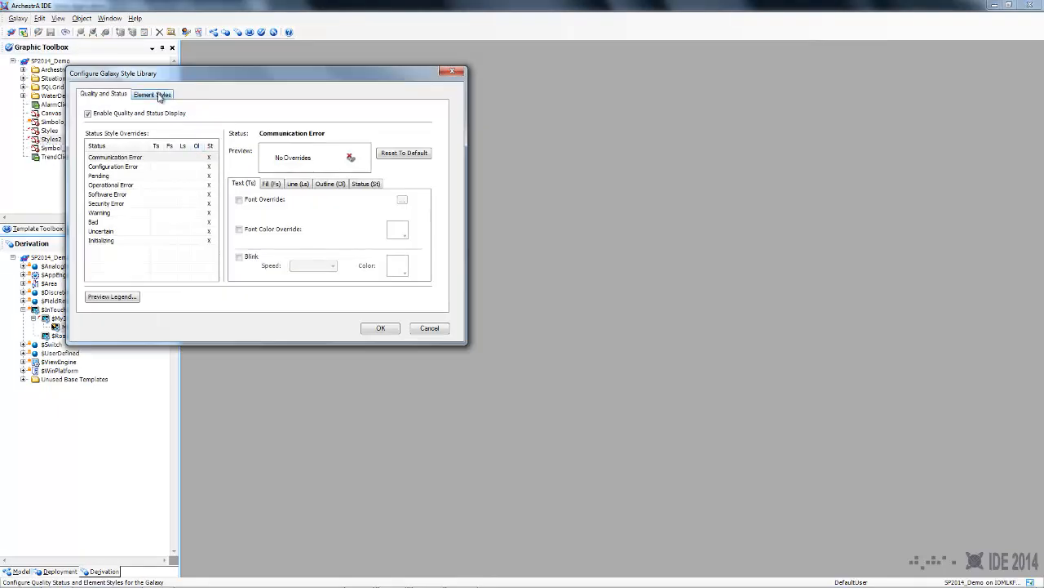
{"action": "left_click", "coordinate": [151, 94]}
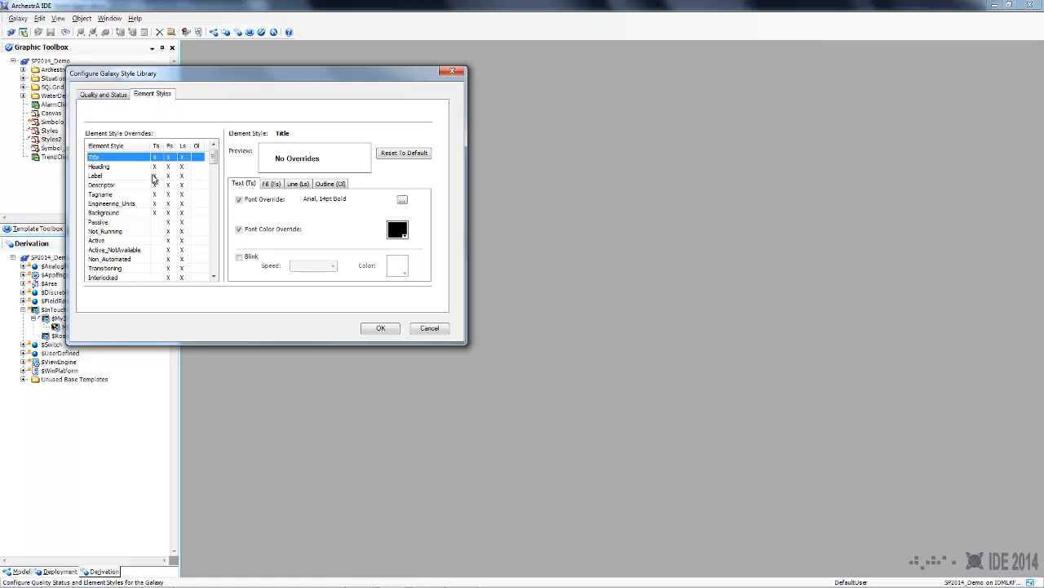
{"action": "left_click", "coordinate": [96, 175]}
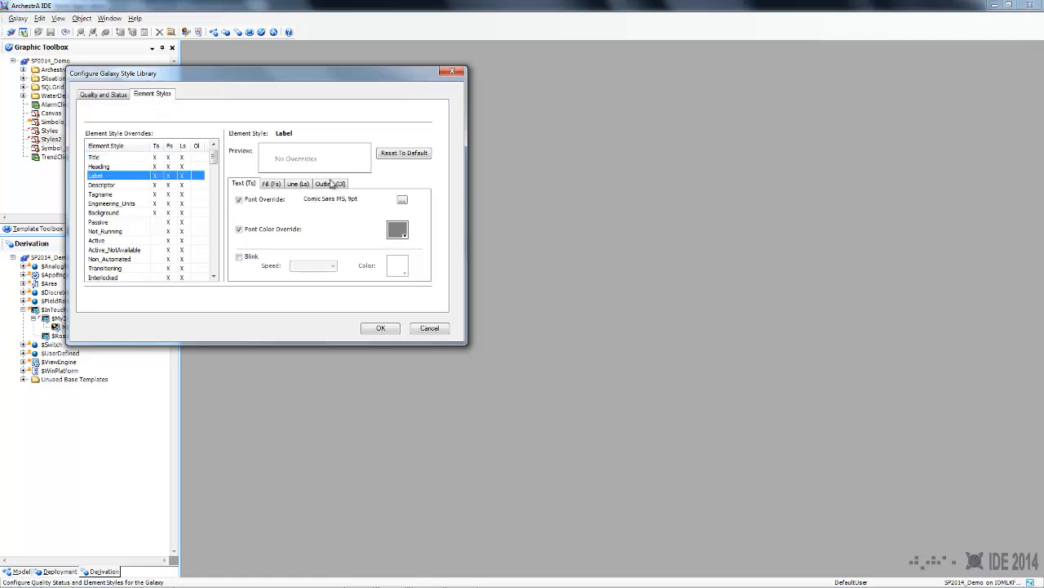
{"action": "left_click", "coordinate": [272, 183]}
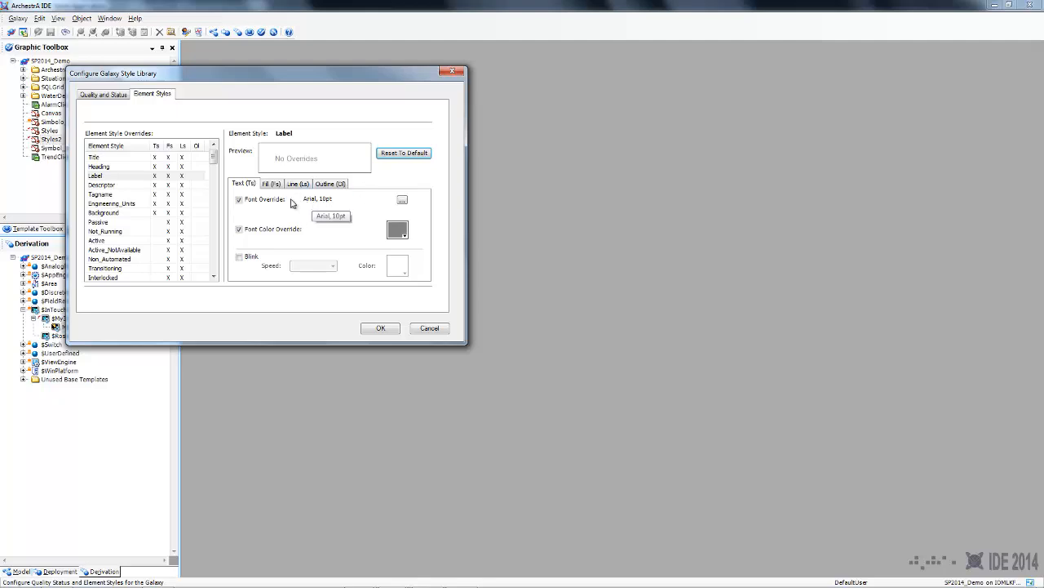
{"action": "left_click", "coordinate": [103, 212]}
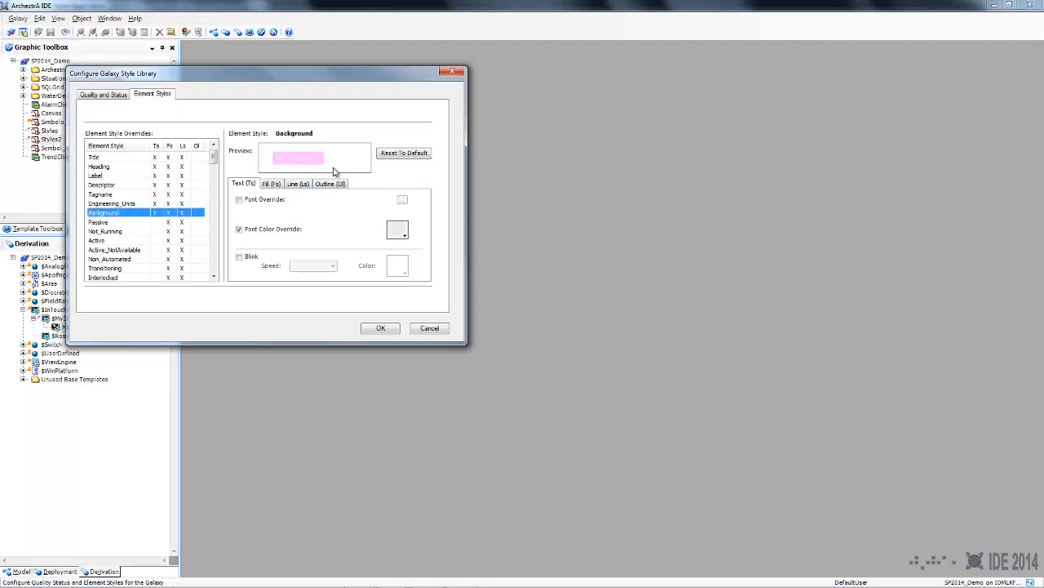
{"action": "left_click", "coordinate": [403, 153]}
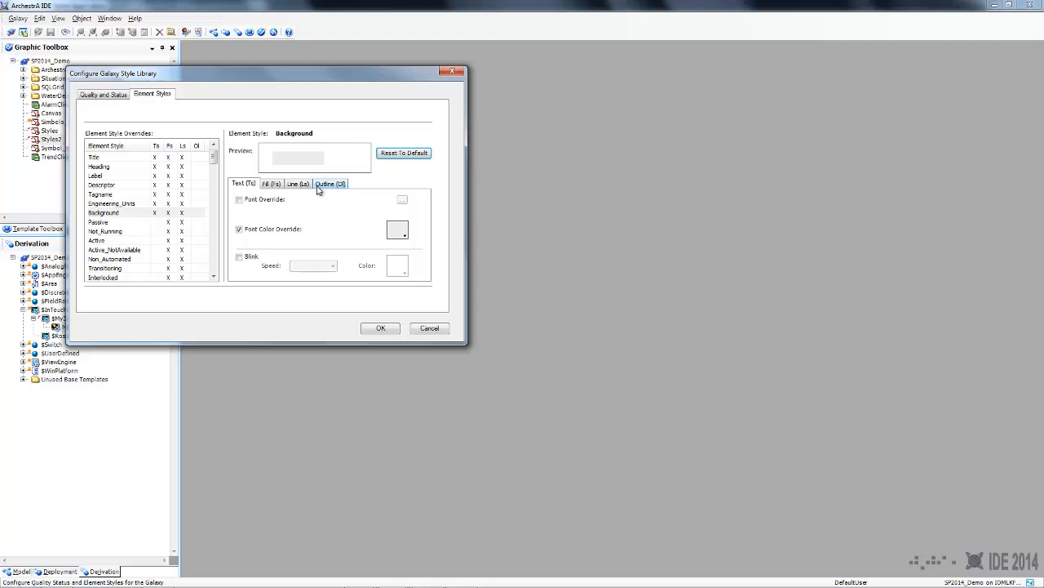
{"action": "mouse_move", "coordinate": [125, 198]}
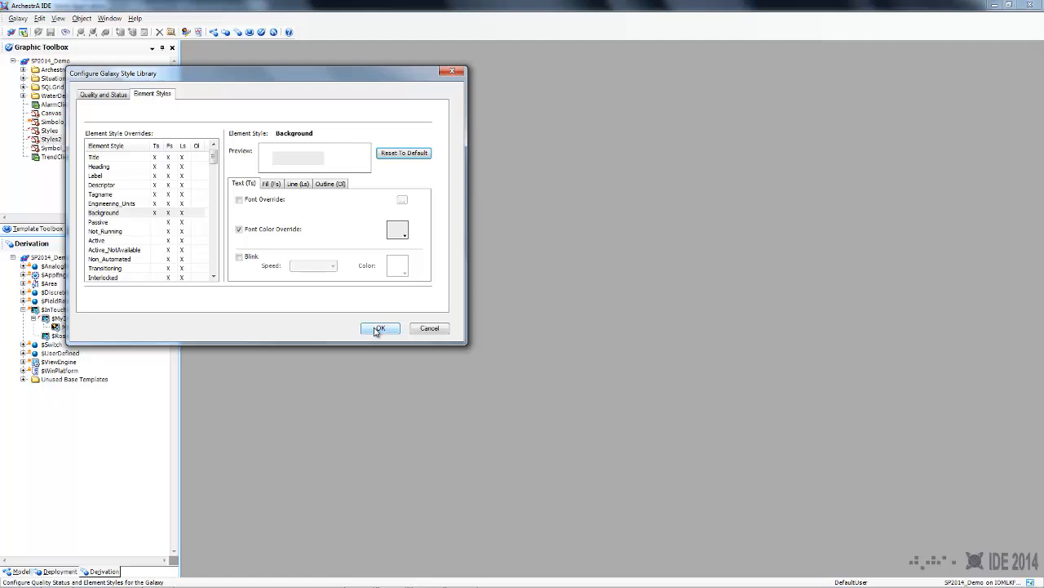
{"action": "left_click", "coordinate": [379, 328]}
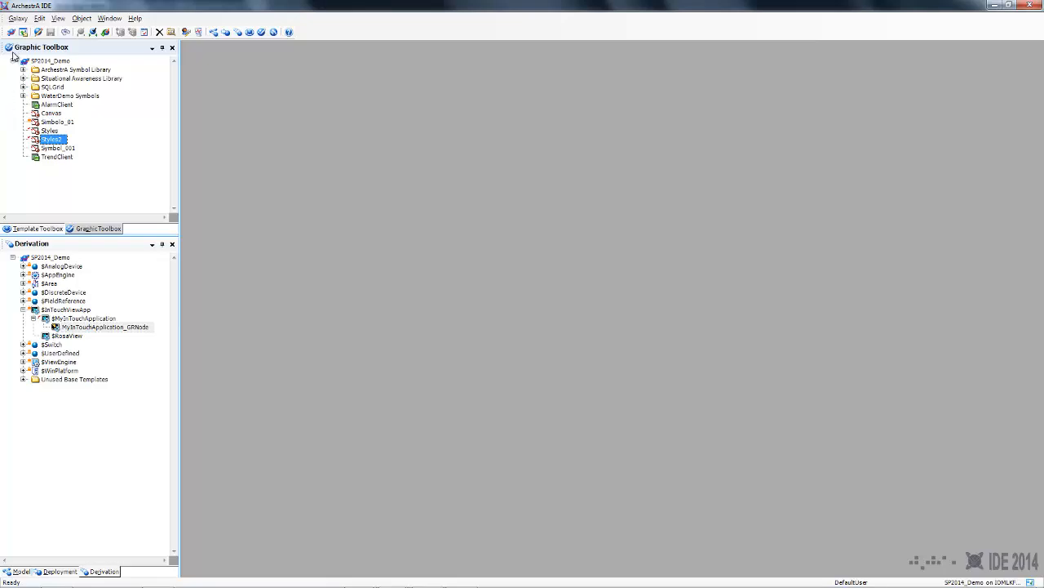
- Save the Galaxy Style Library export into the AdditionalElementStyles folder
{"action": "left_click", "coordinate": [18, 17]}
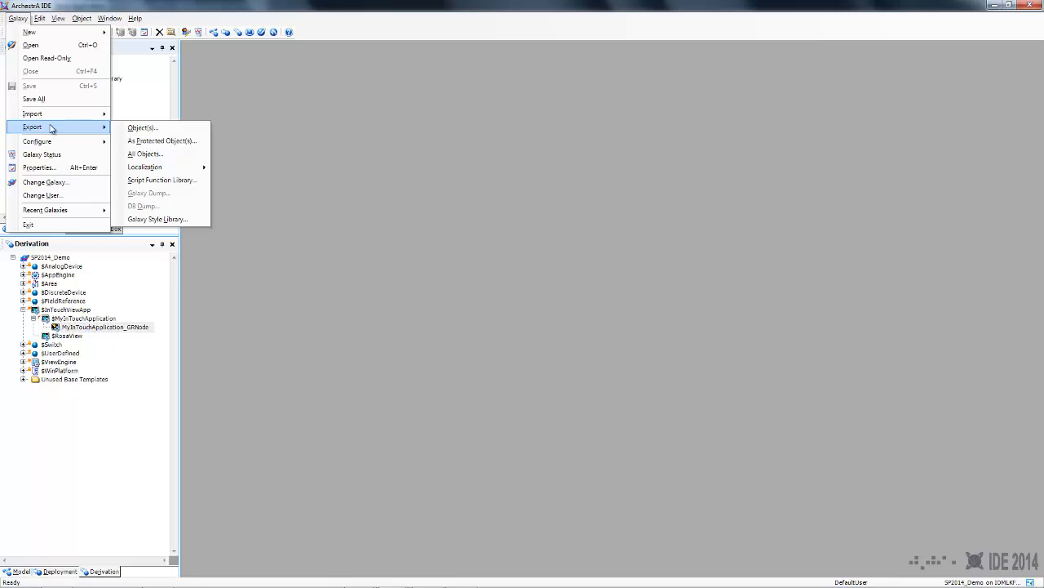
{"action": "left_click", "coordinate": [157, 219]}
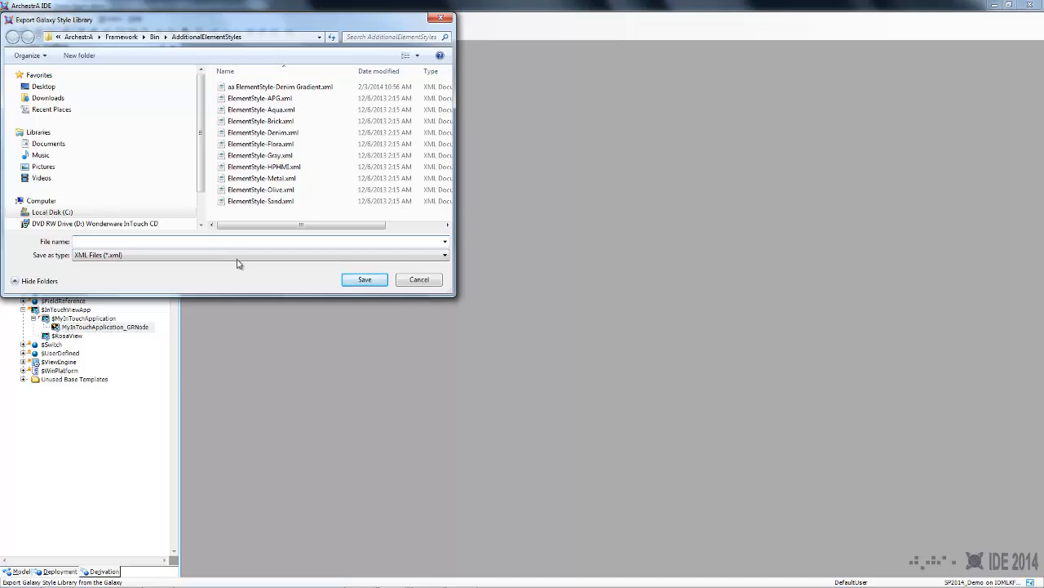
{"action": "left_click", "coordinate": [419, 279]}
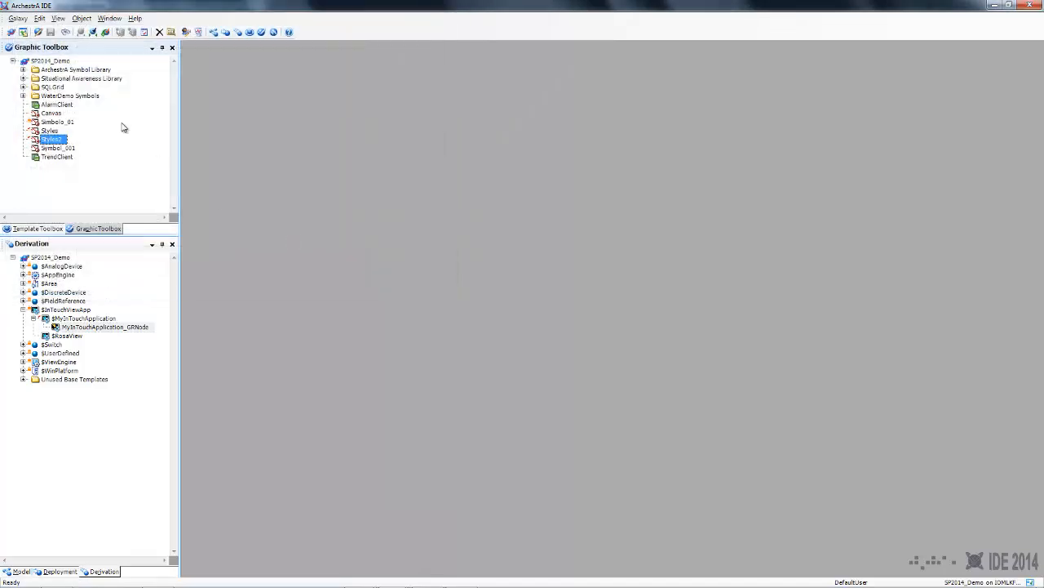
- Import ElementStyle-Denim.xml as the Galaxy Style Library and dismiss the success message
{"action": "left_click", "coordinate": [17, 18]}
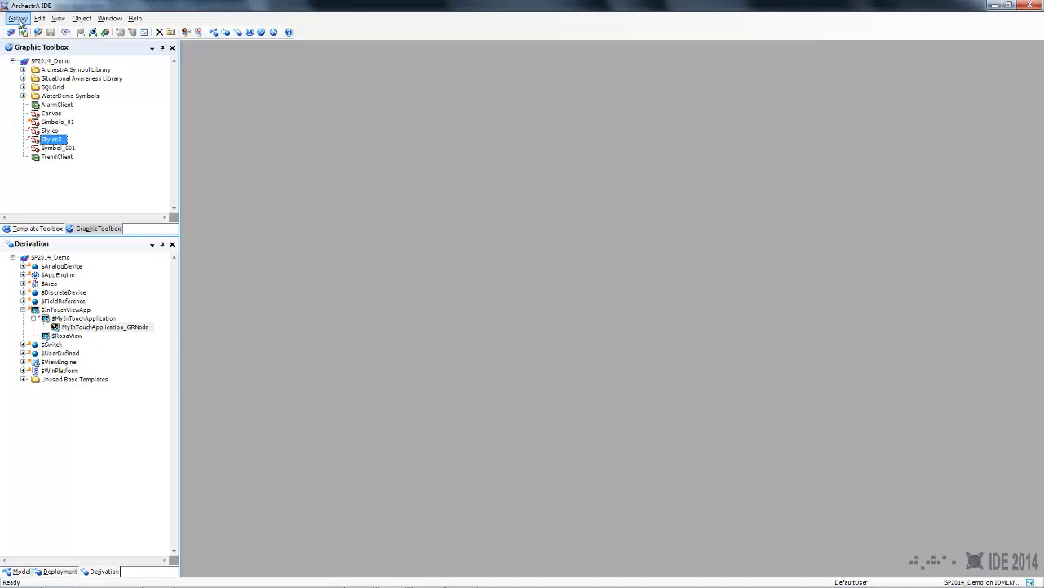
{"action": "left_click", "coordinate": [17, 18]}
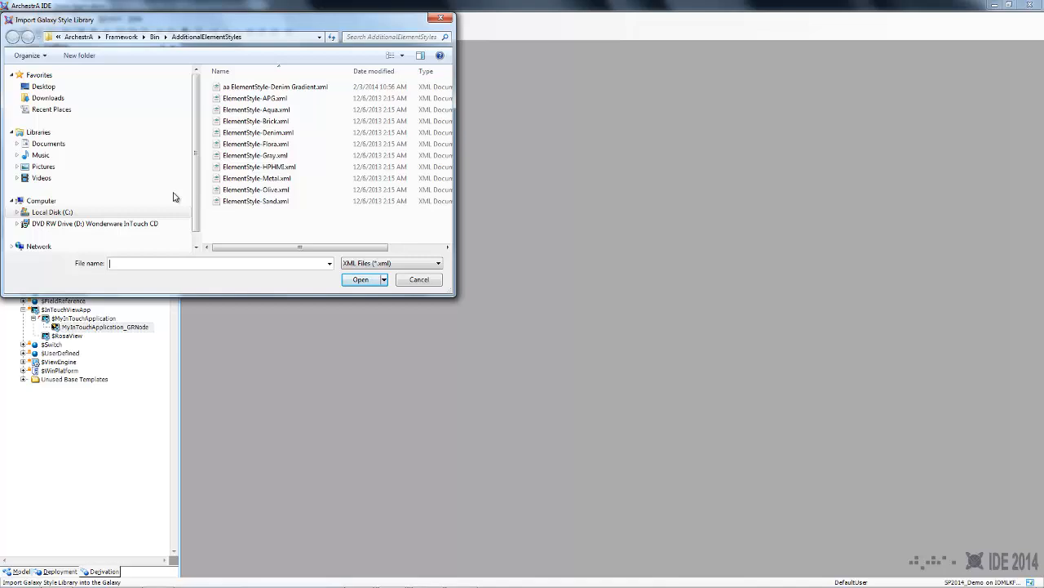
{"action": "left_click", "coordinate": [258, 132]}
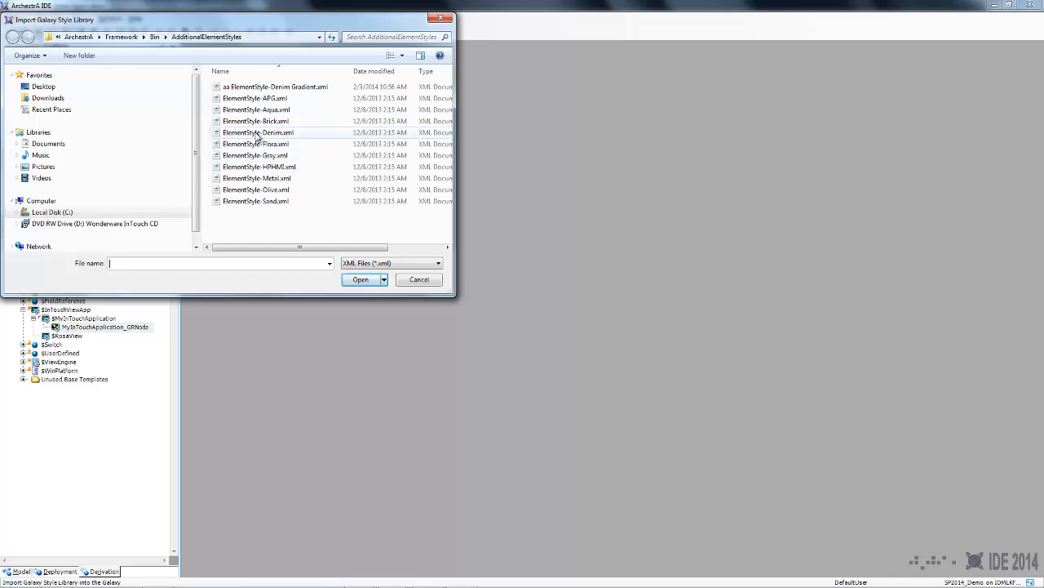
{"action": "left_click", "coordinate": [259, 132]}
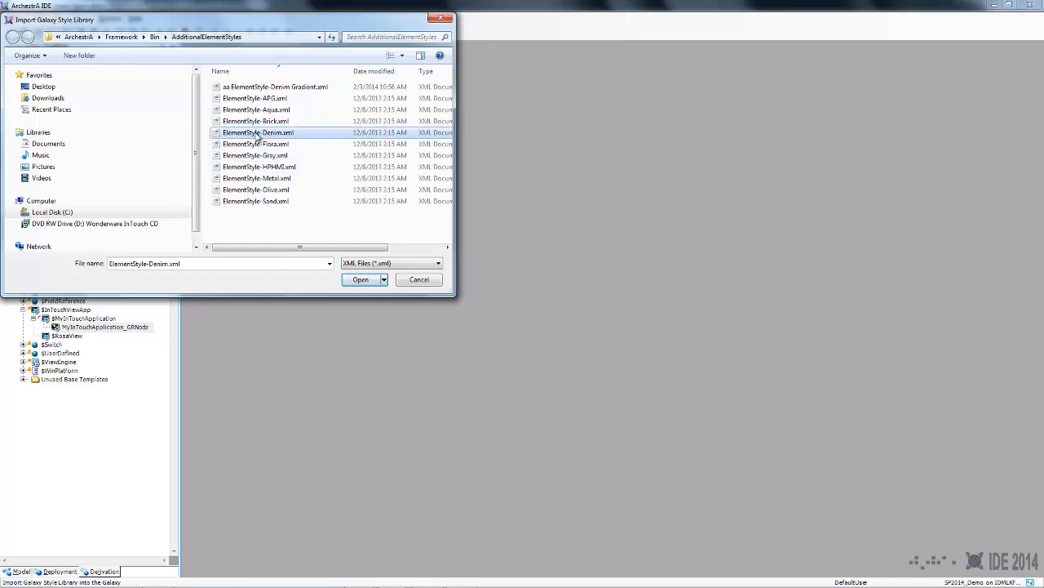
{"action": "left_click", "coordinate": [361, 279]}
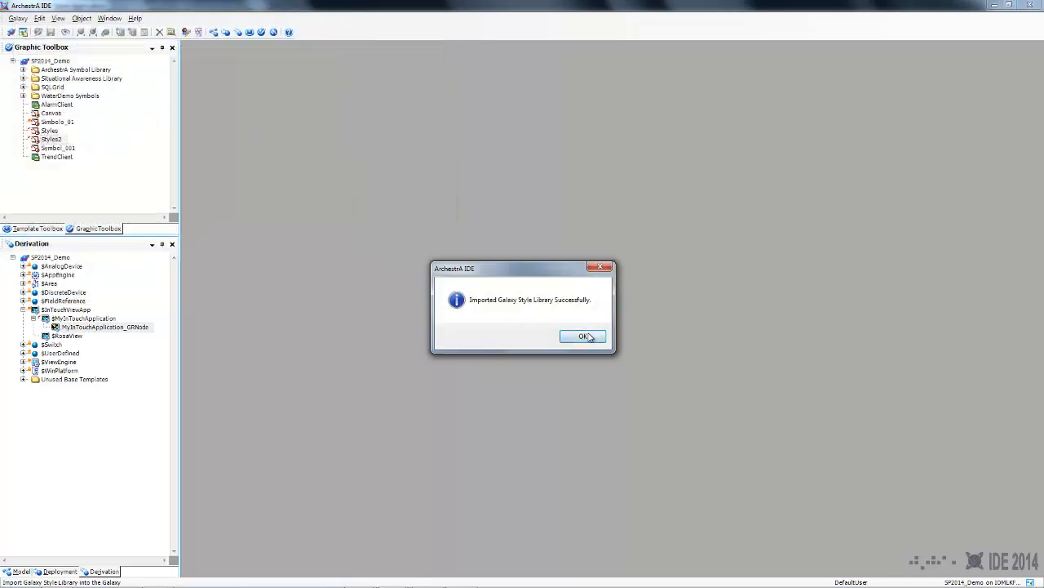
{"action": "left_click", "coordinate": [583, 337]}
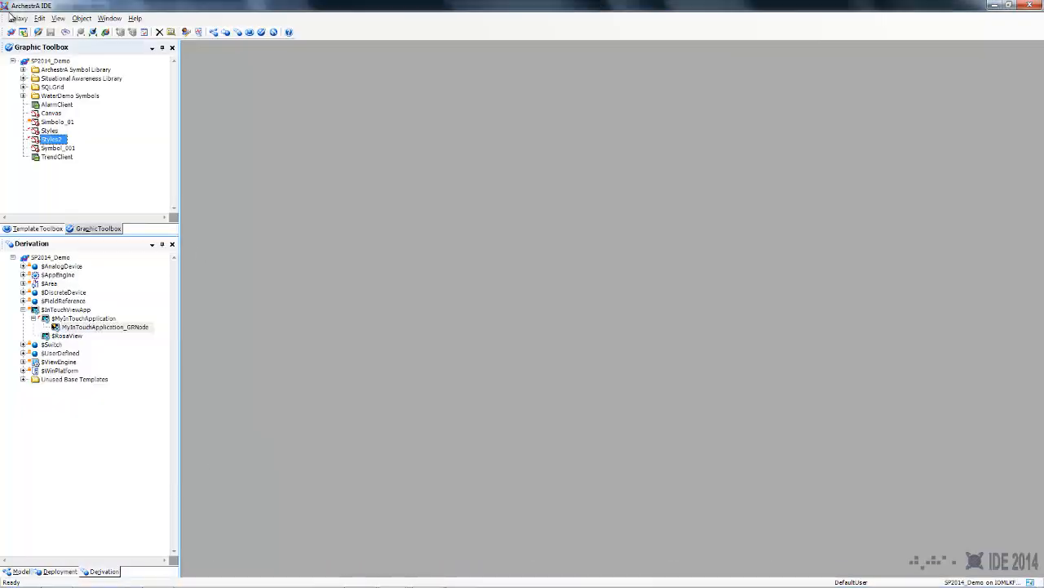
- Import 'aa ElementStyle-Denim Gradient.xml', then view the blue-restyled InTouch application in WindowViewer
{"action": "left_click", "coordinate": [17, 18]}
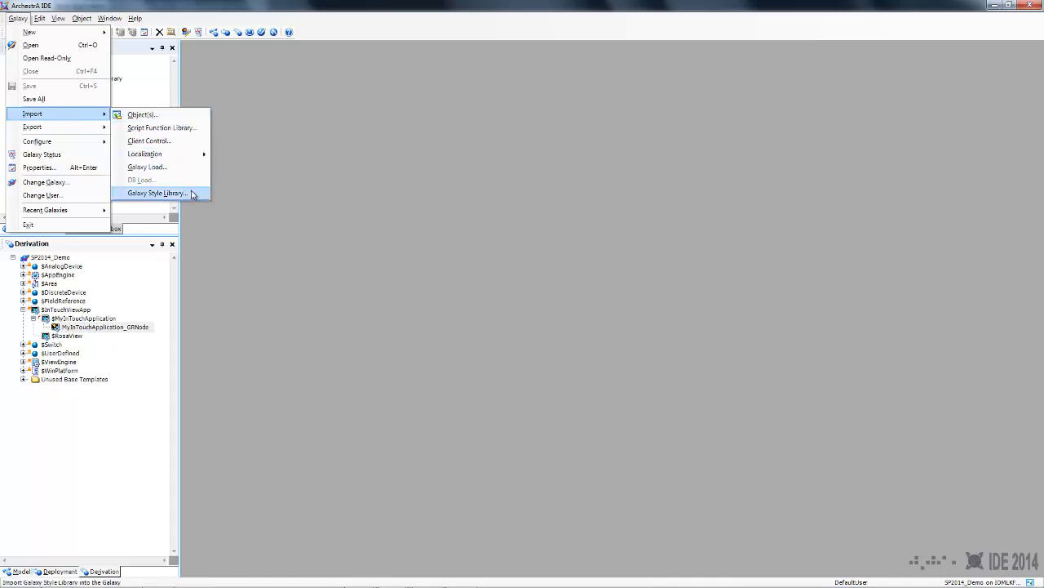
{"action": "left_click", "coordinate": [156, 193]}
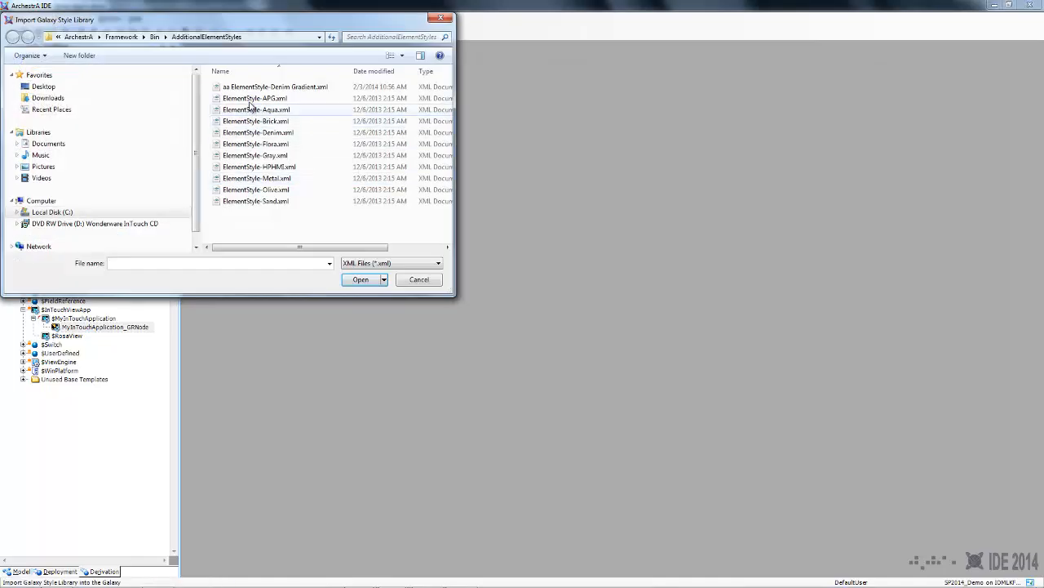
{"action": "left_click", "coordinate": [361, 279]}
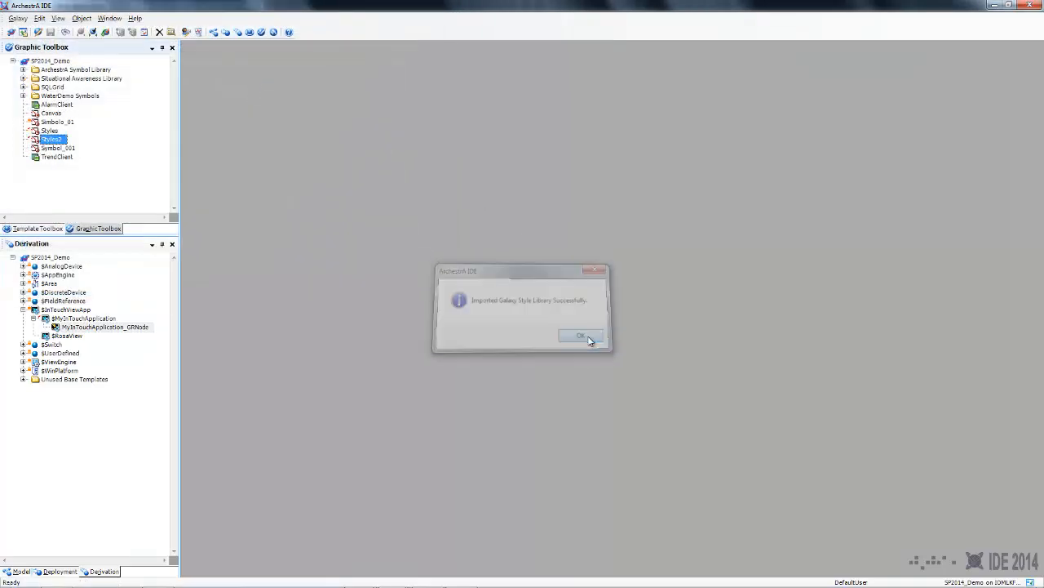
{"action": "left_click", "coordinate": [581, 336]}
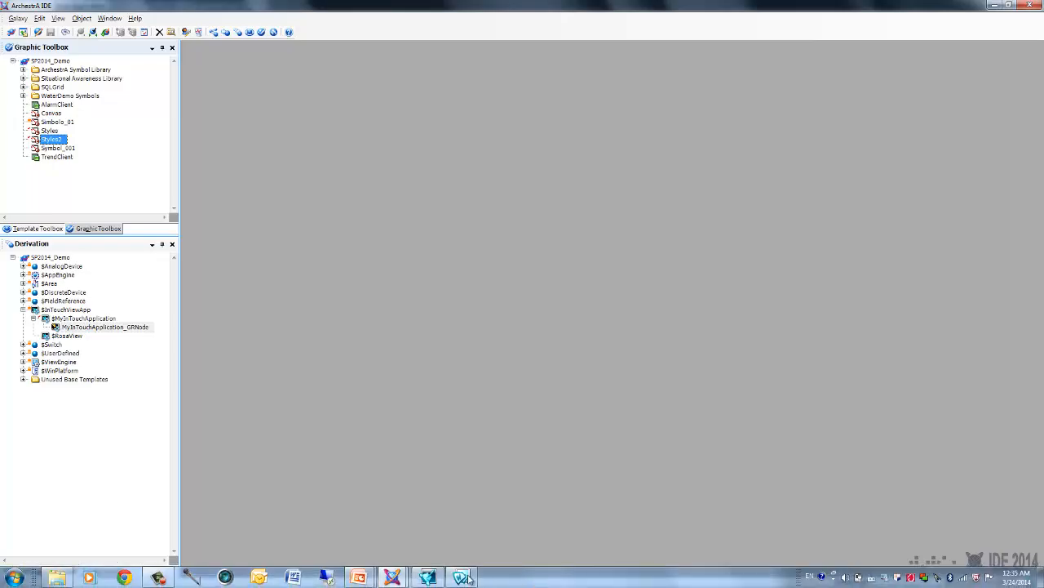
{"action": "left_click", "coordinate": [461, 577]}
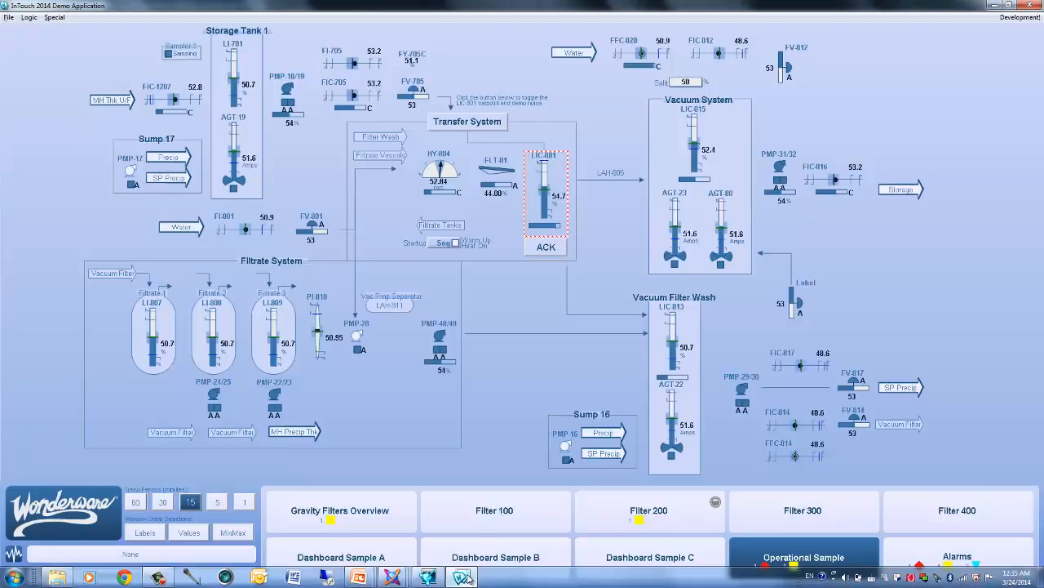